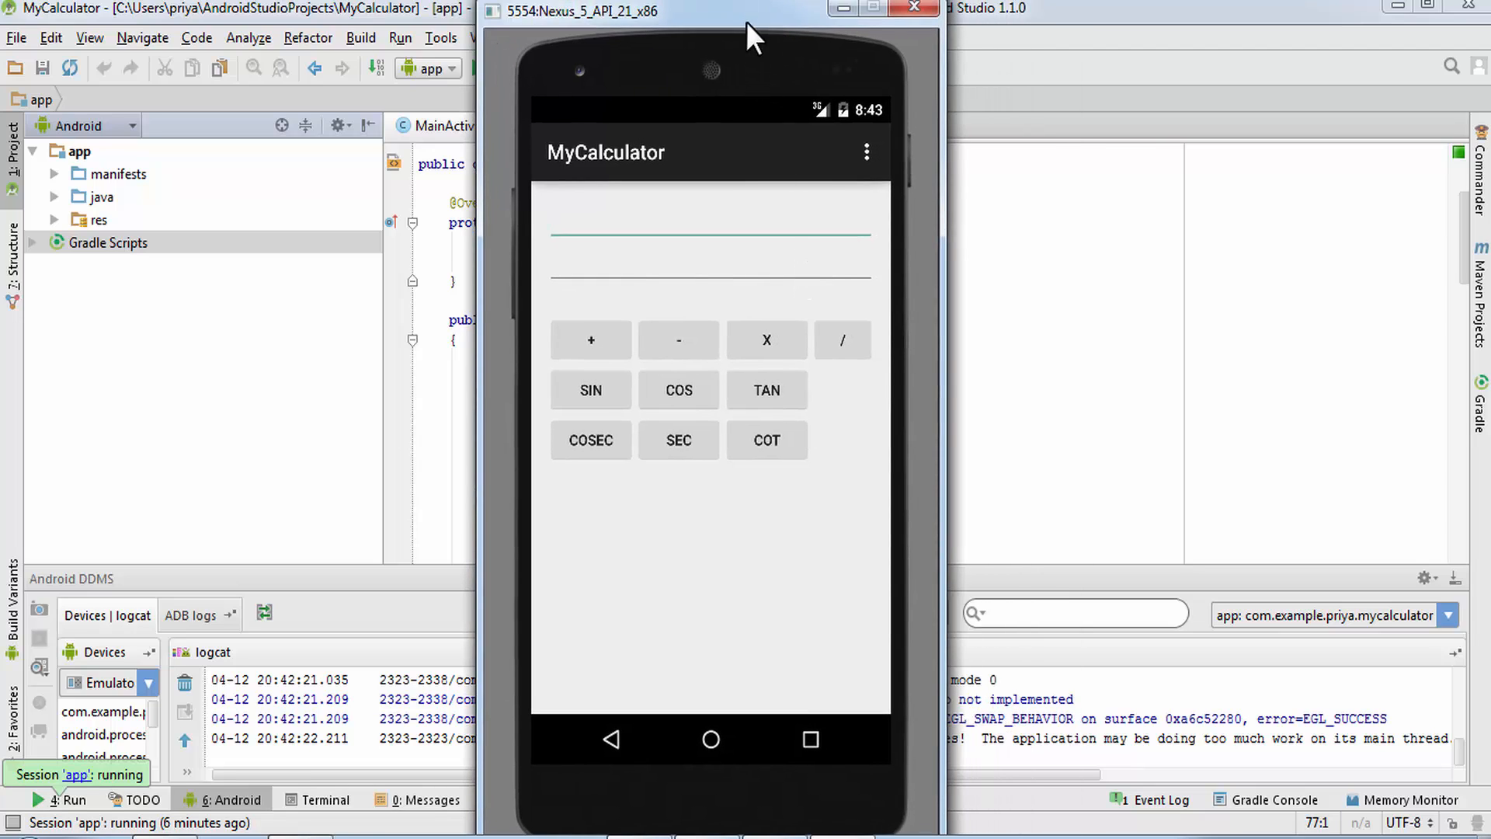
mouse_move(800, 178)
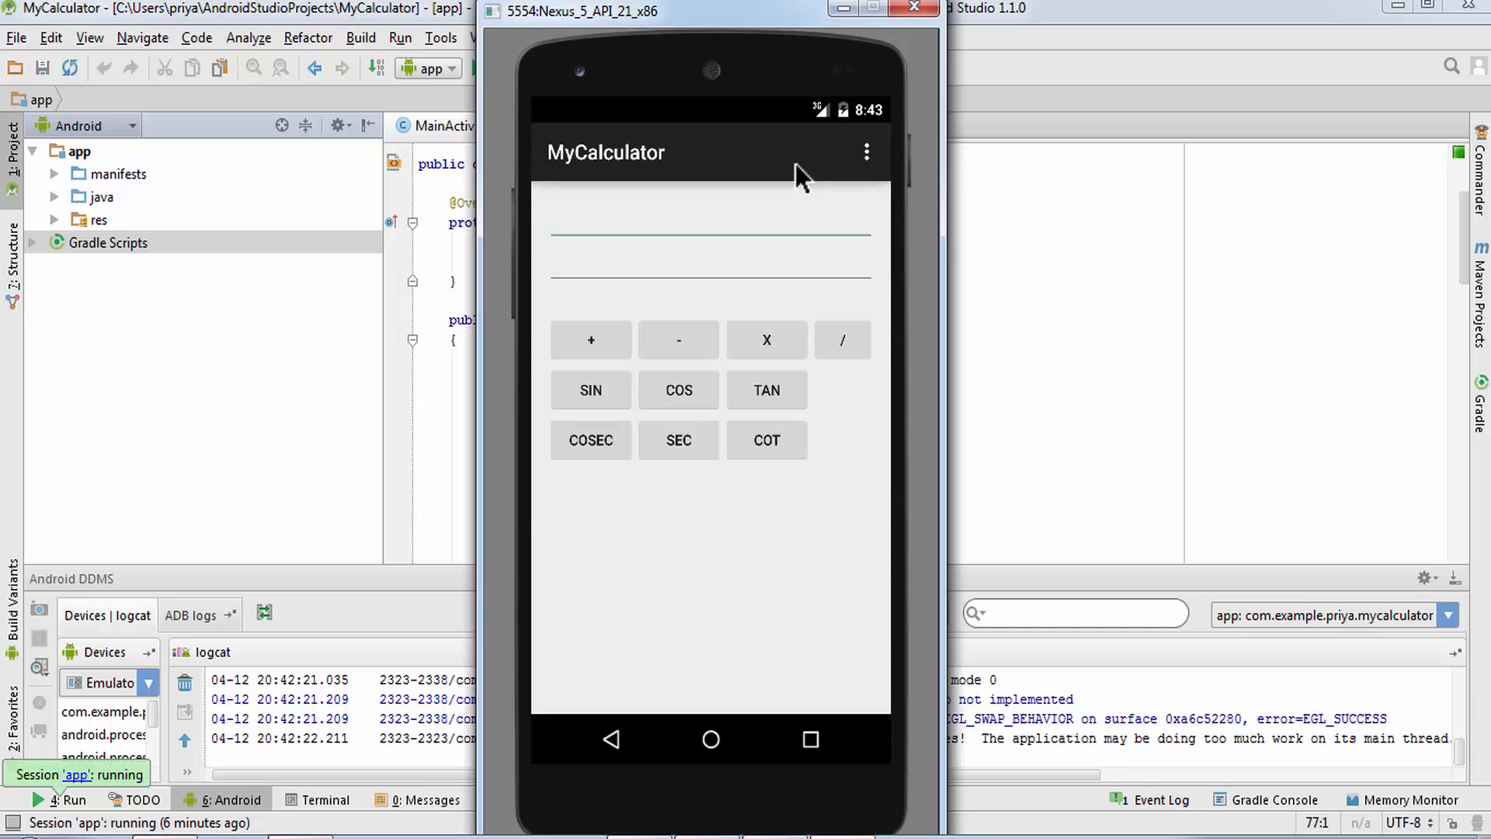
mouse_move(1014, 267)
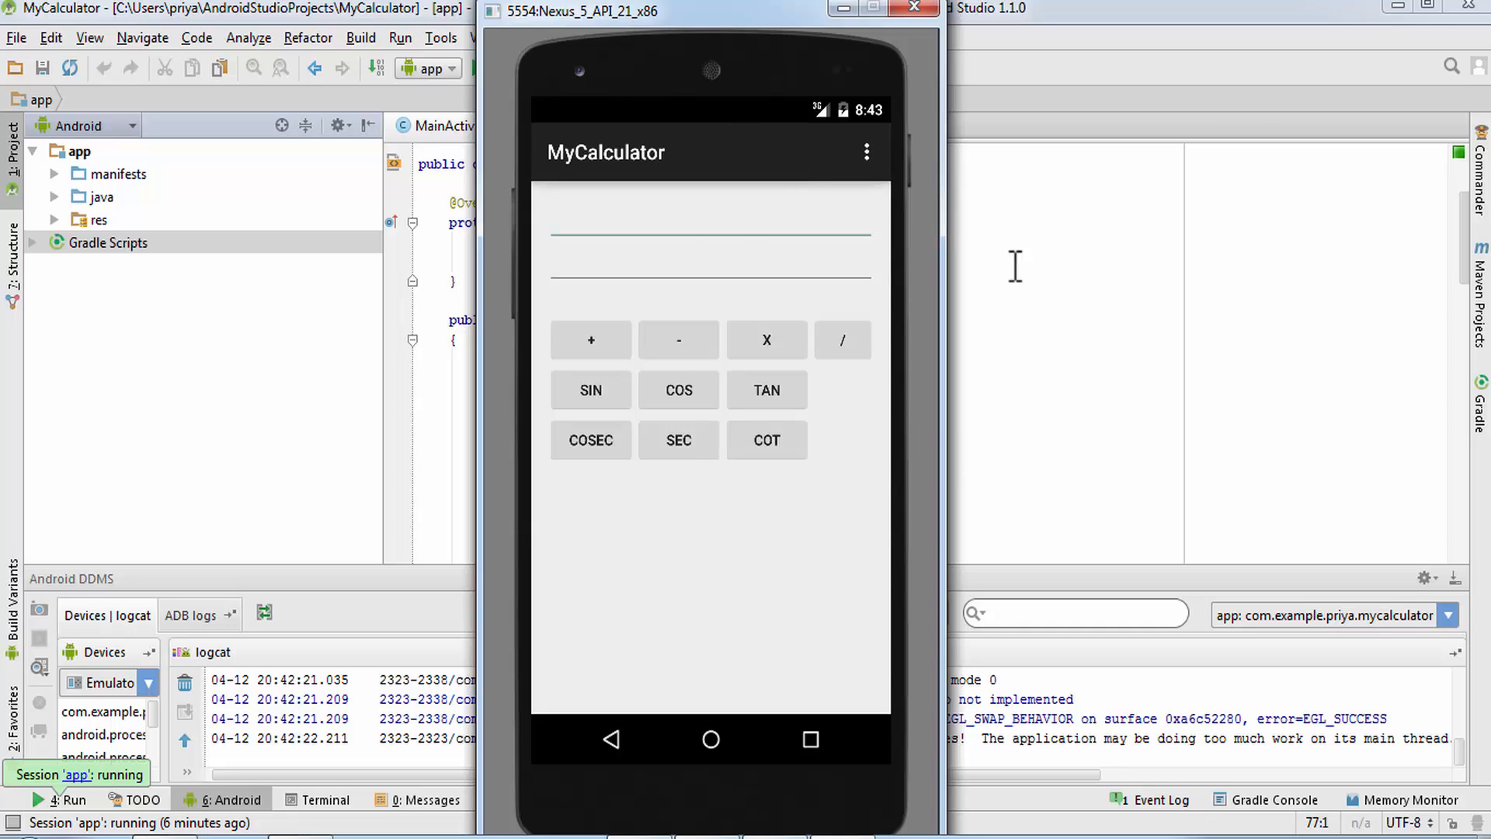
mouse_move(654, 404)
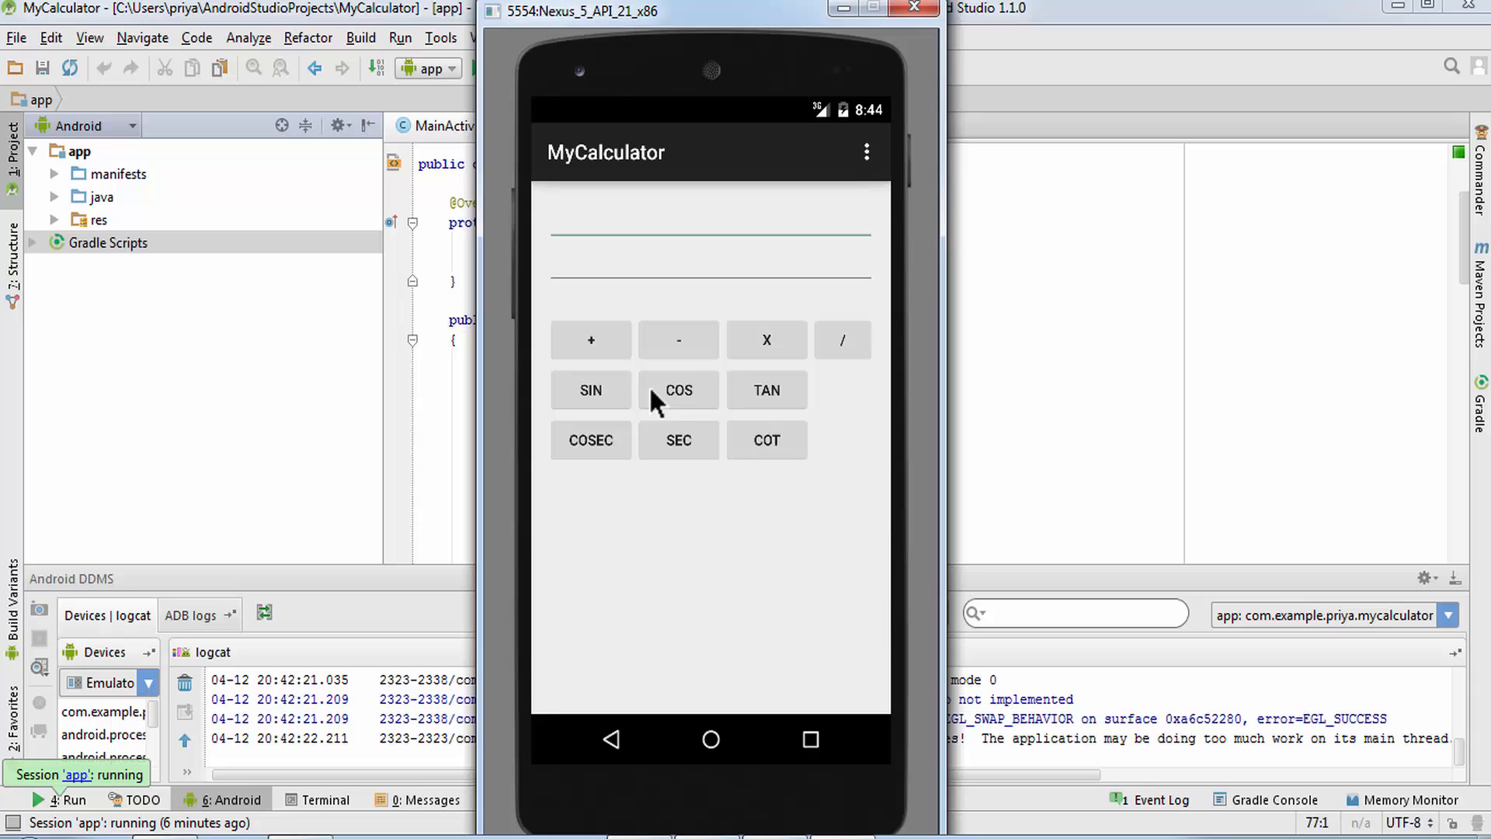
mouse_move(801, 38)
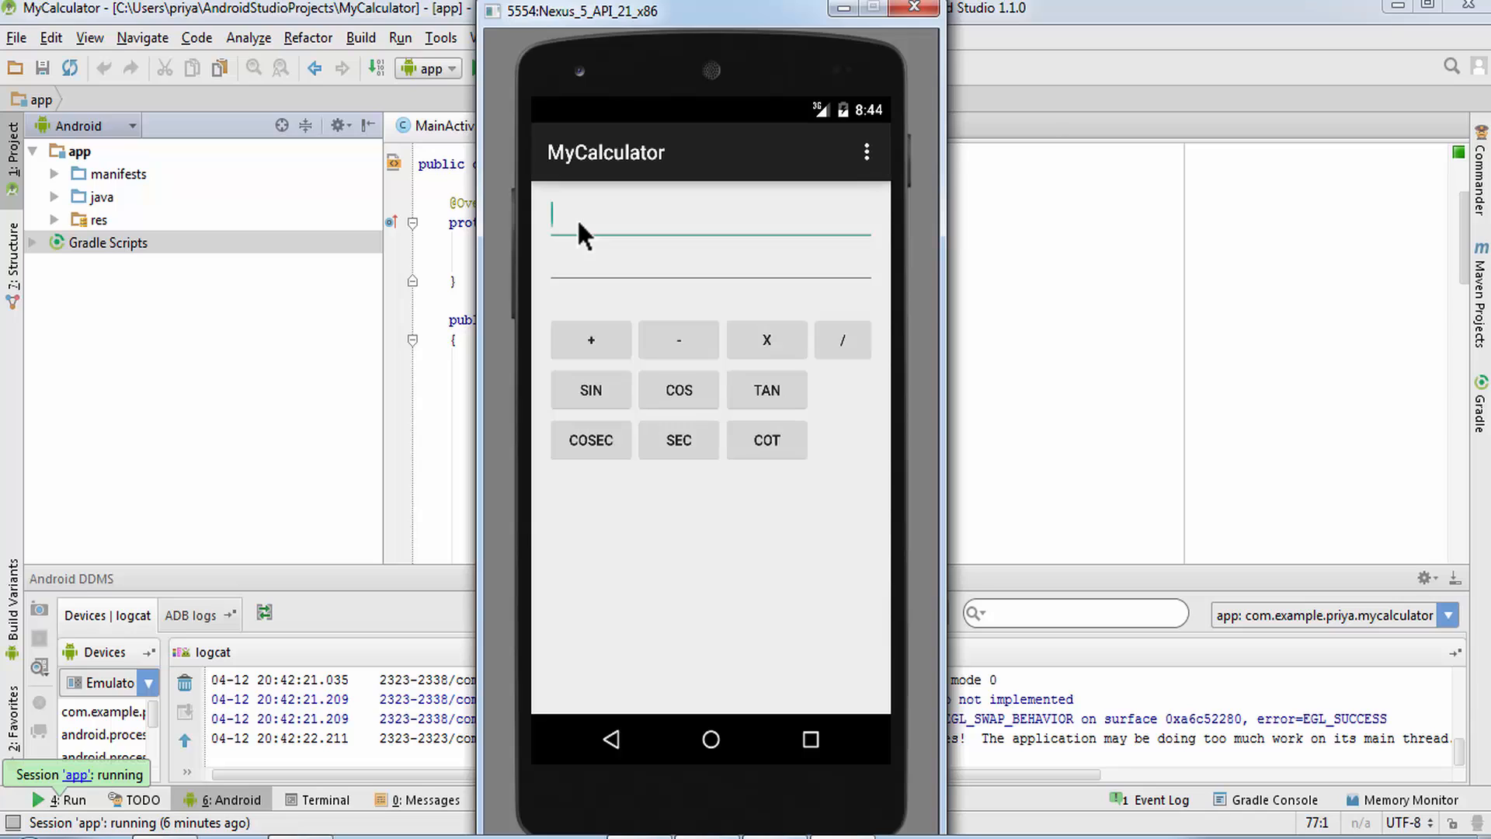
Enter 23 in the first number field and 34 in the second.
left_click(708, 219)
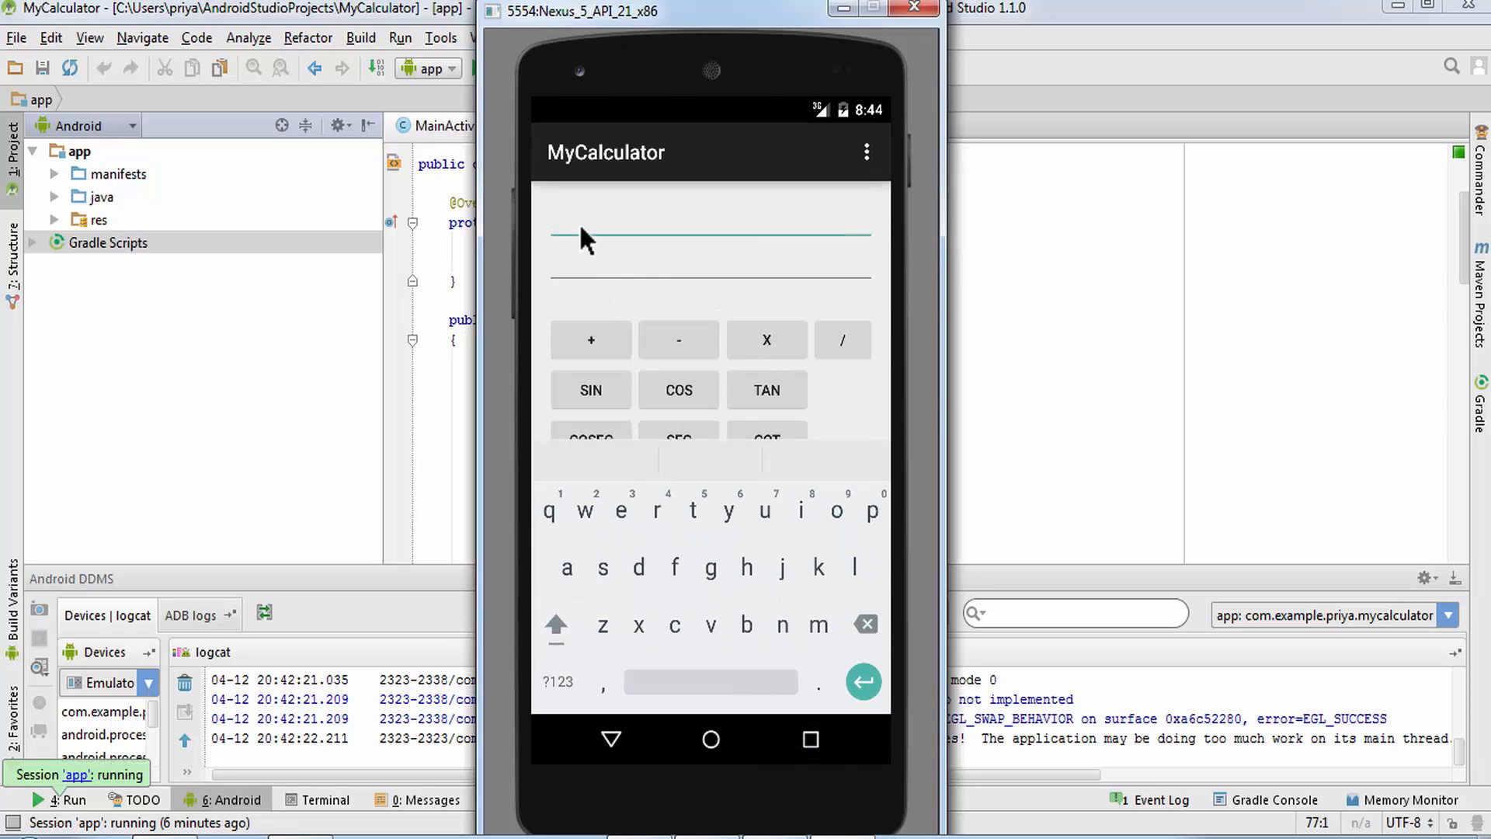
left_click(556, 680)
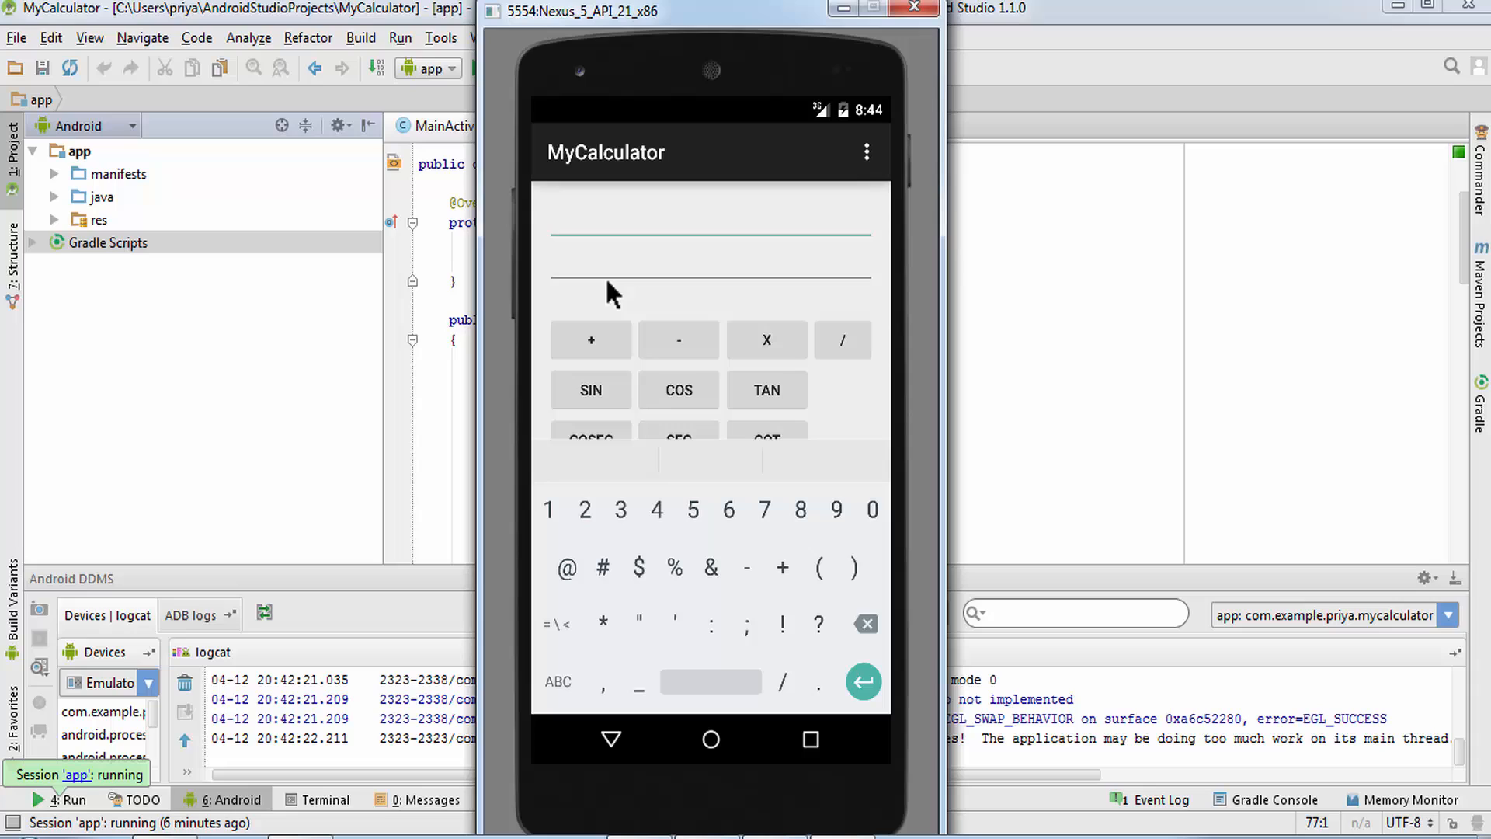
mouse_move(587, 522)
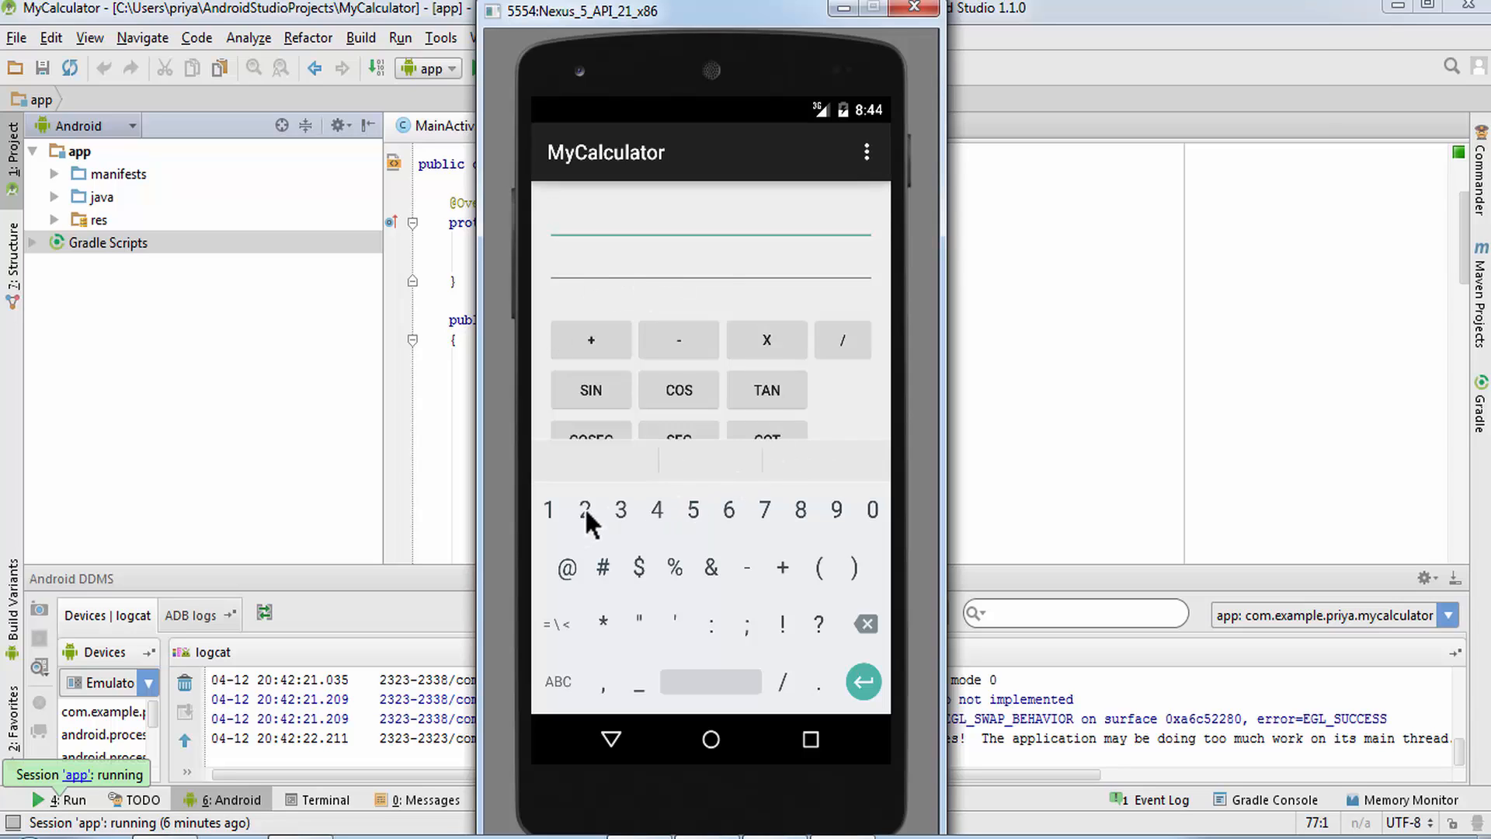
left_click(620, 510)
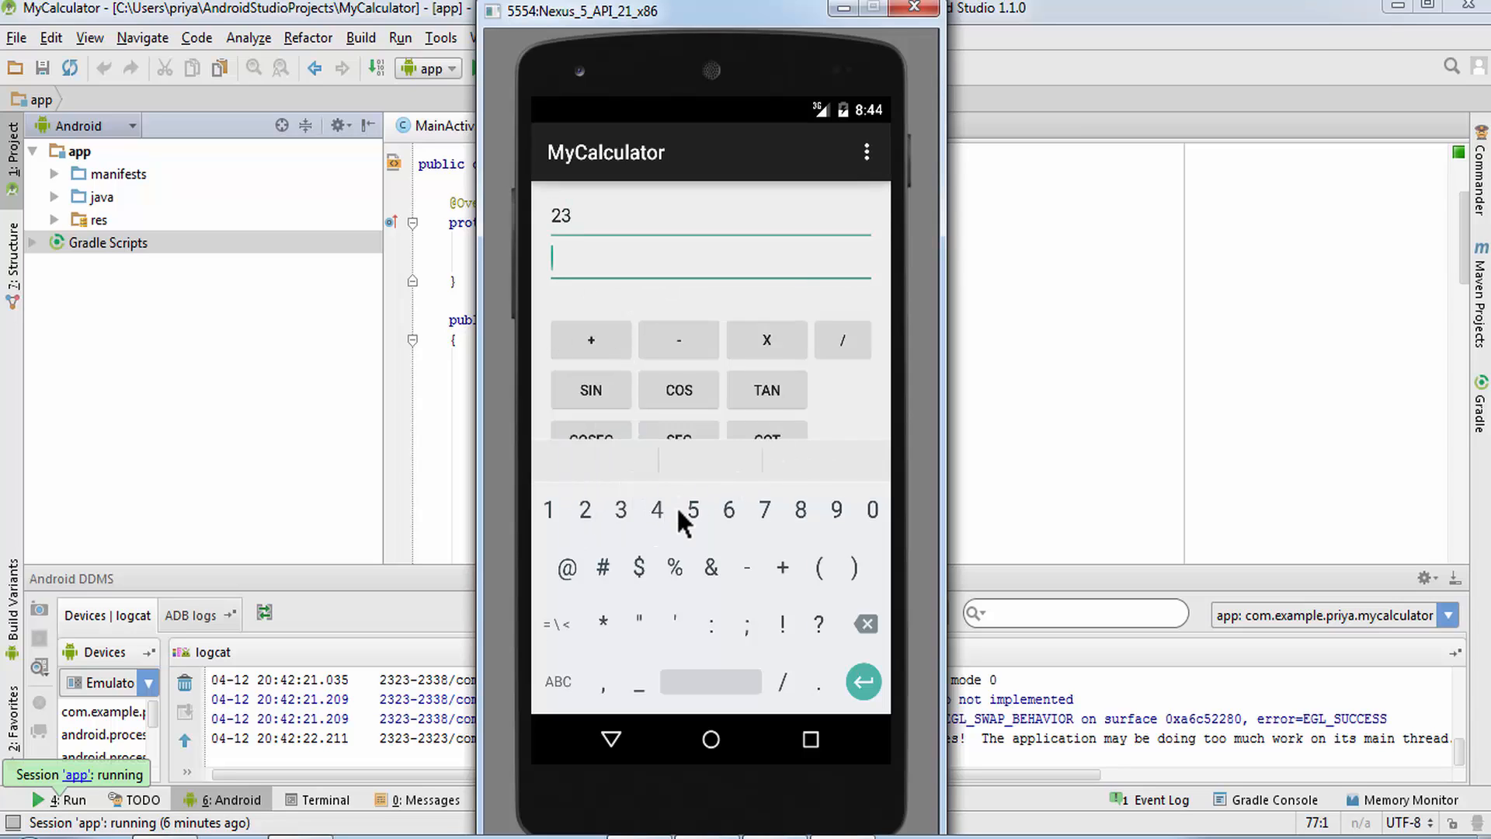
left_click(557, 680)
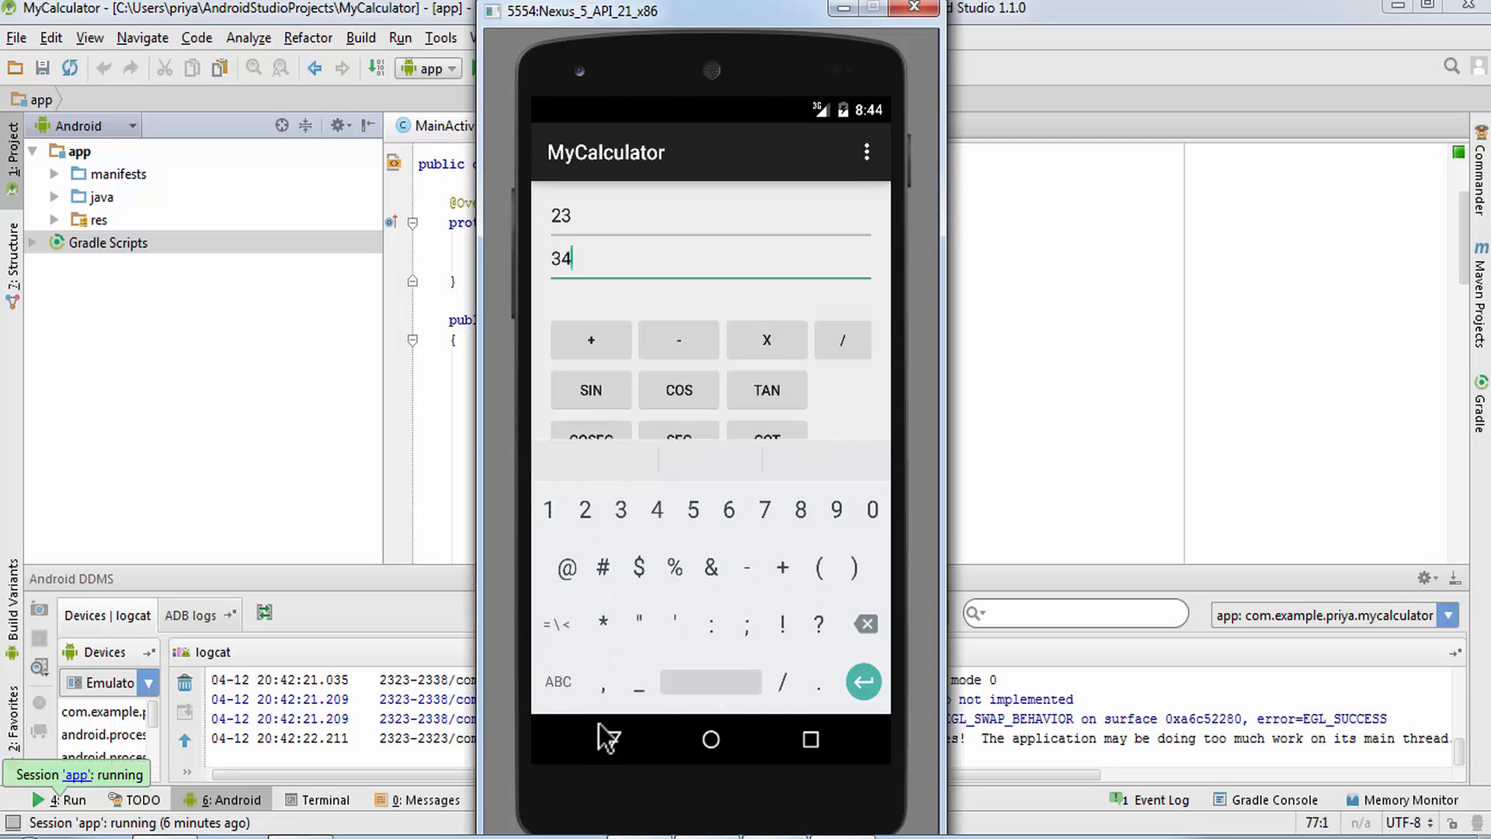
Add, subtract and divide 23 and 34, ending with the quotient 0.6764705882352942.
left_click(590, 340)
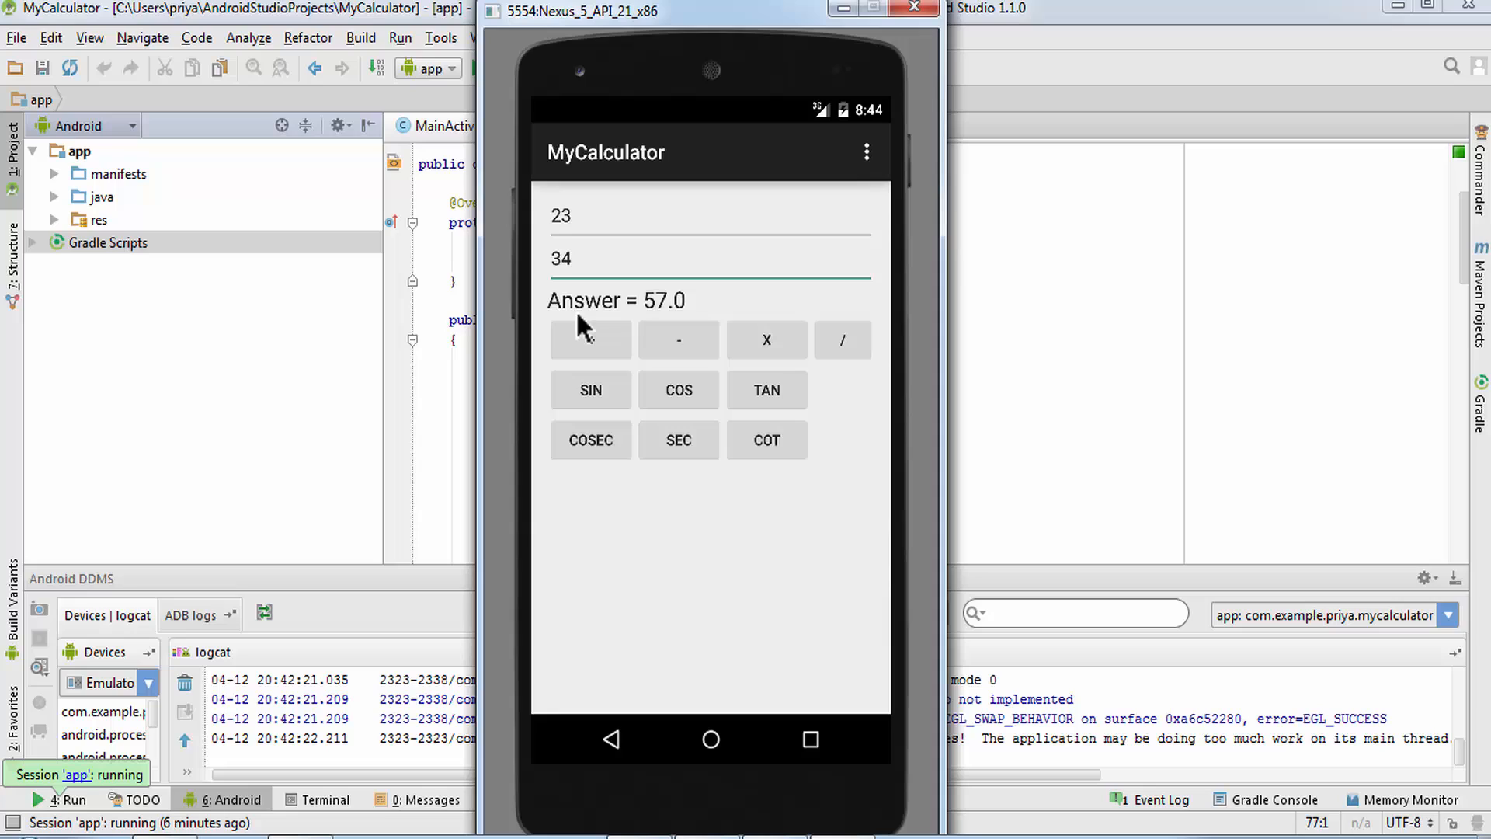
left_click(679, 340)
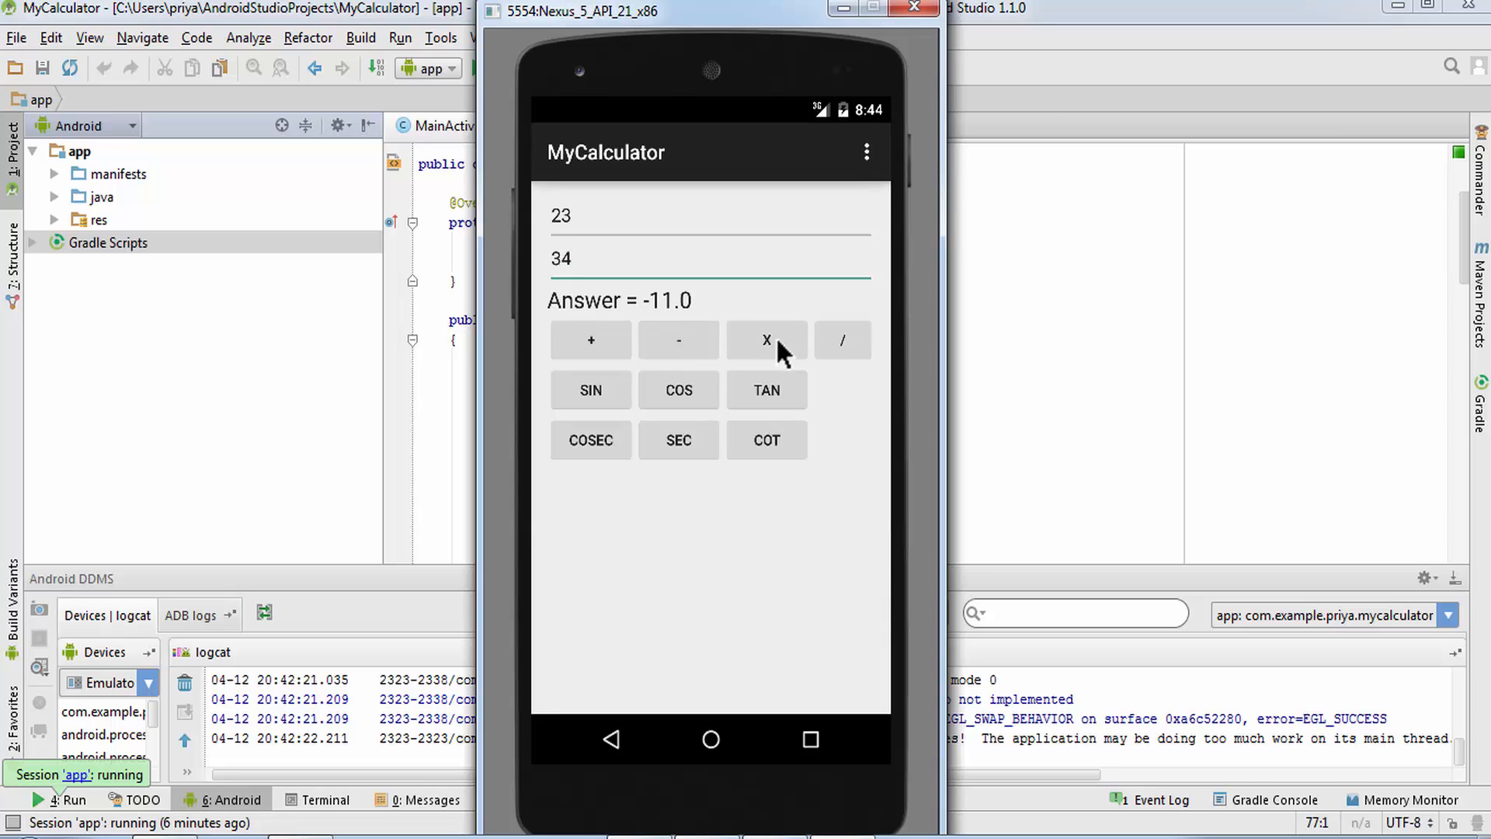
left_click(840, 340)
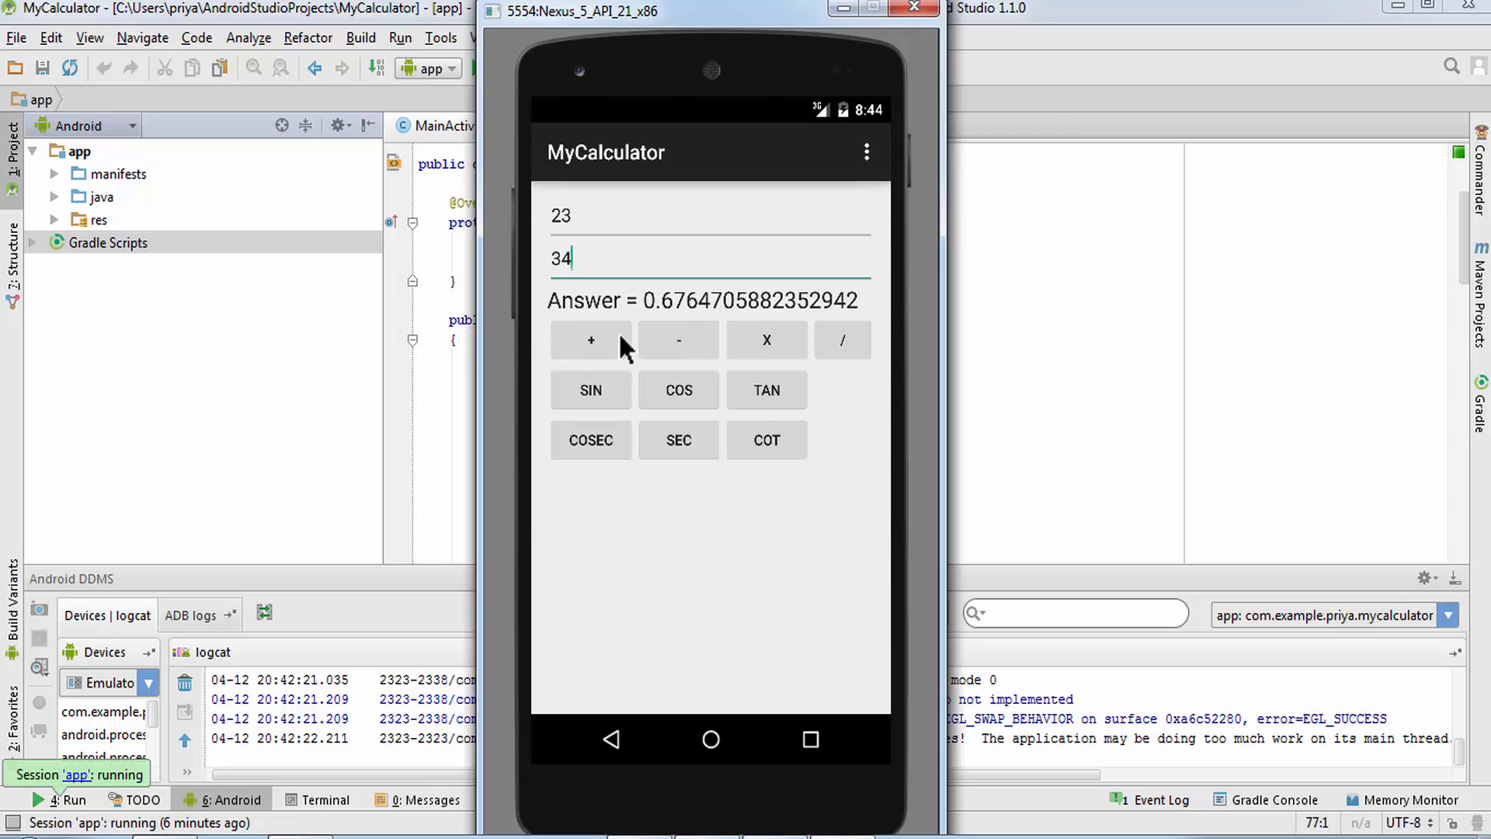
mouse_move(879, 371)
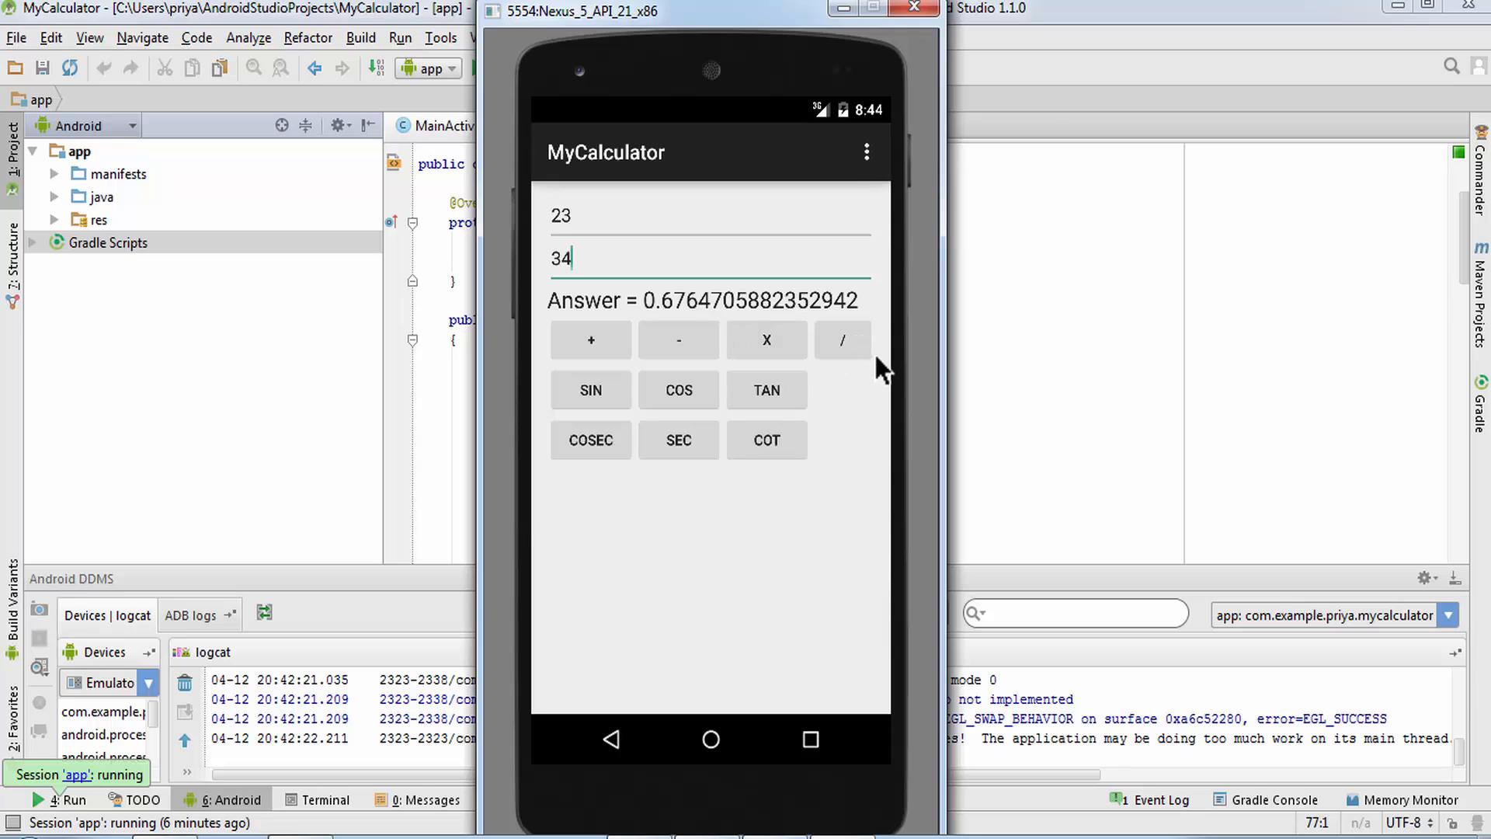
mouse_move(607, 217)
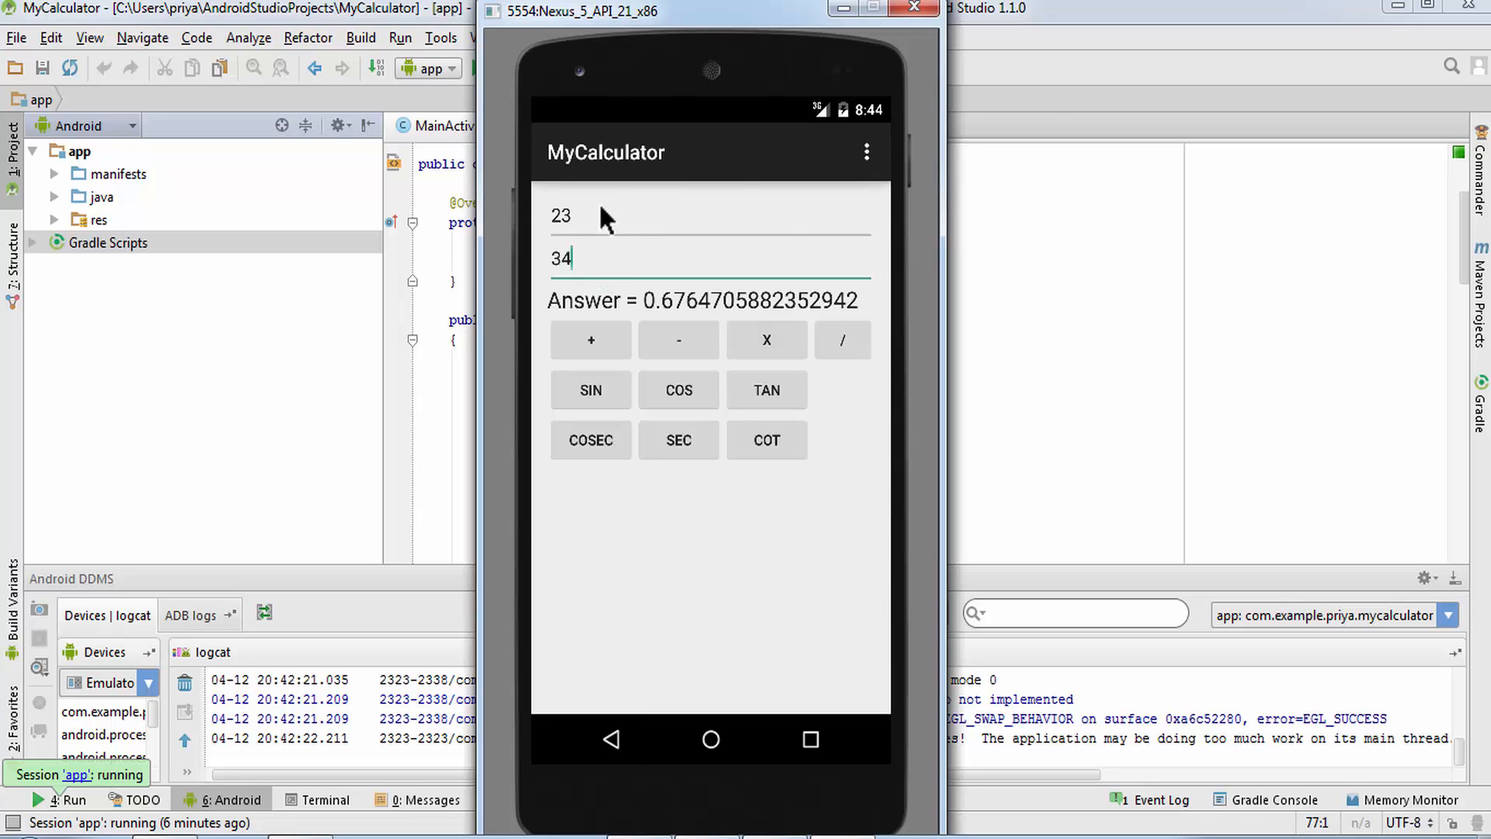
Replace 23 with the letters rt, run a calculation and dismiss the MyCalculator has stopped dialog.
left_click(570, 216)
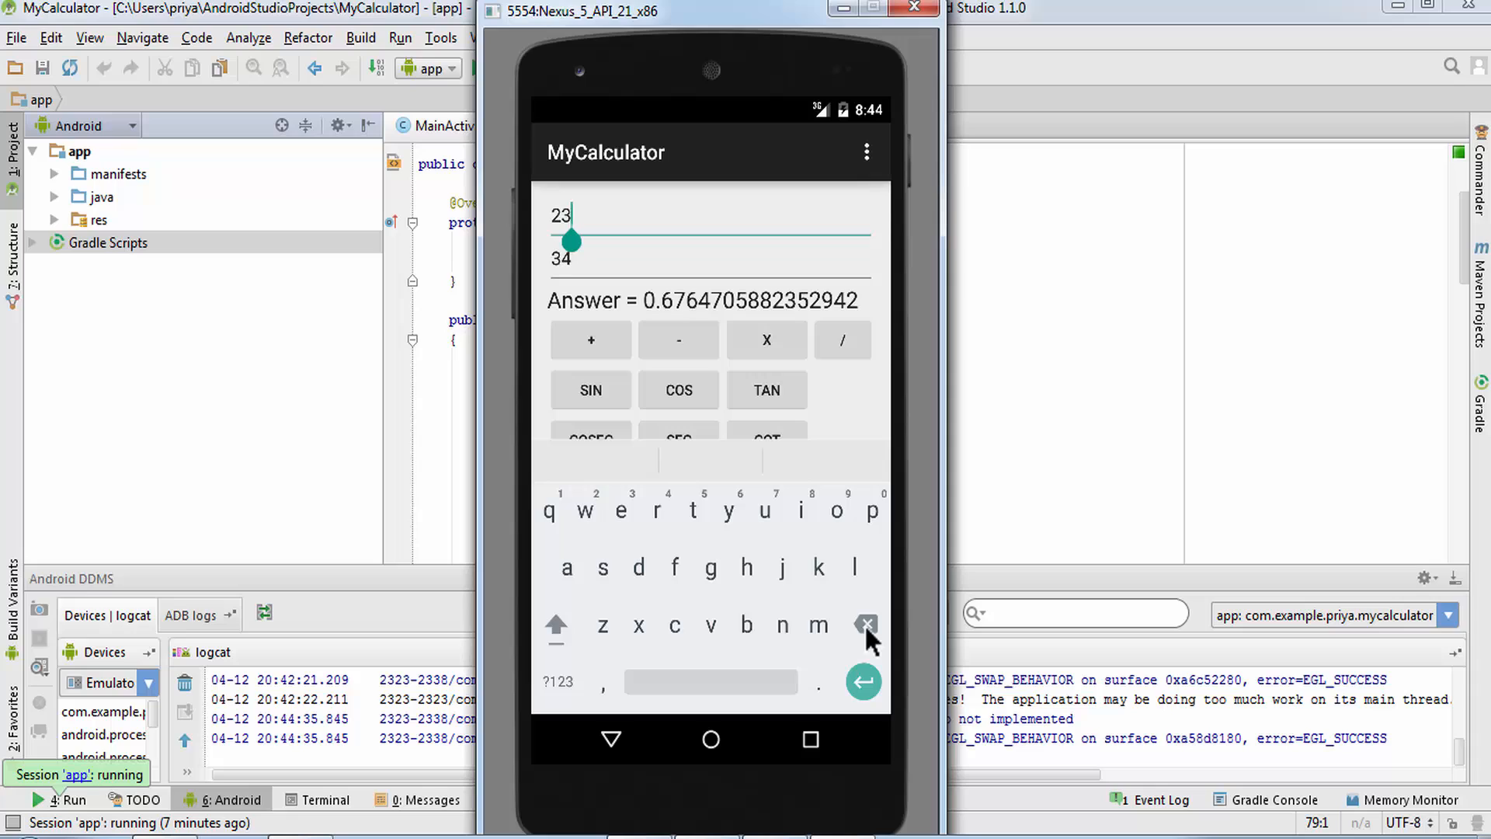
left_click(865, 624)
type("r")
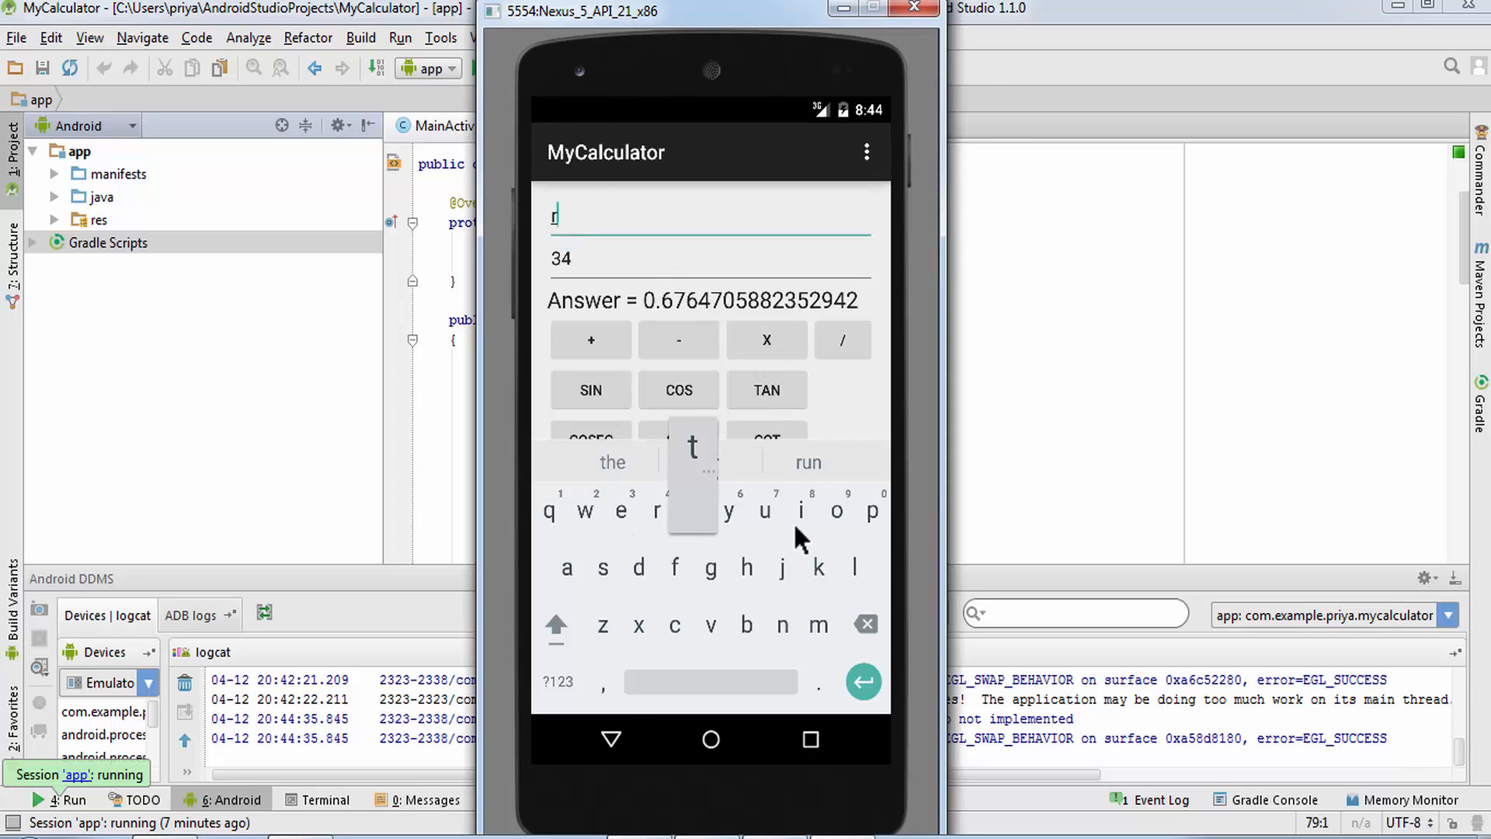
left_click(692, 510)
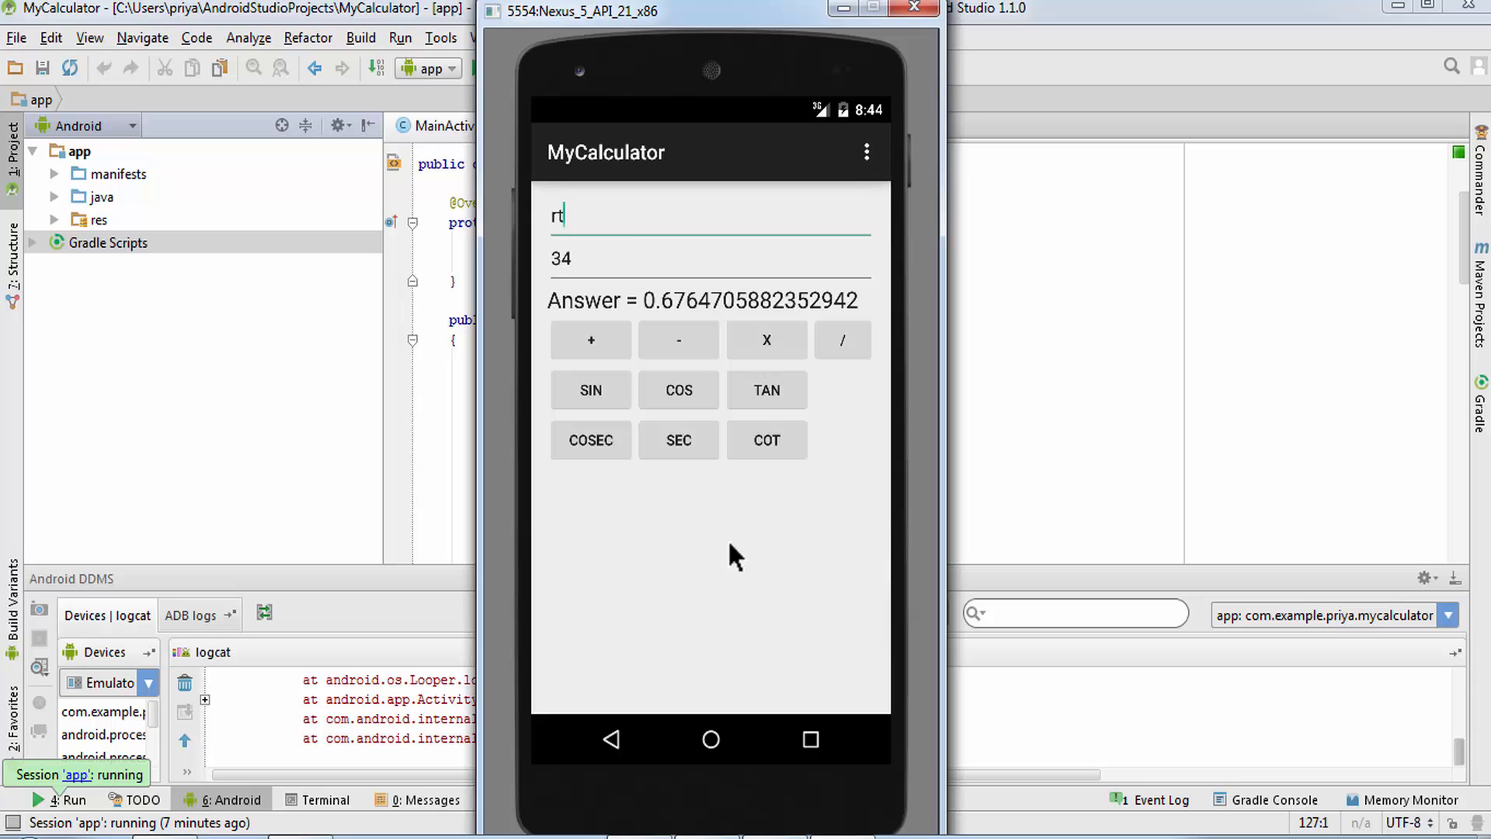
mouse_move(836, 510)
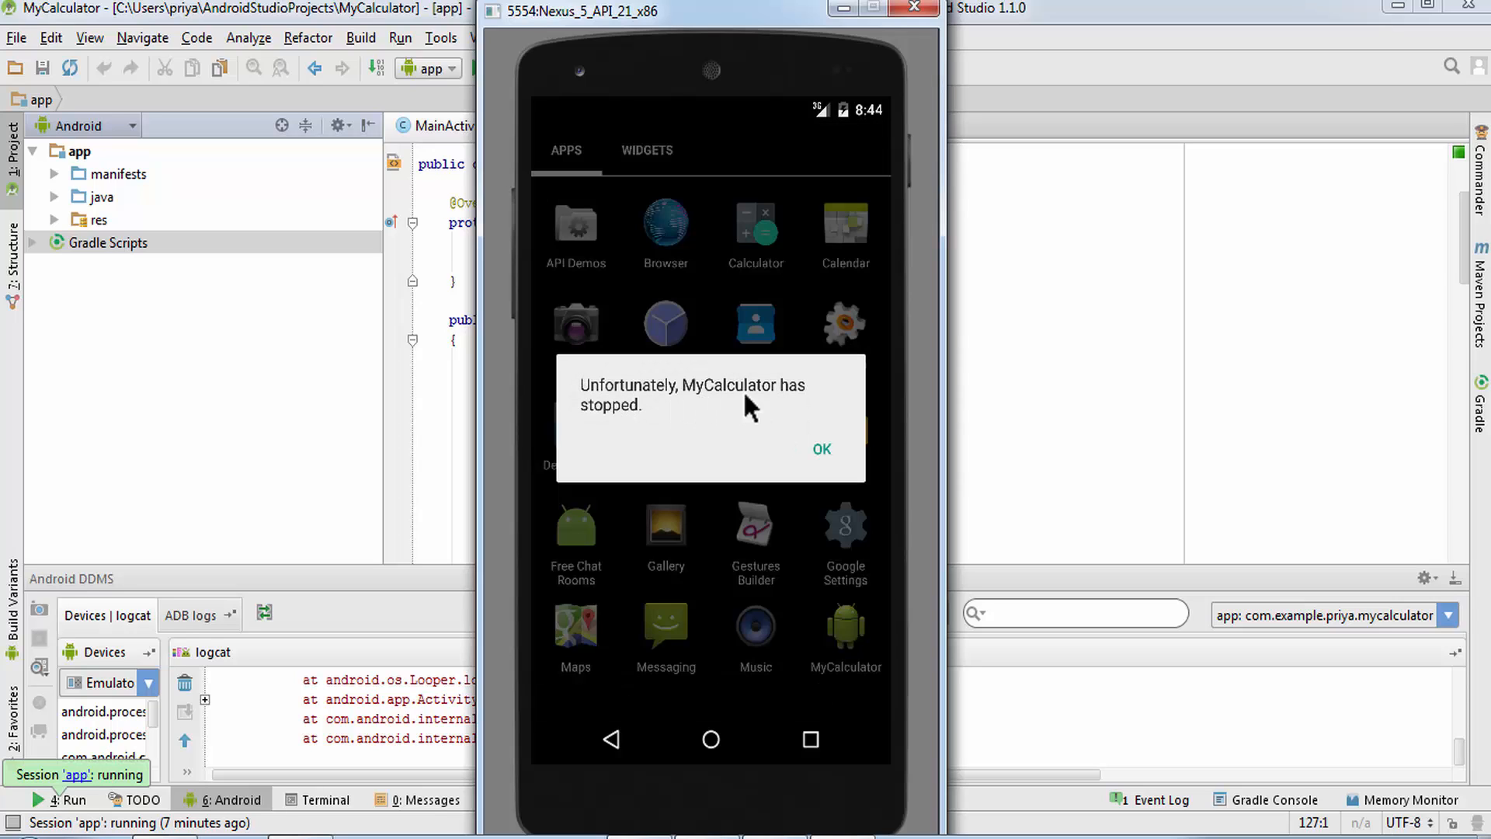
left_click(822, 449)
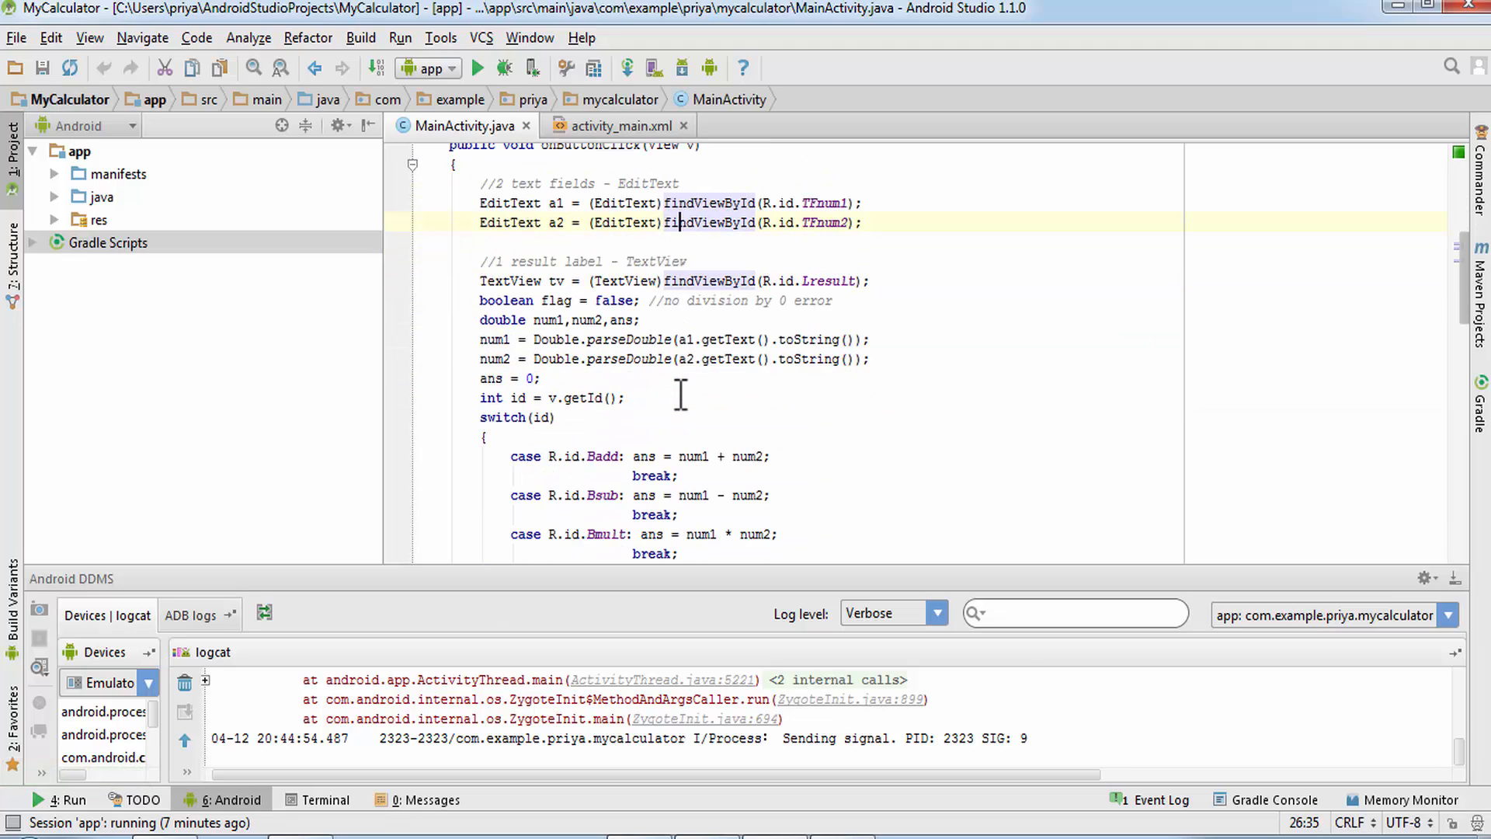
Scroll through onButtonClick in MainActivity.java to the two parseDouble lines.
scroll("down", 3)
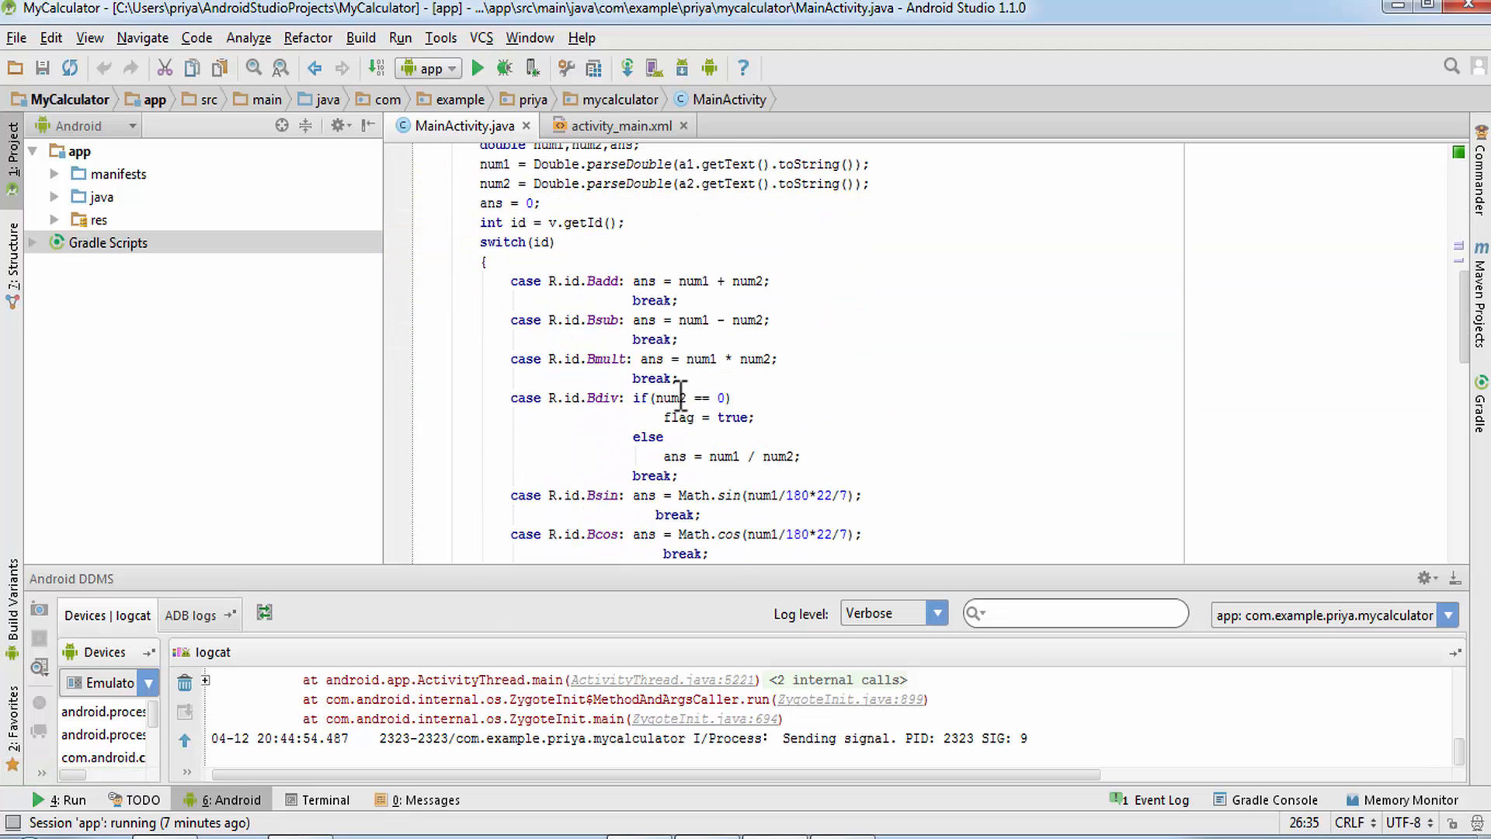
scroll("down", 3)
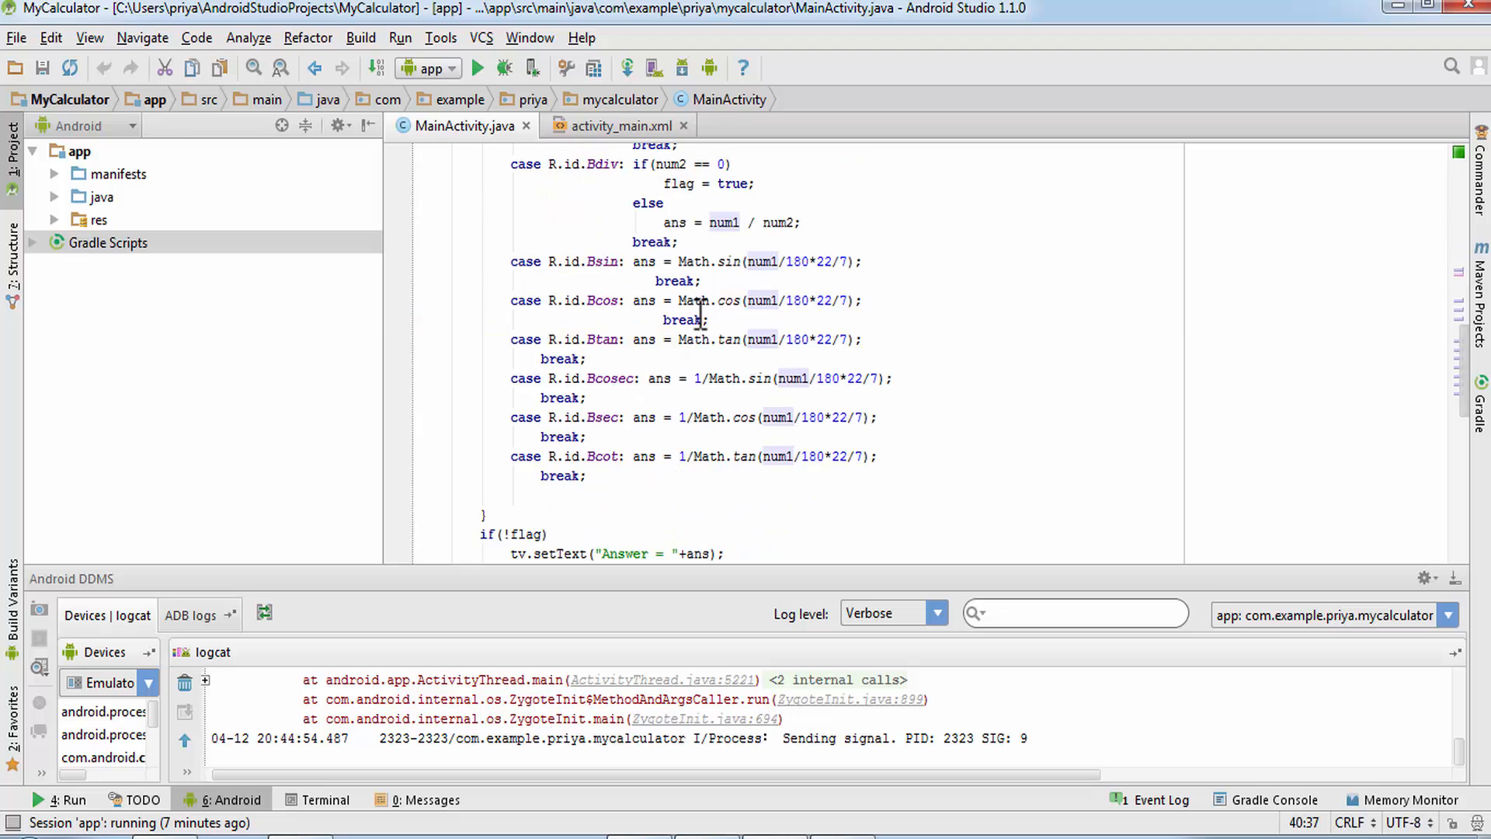
scroll("up", 3)
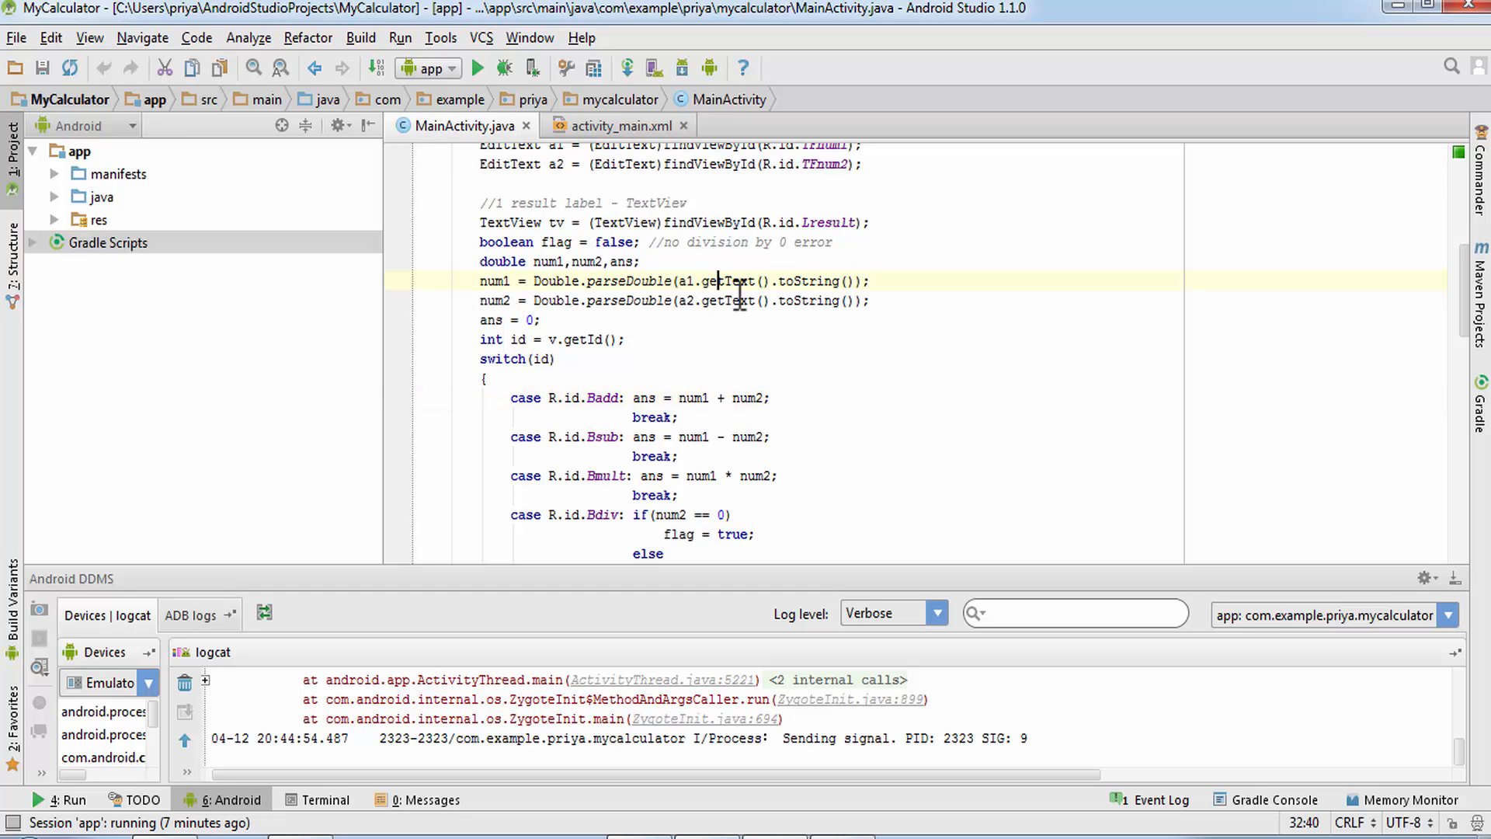
scroll("down", 3)
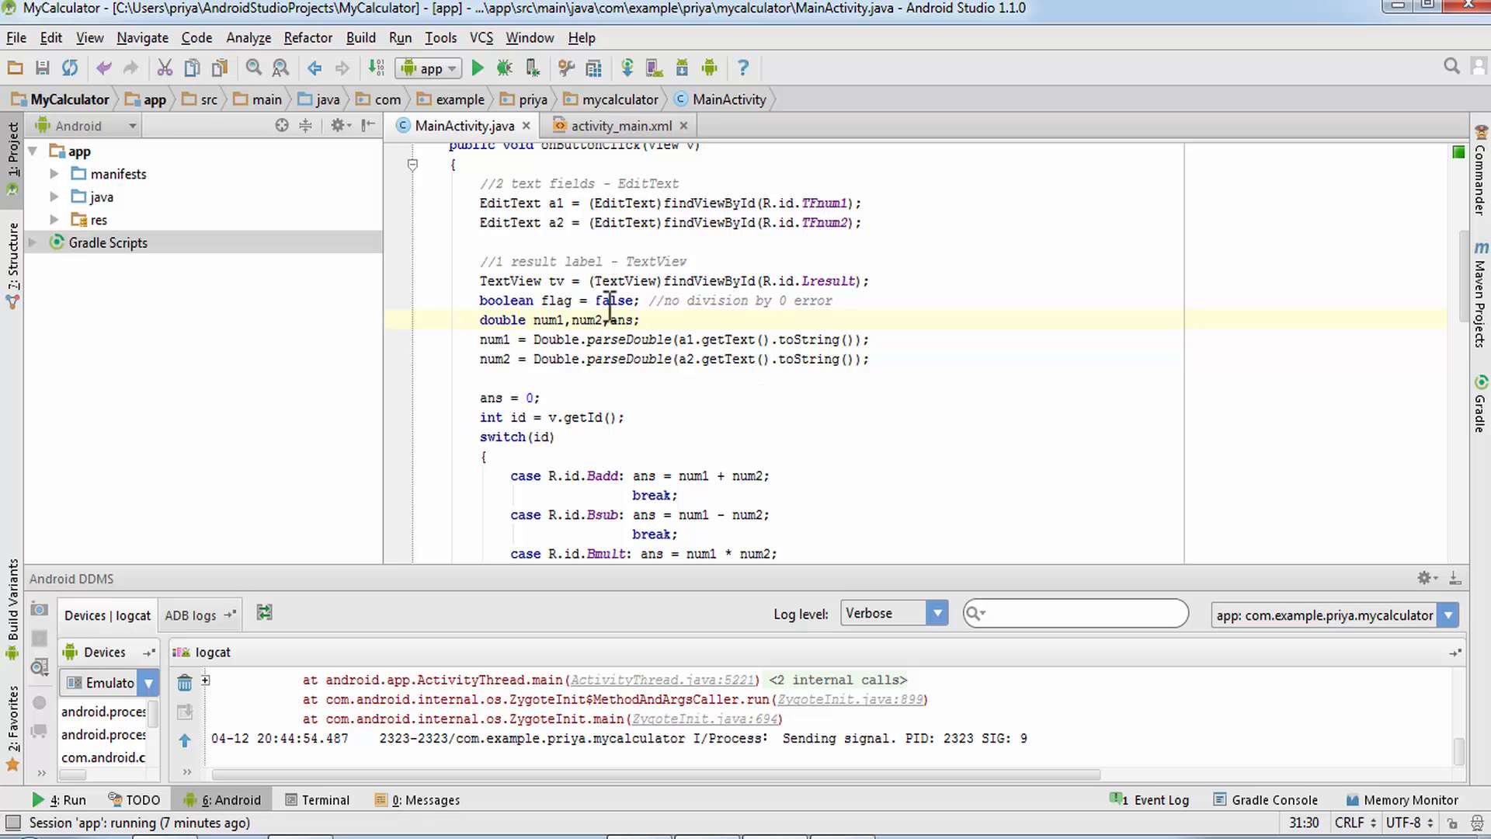
mouse_move(845, 509)
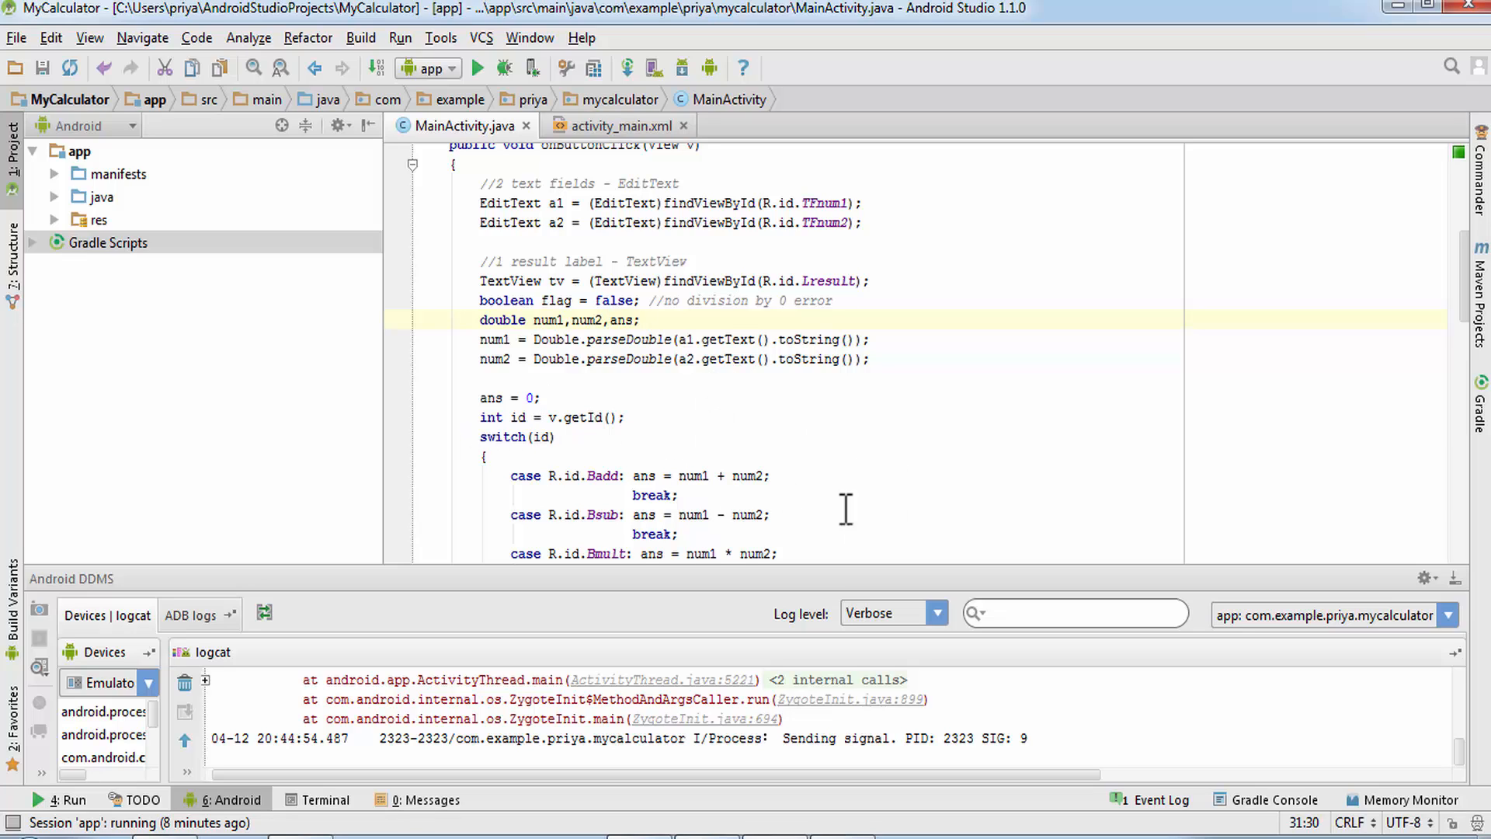
mouse_move(635, 190)
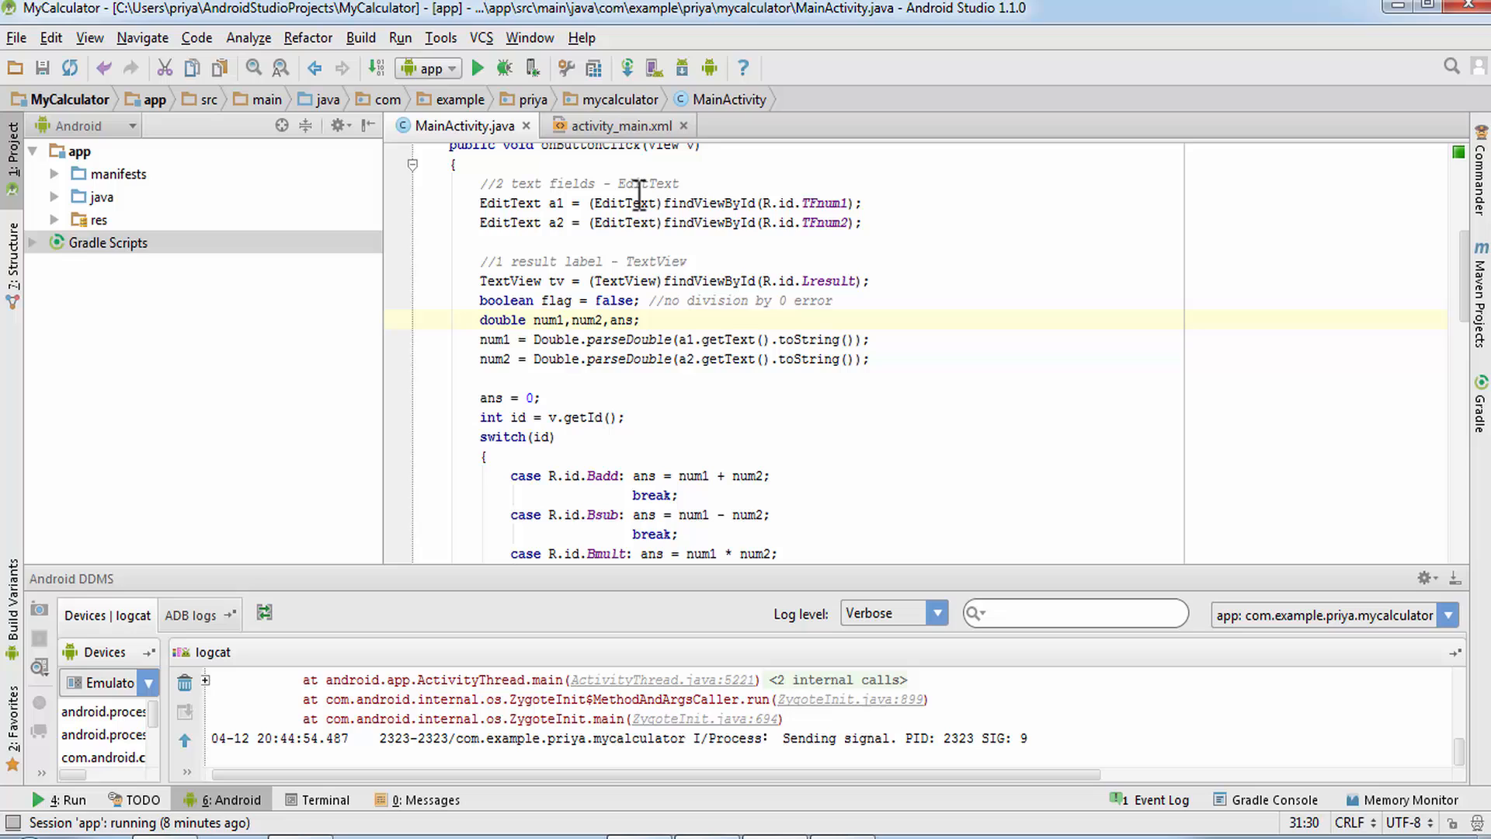
mouse_move(798, 222)
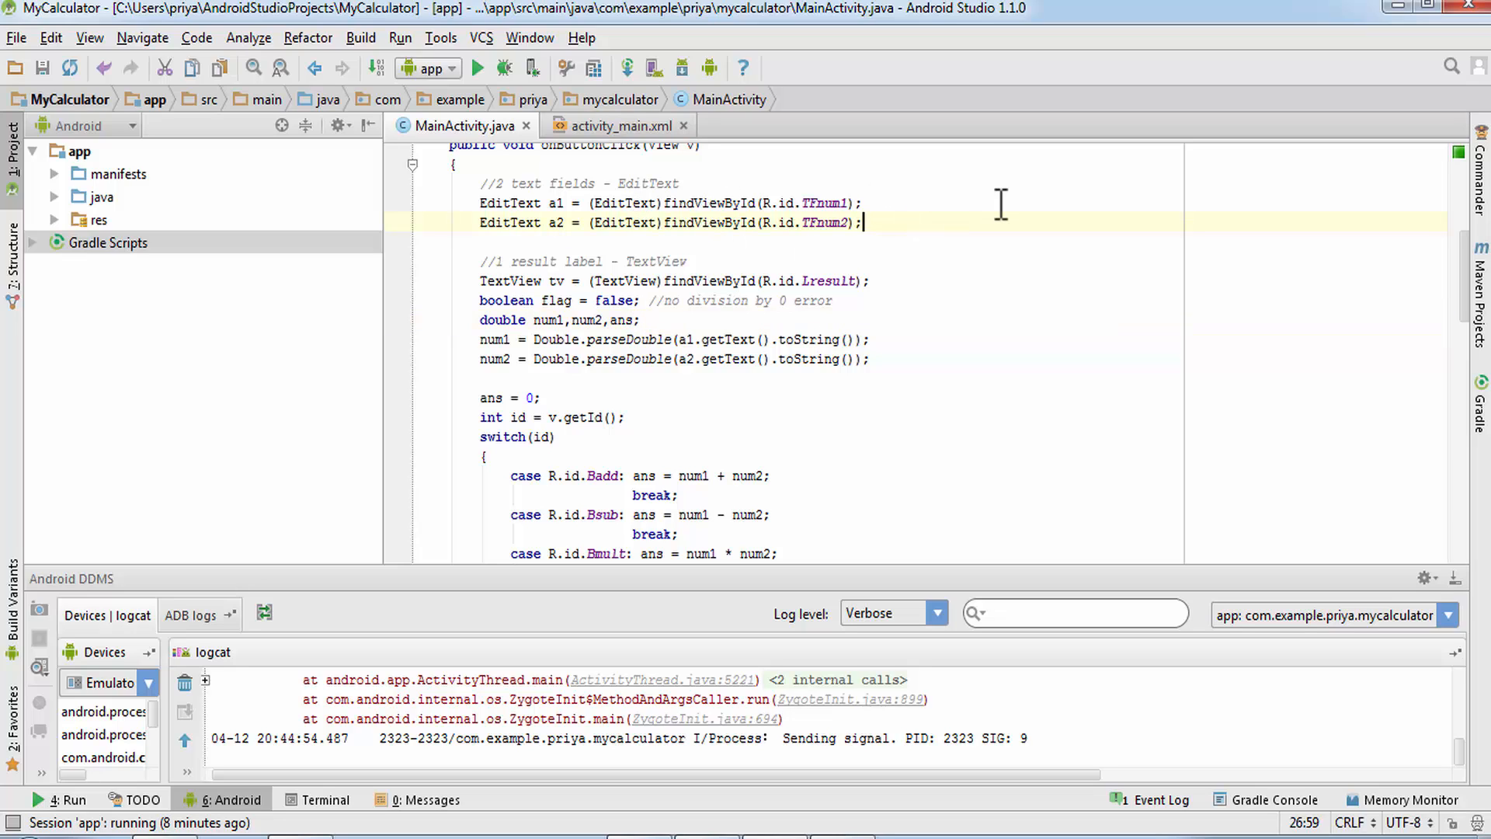
Add String b1 = a1.getText().toString(); below the field lookups.
key("Return")
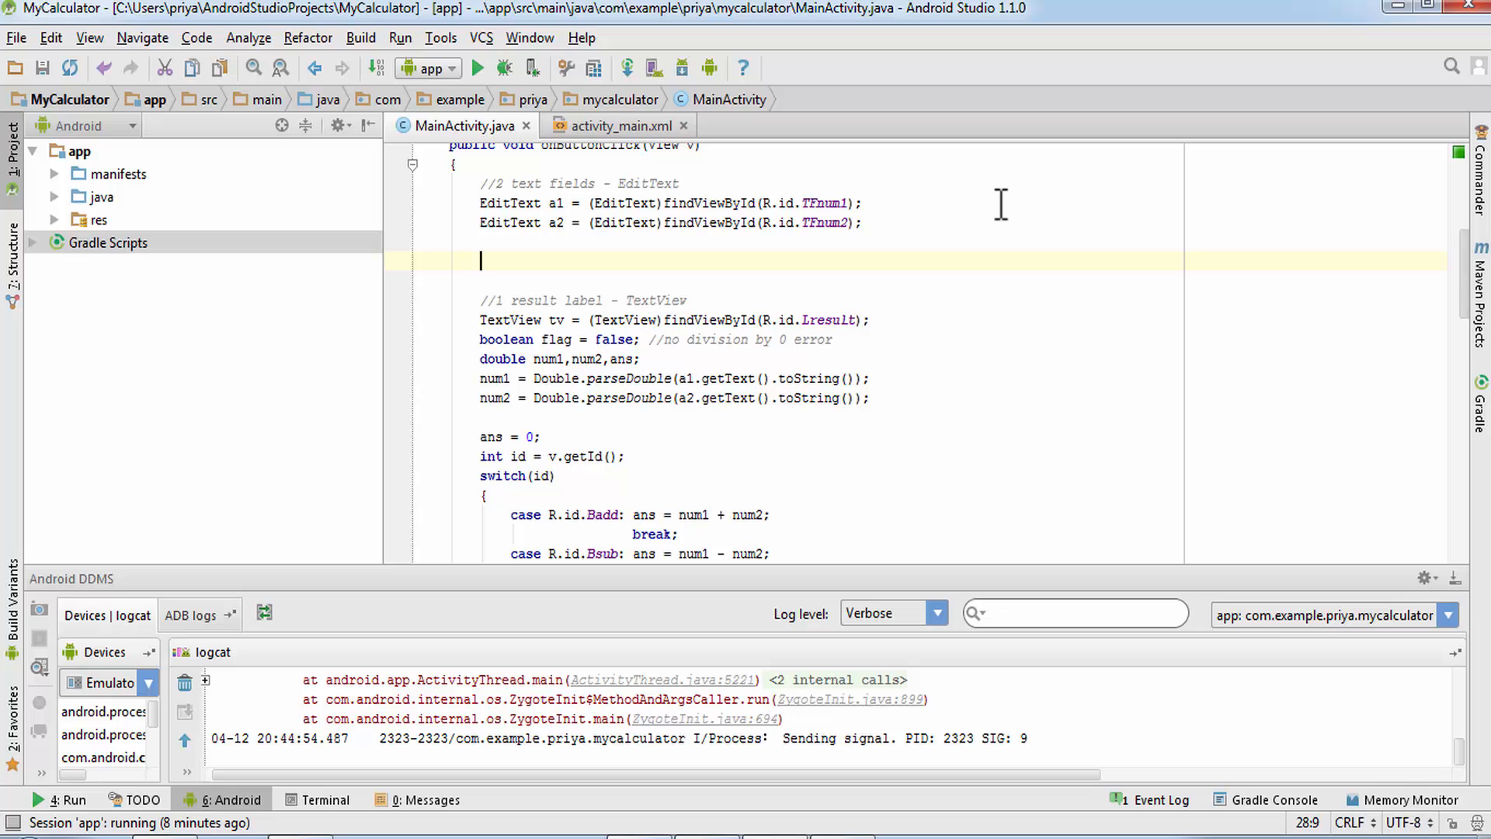
type("String")
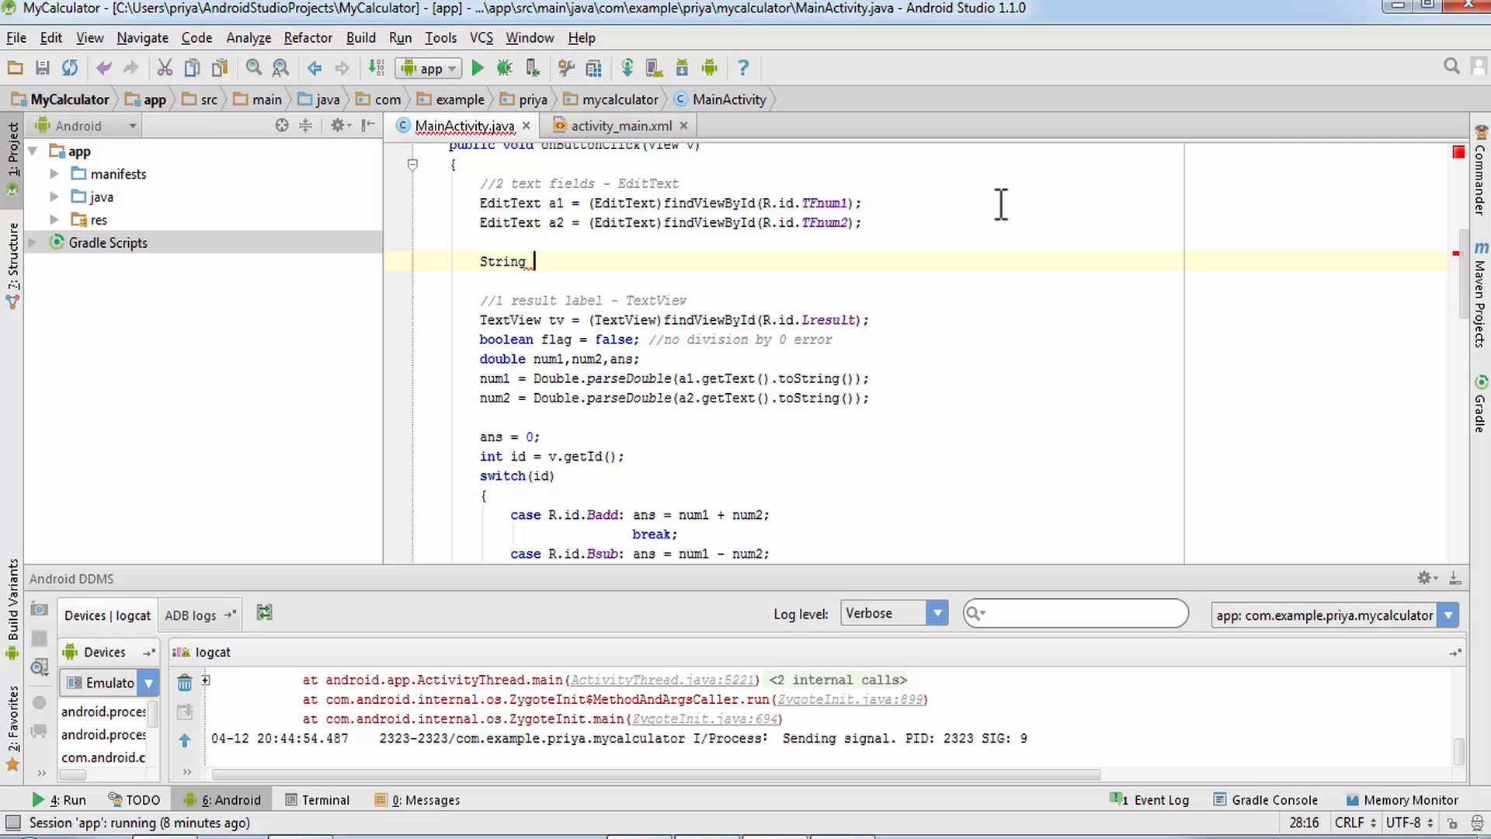
type("b")
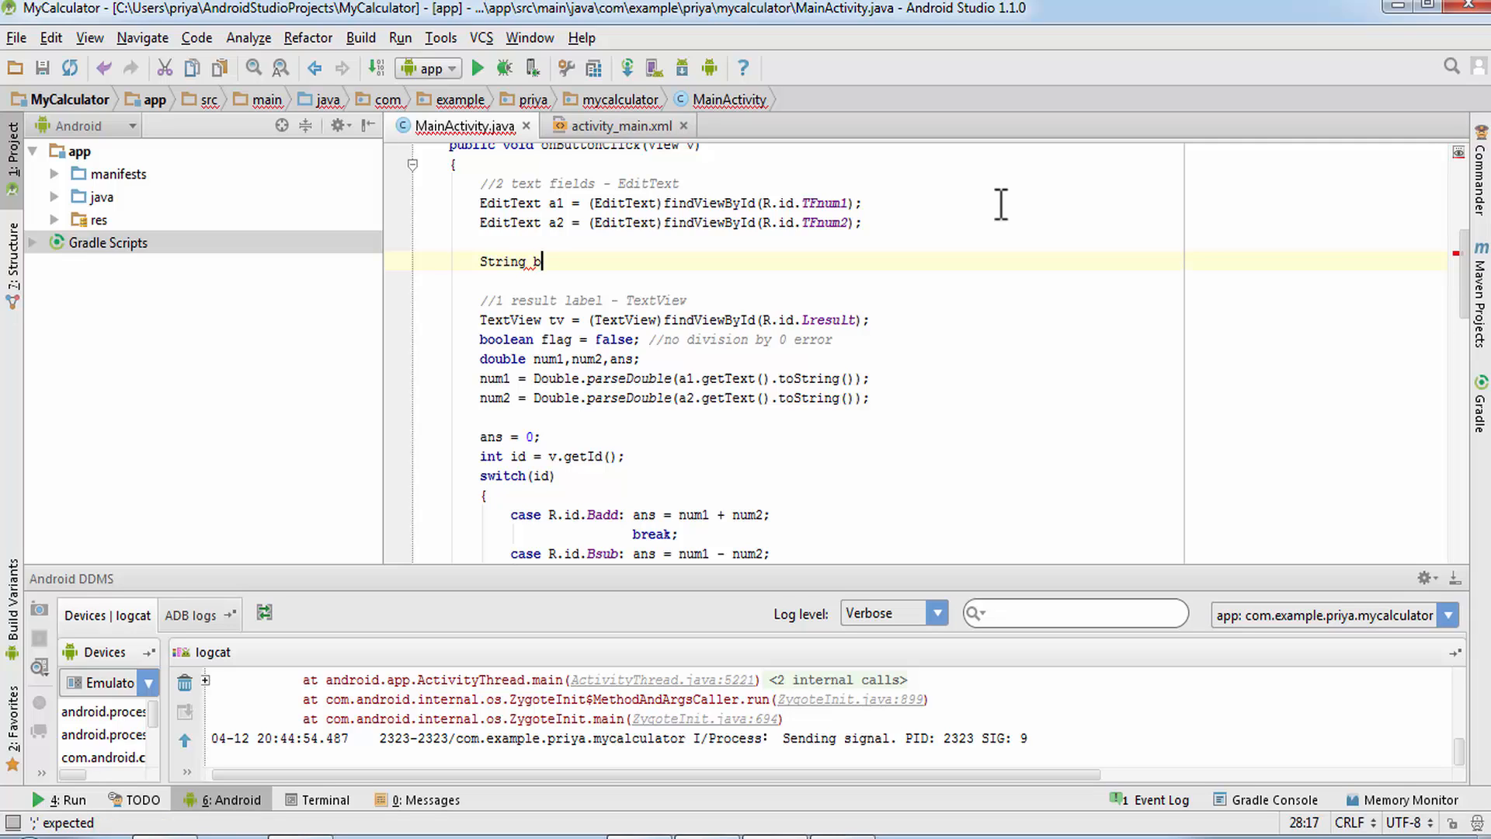
type("1 =")
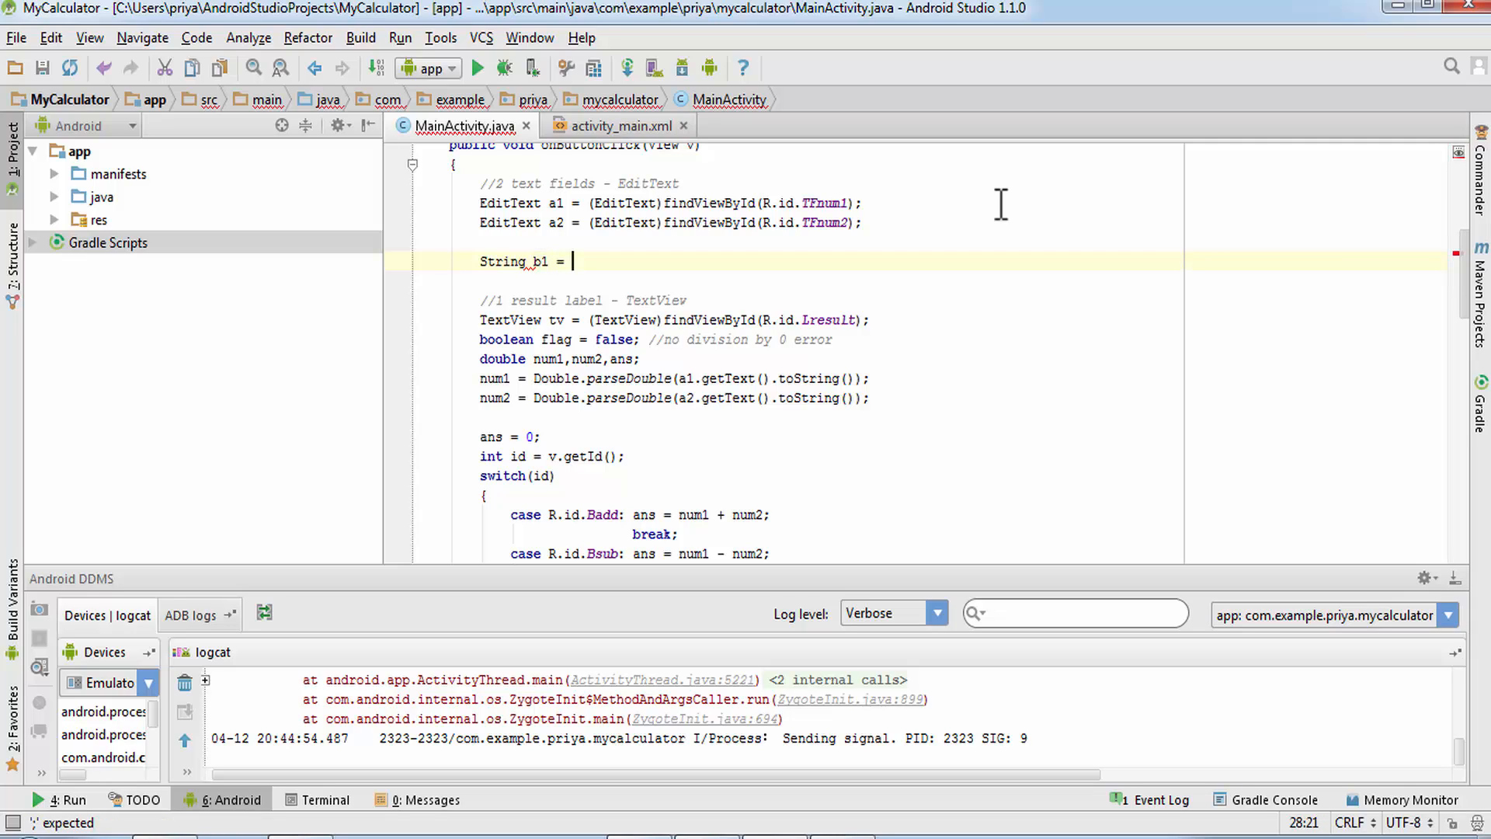
type("a1.")
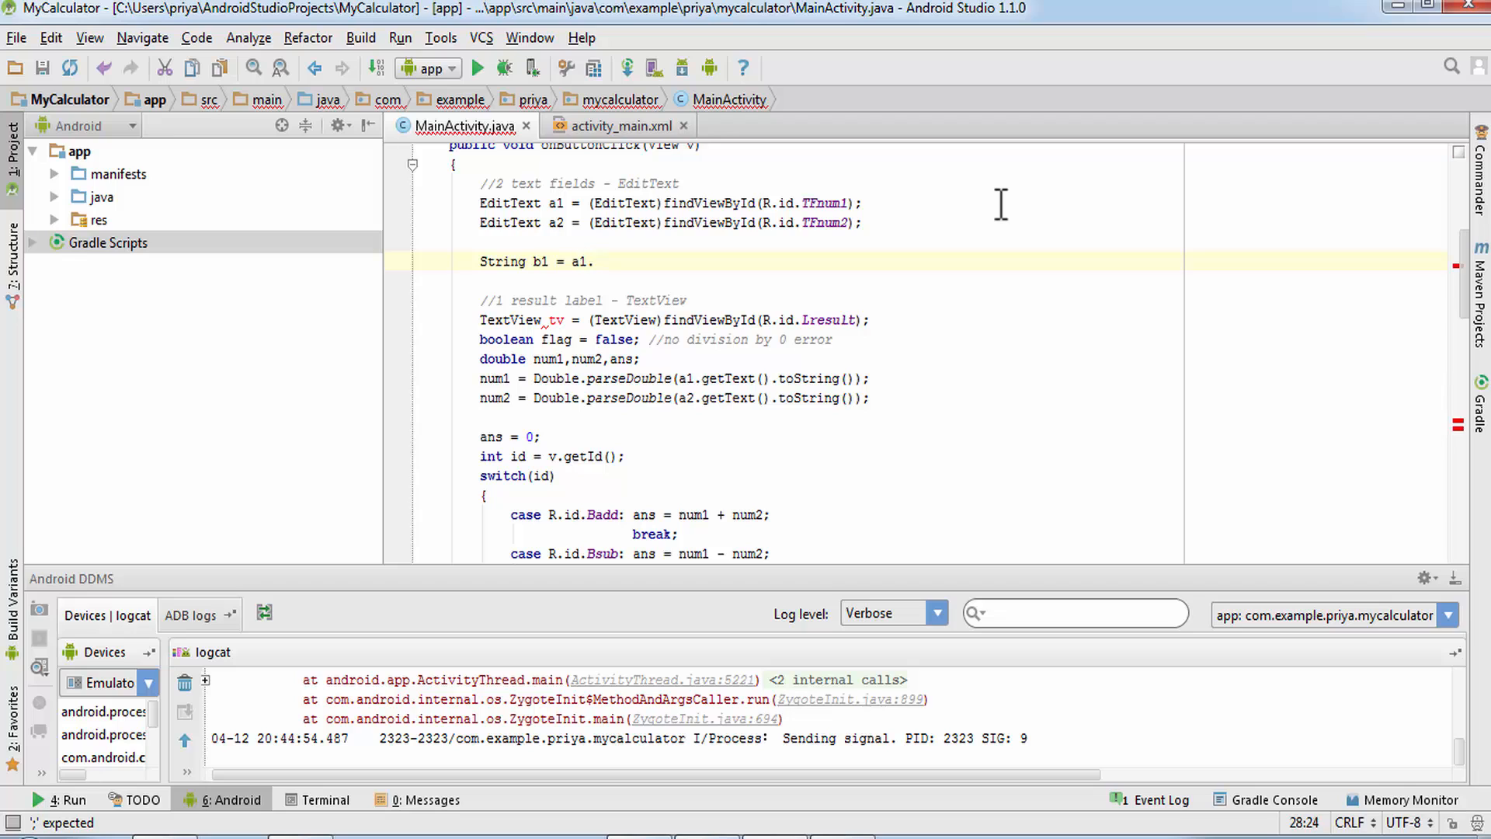
type(".get")
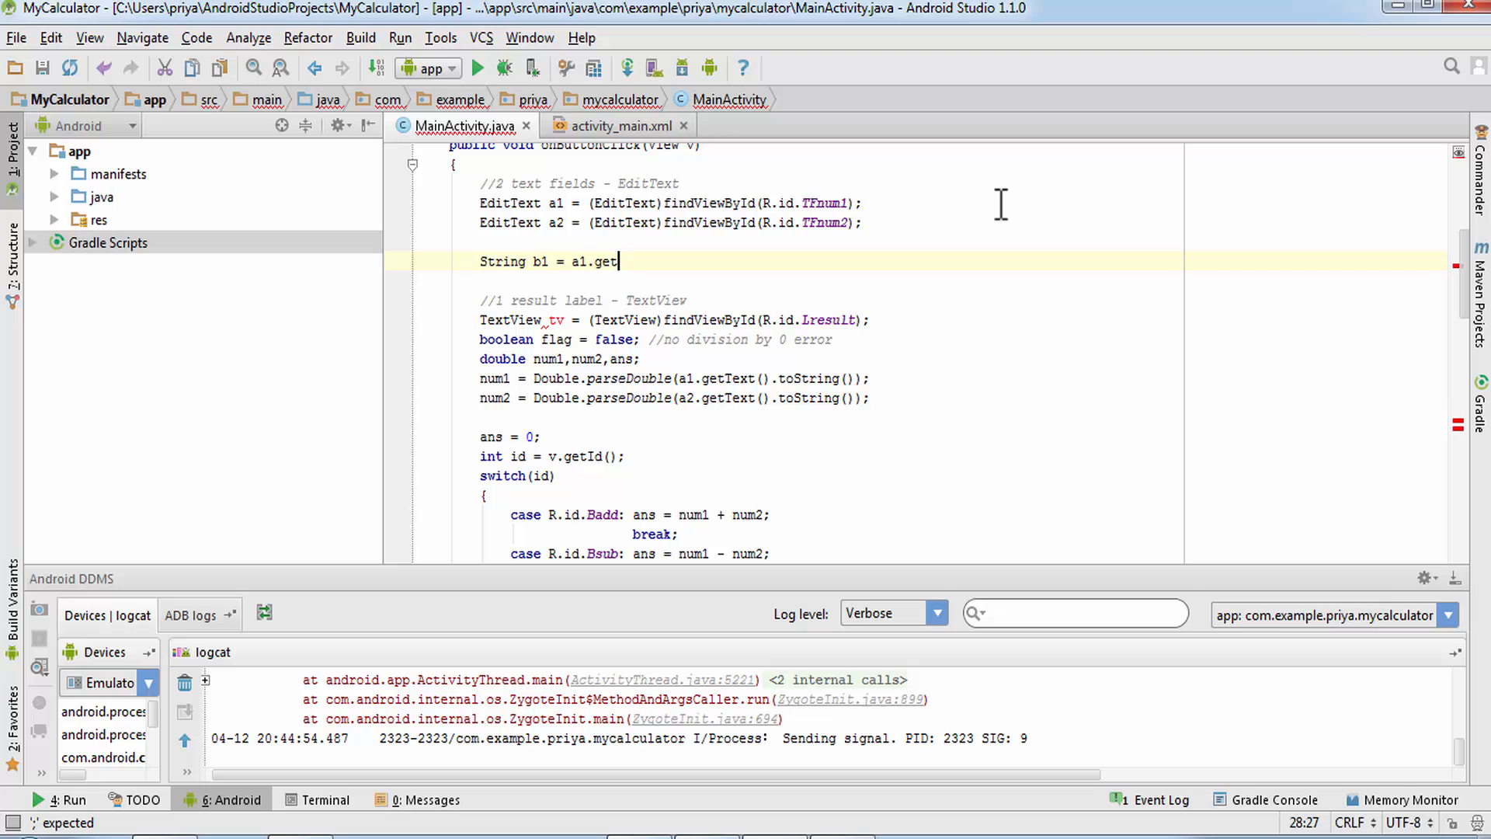
type("Text()")
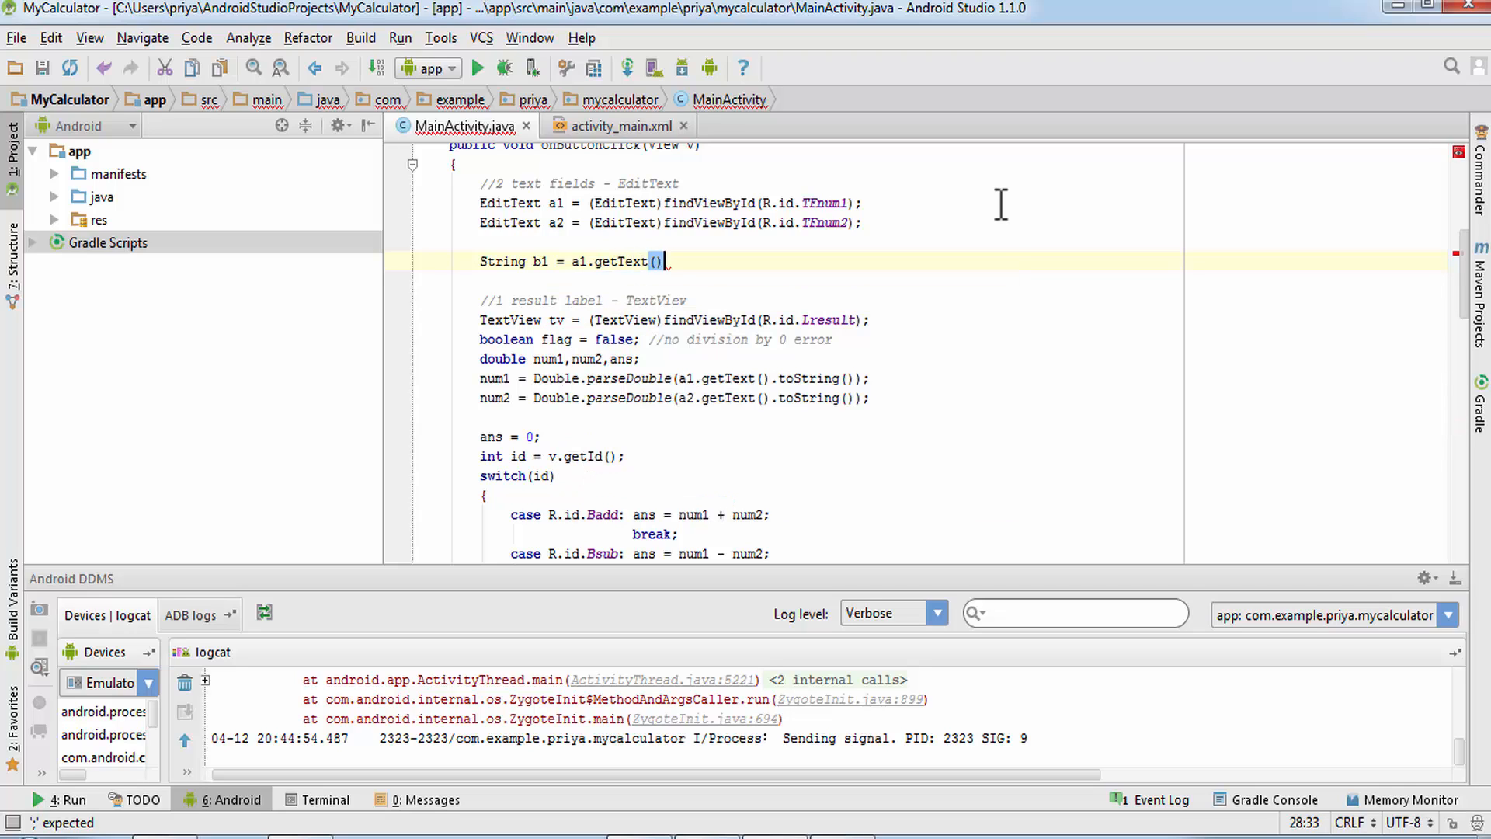
type(".toString();")
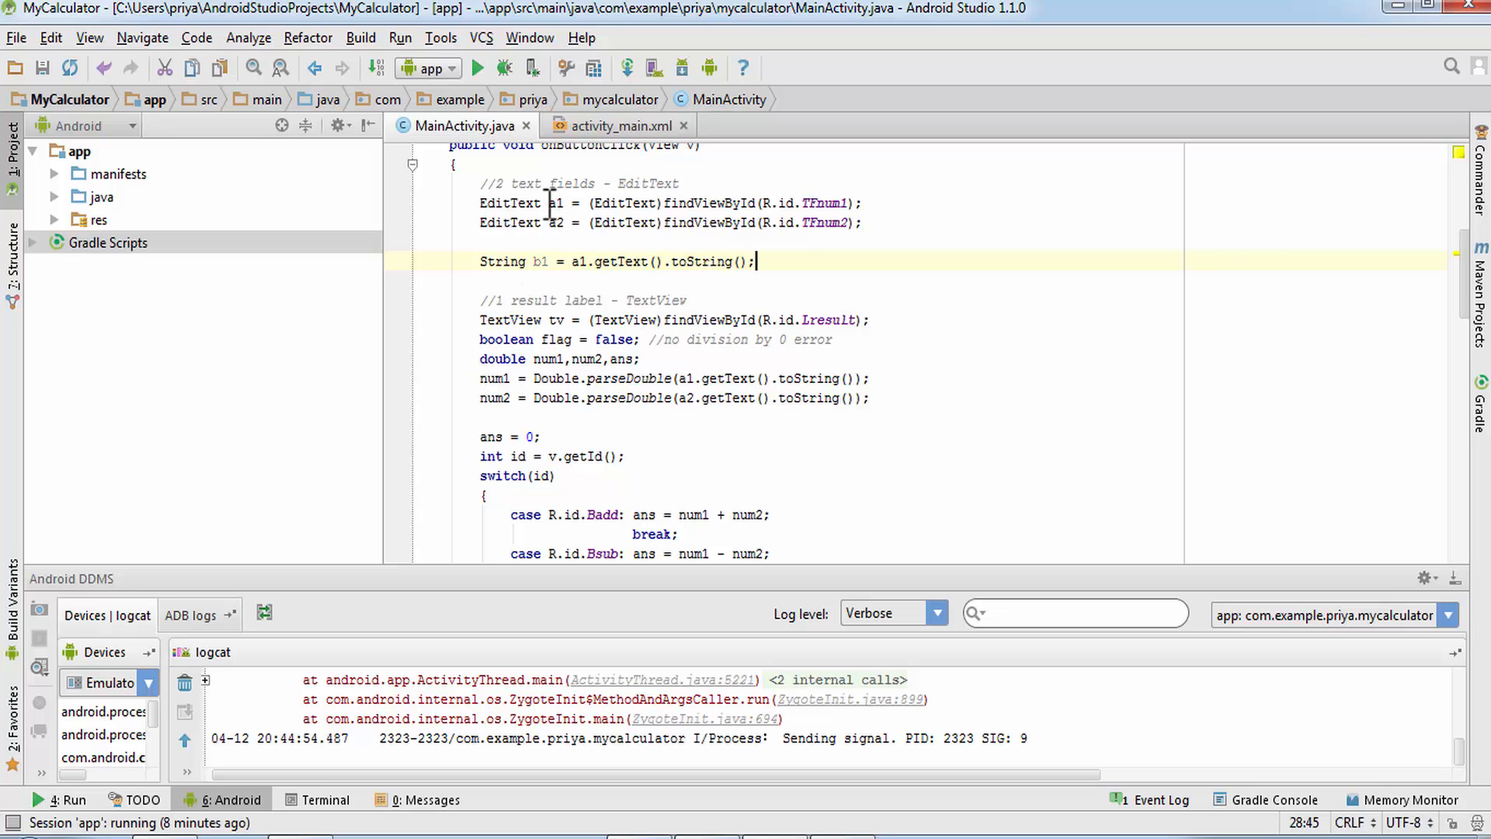
mouse_move(560, 385)
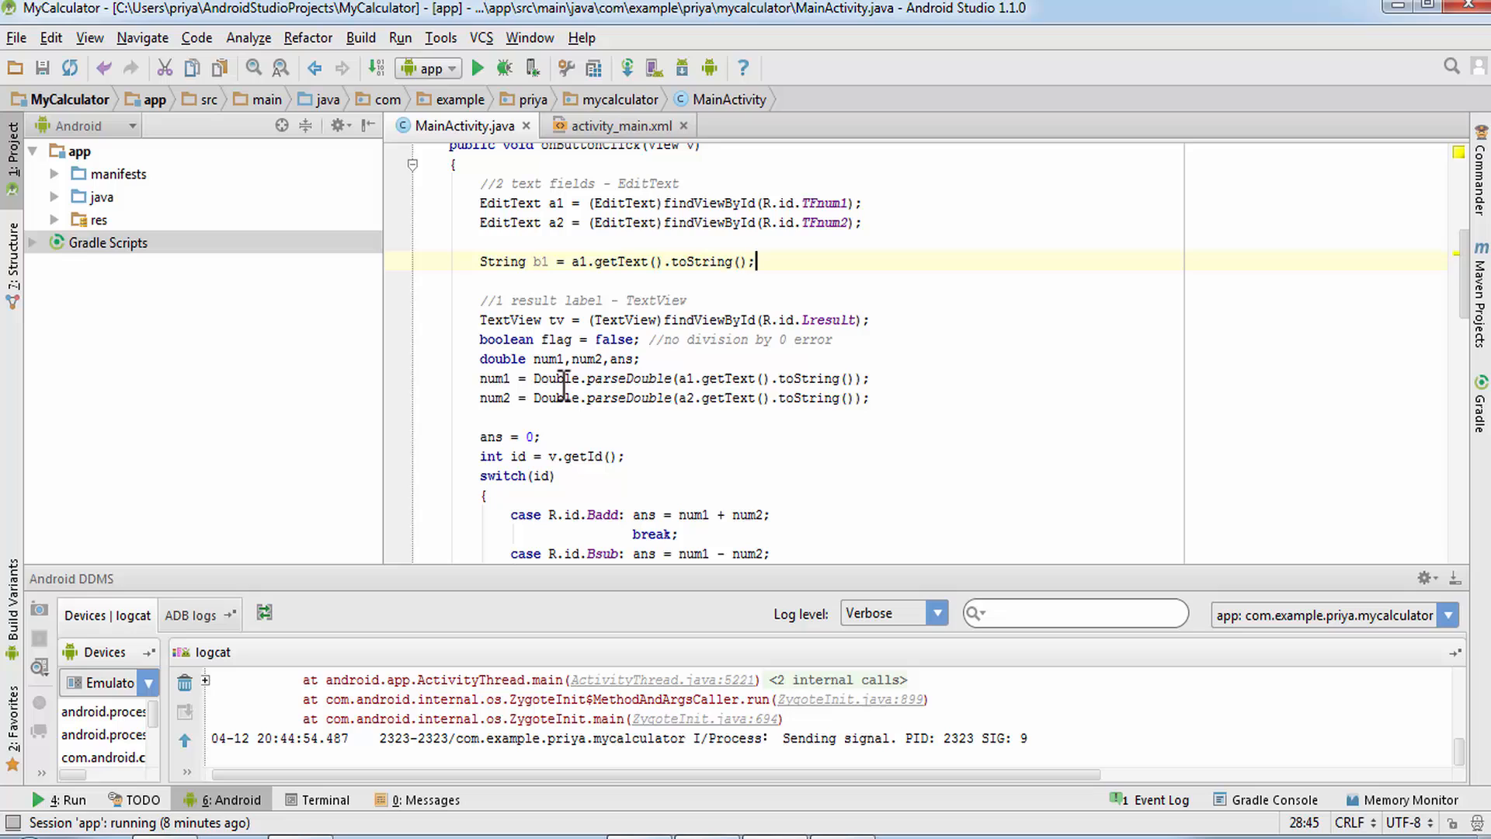
mouse_move(498, 278)
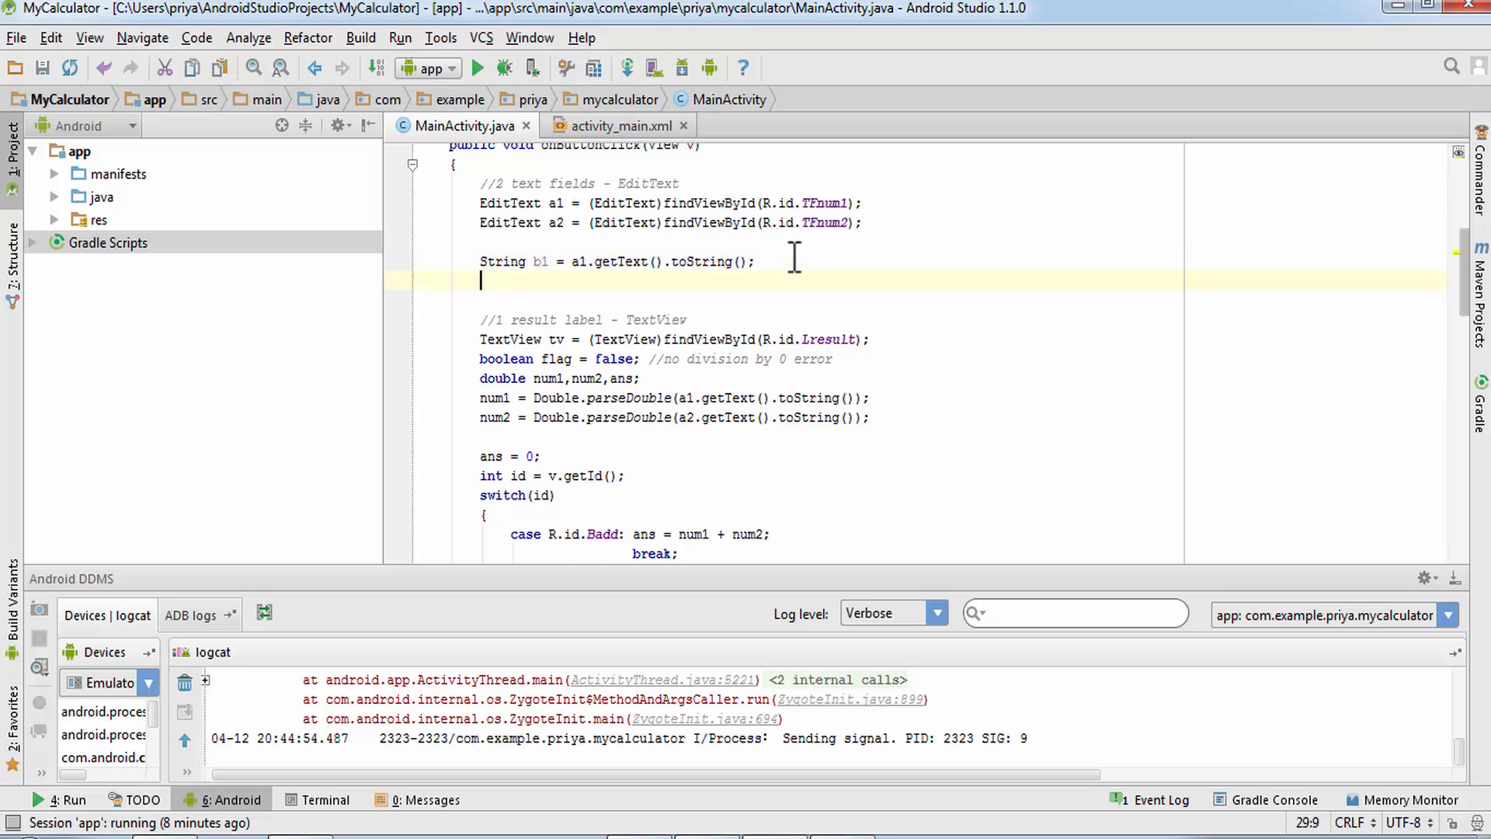
Add String b2 = a2.getText().toString(); and boolean isNumber = true;.
type("String")
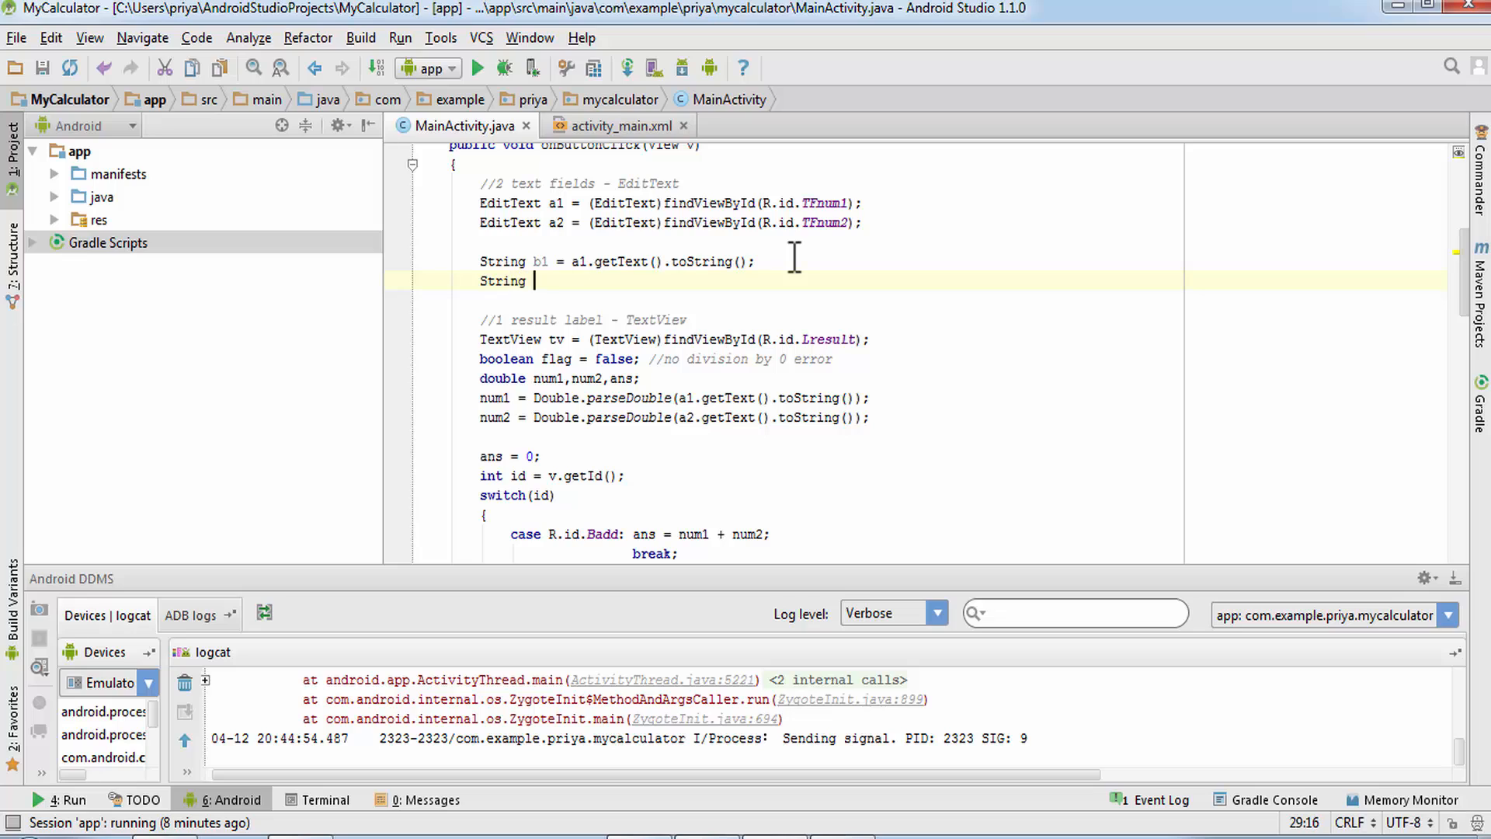
type("b2 =")
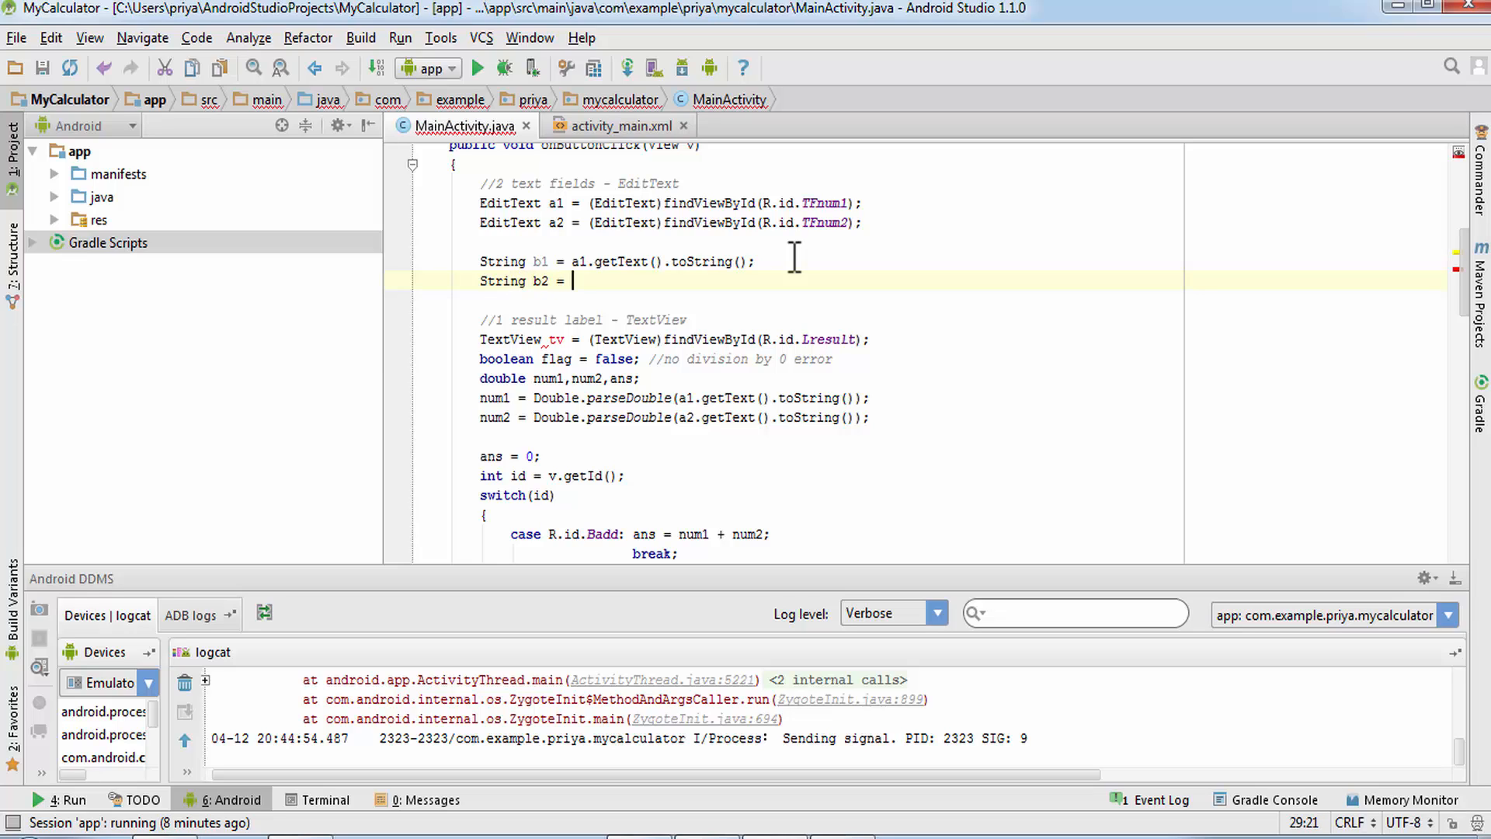
type("a2.T")
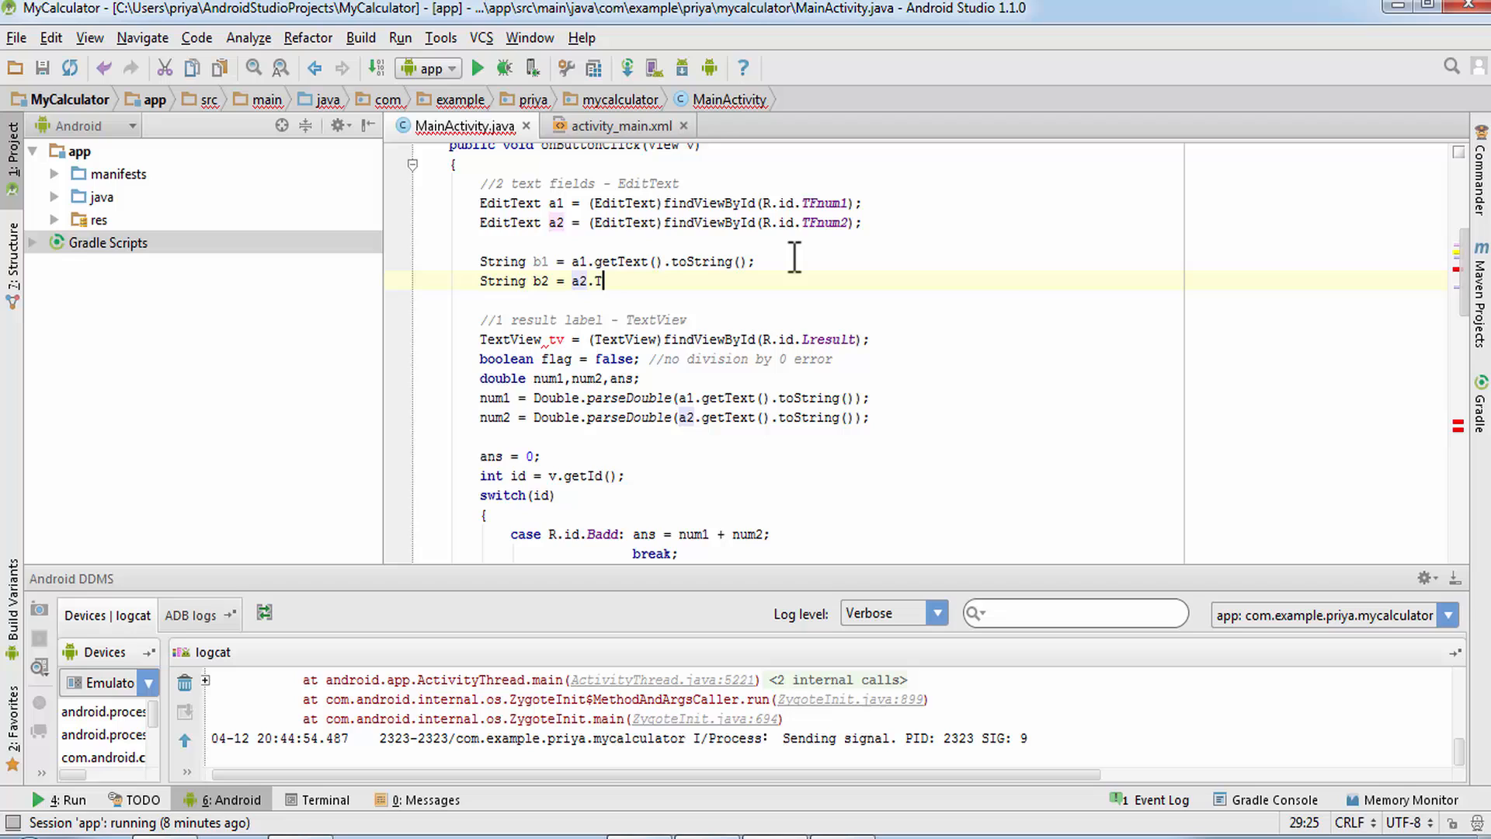
type("T")
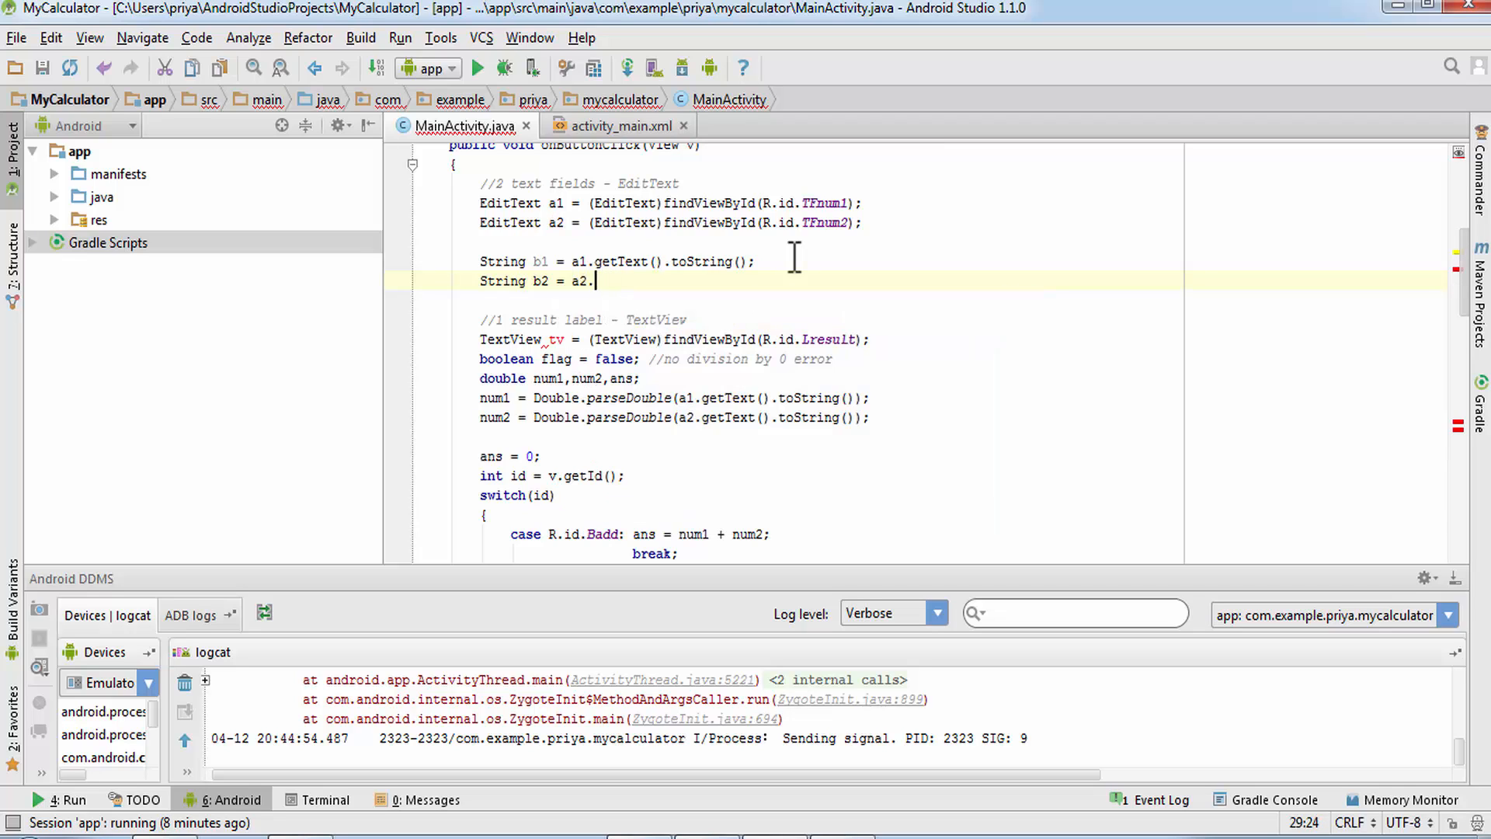
type("getText()")
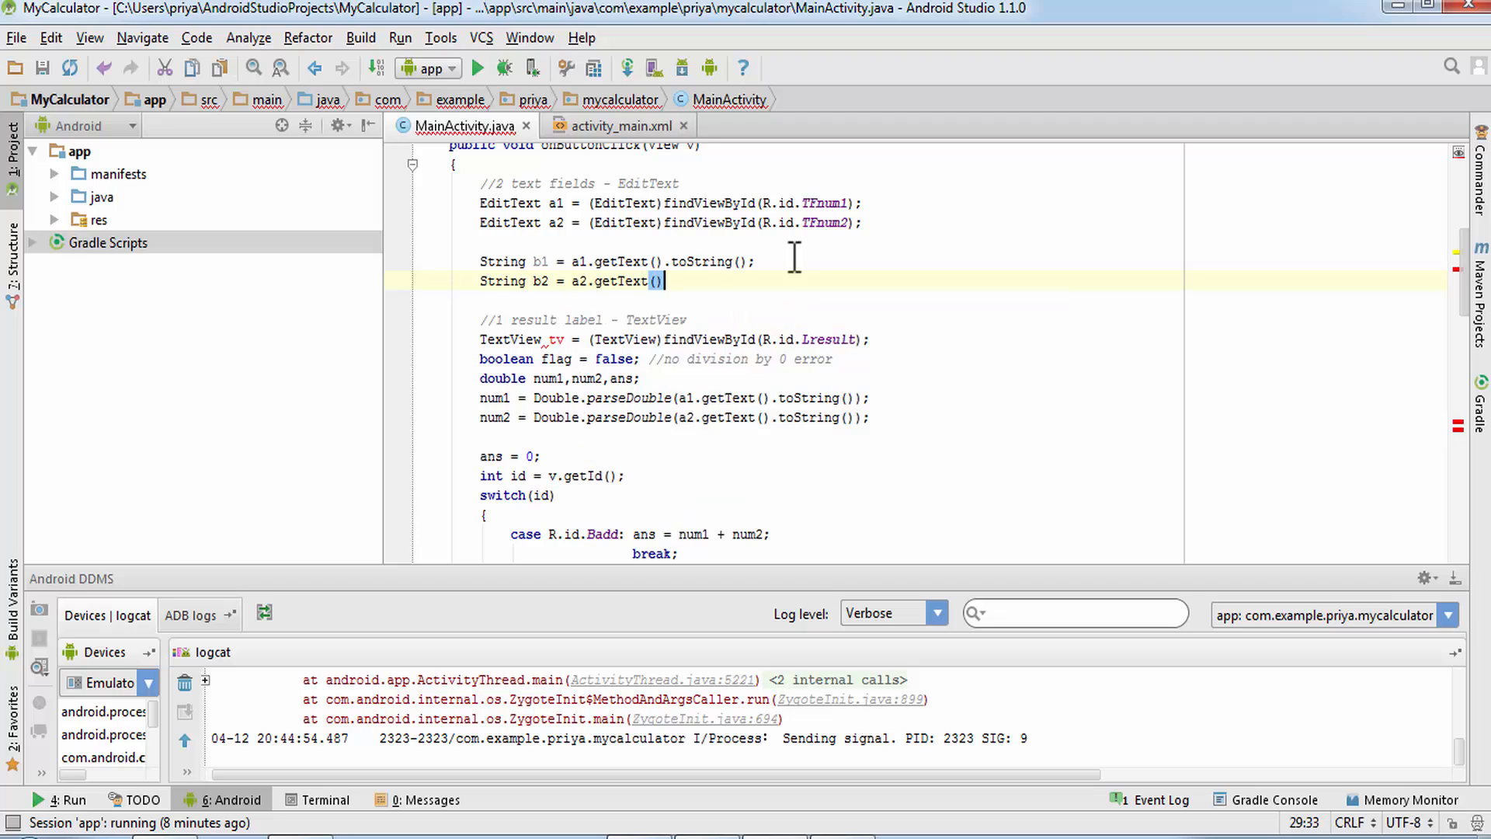
type(".t")
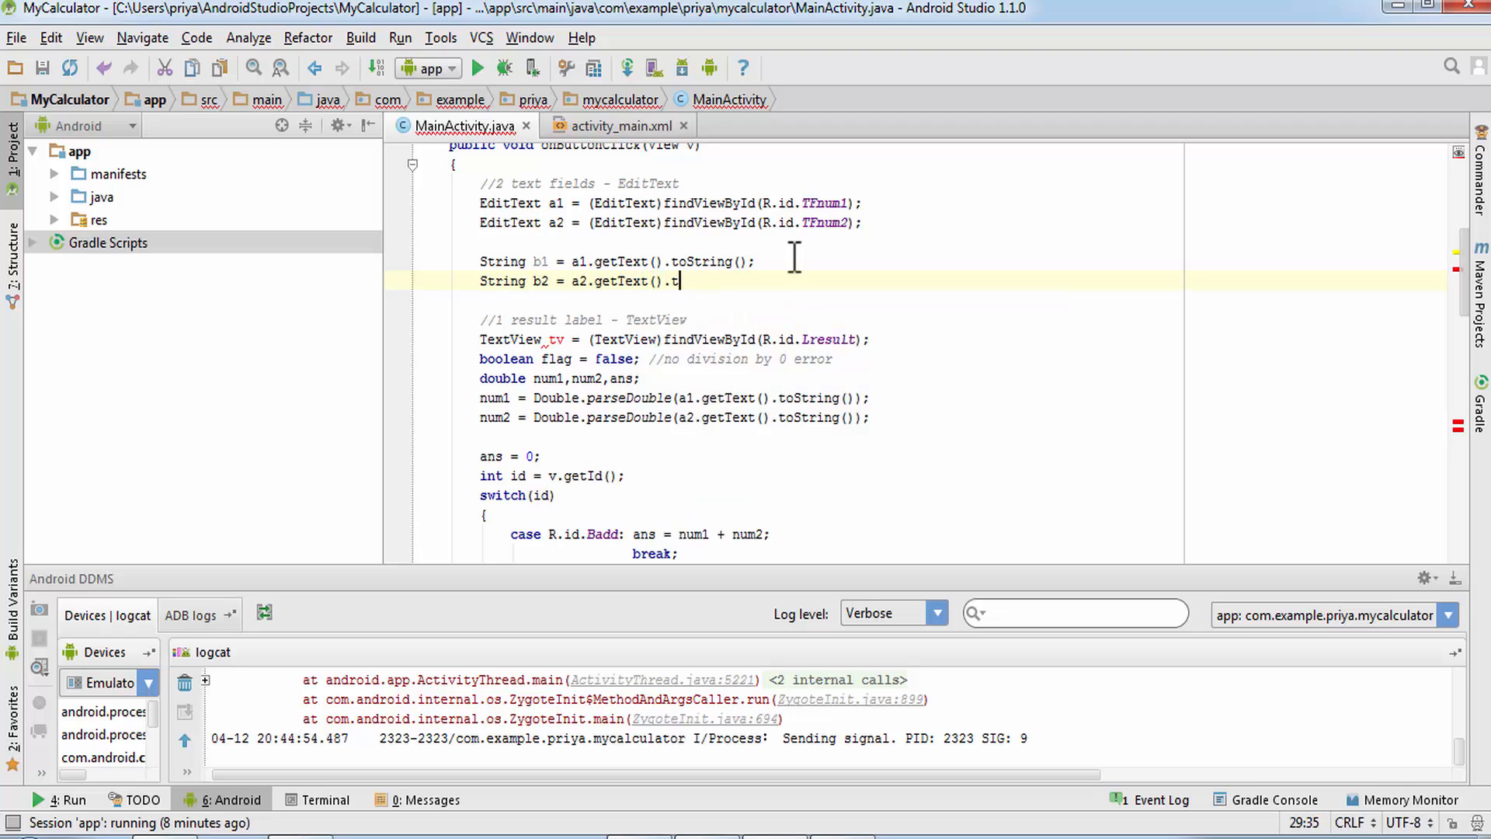
type("oStri")
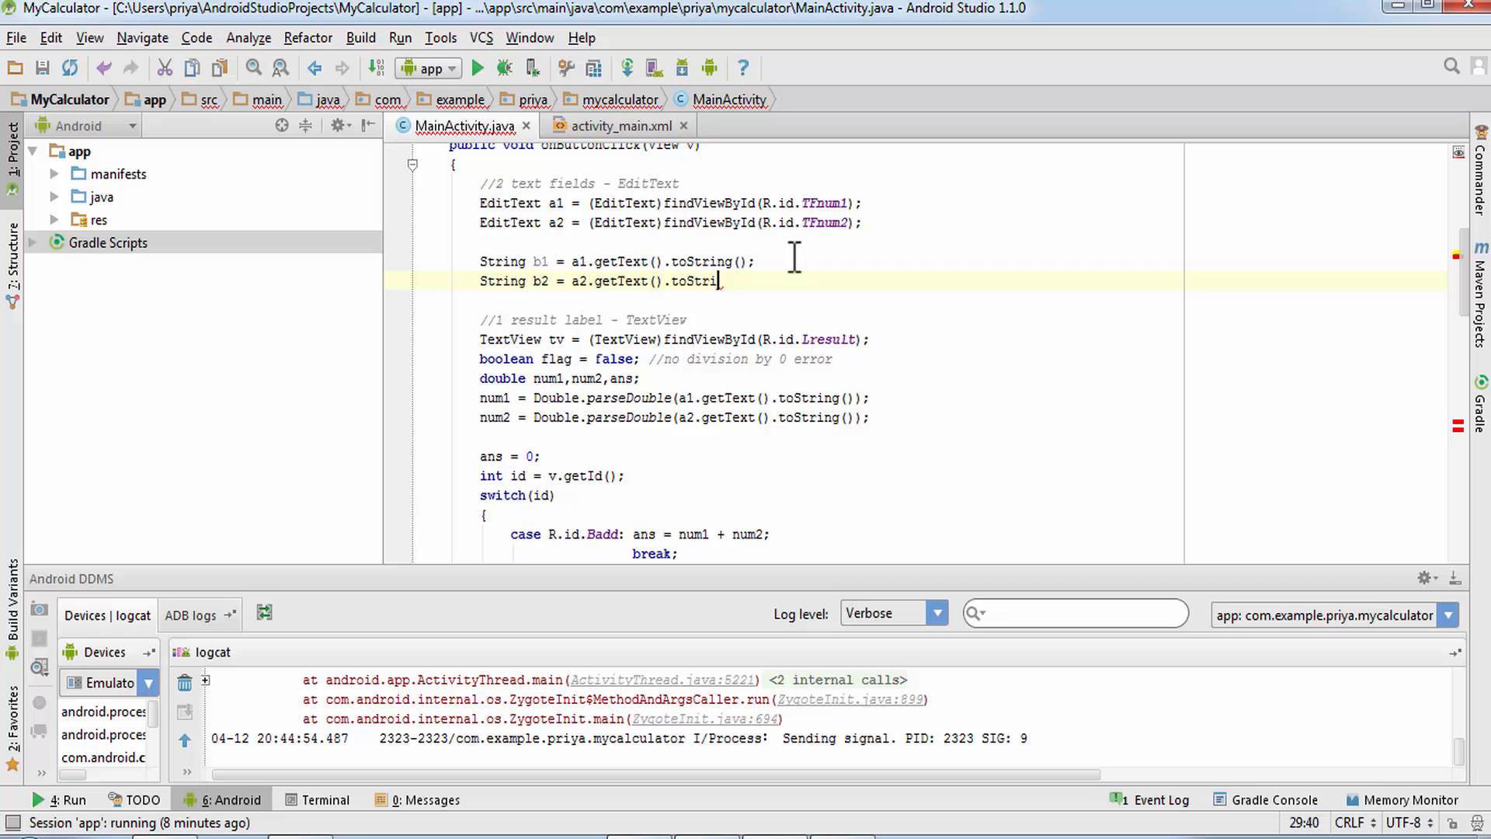
type("ng();")
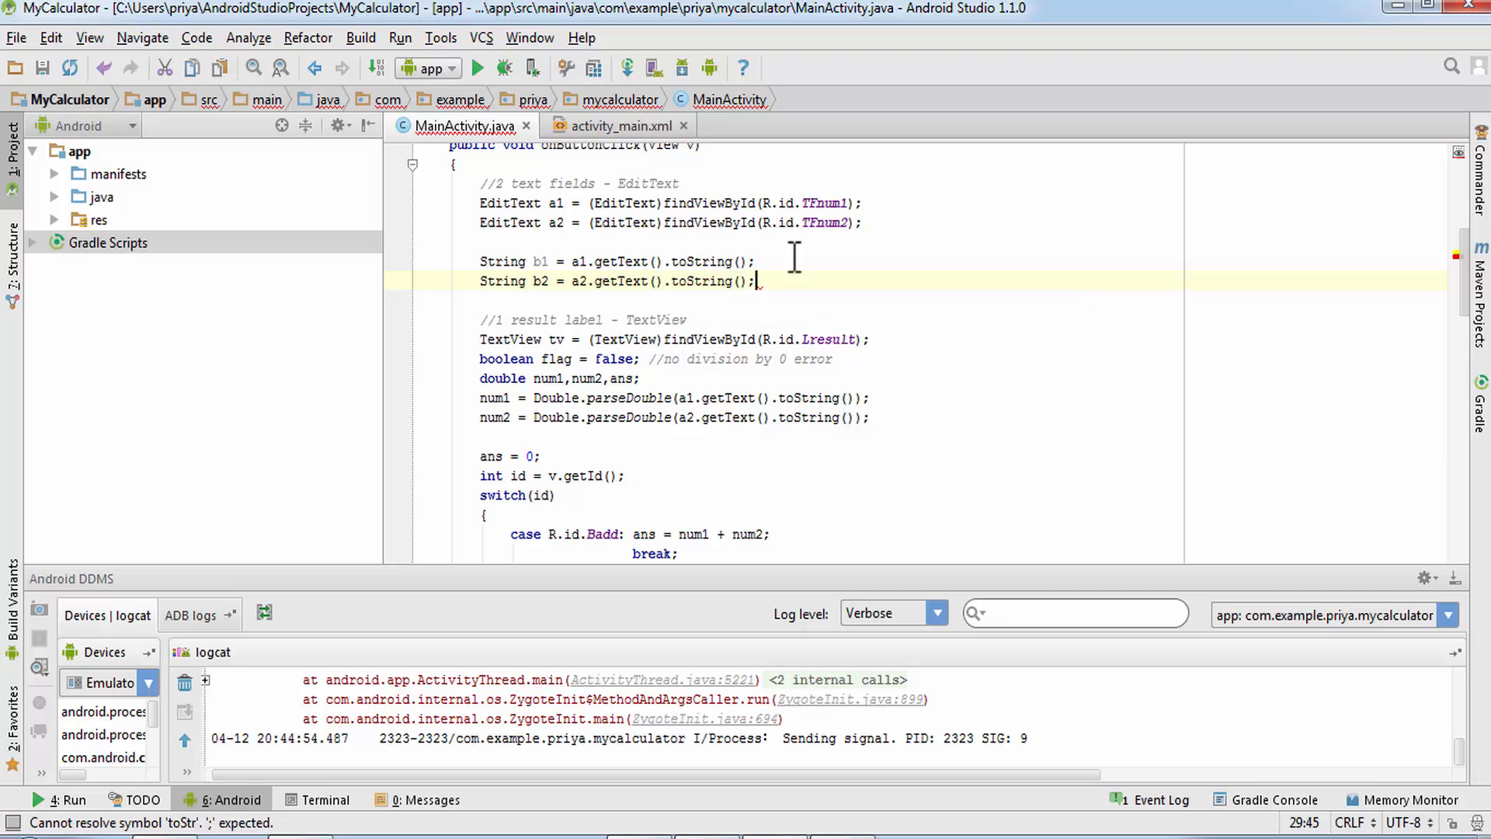
type("boolean isNumber = true;")
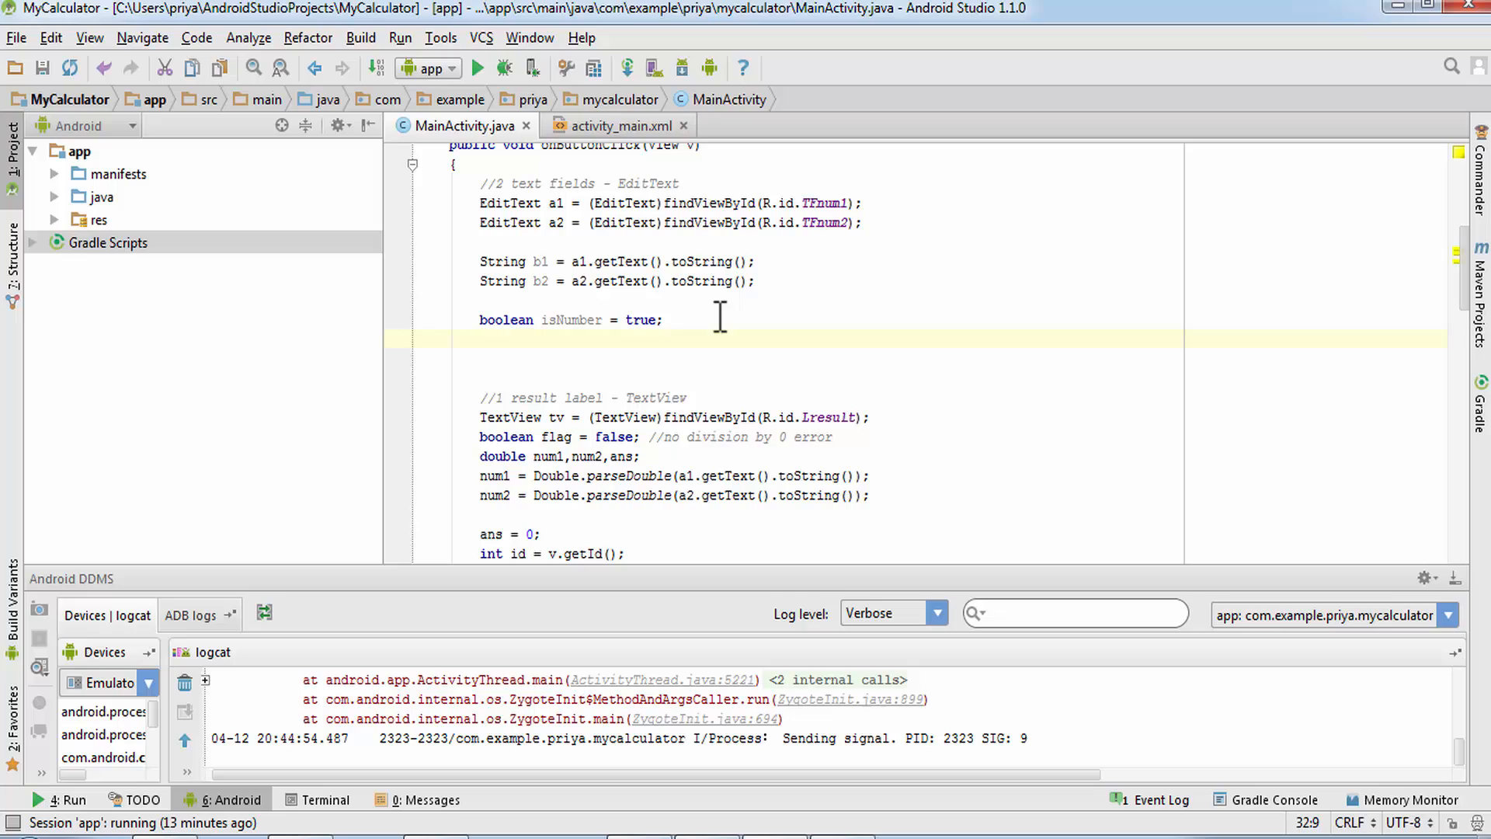
Delete the boolean isNumber declaration line.
left_click(480, 340)
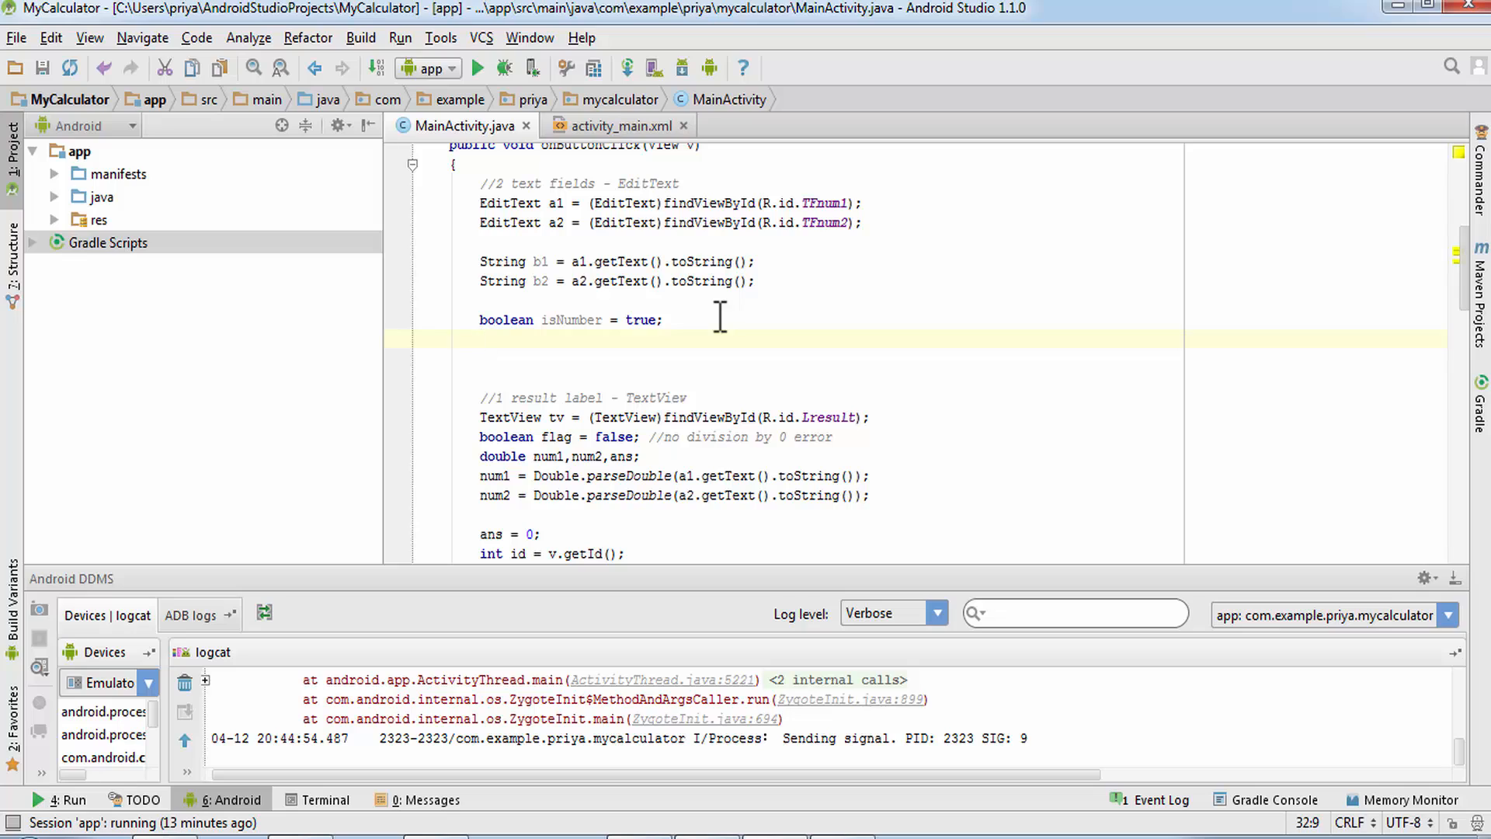
left_click(479, 340)
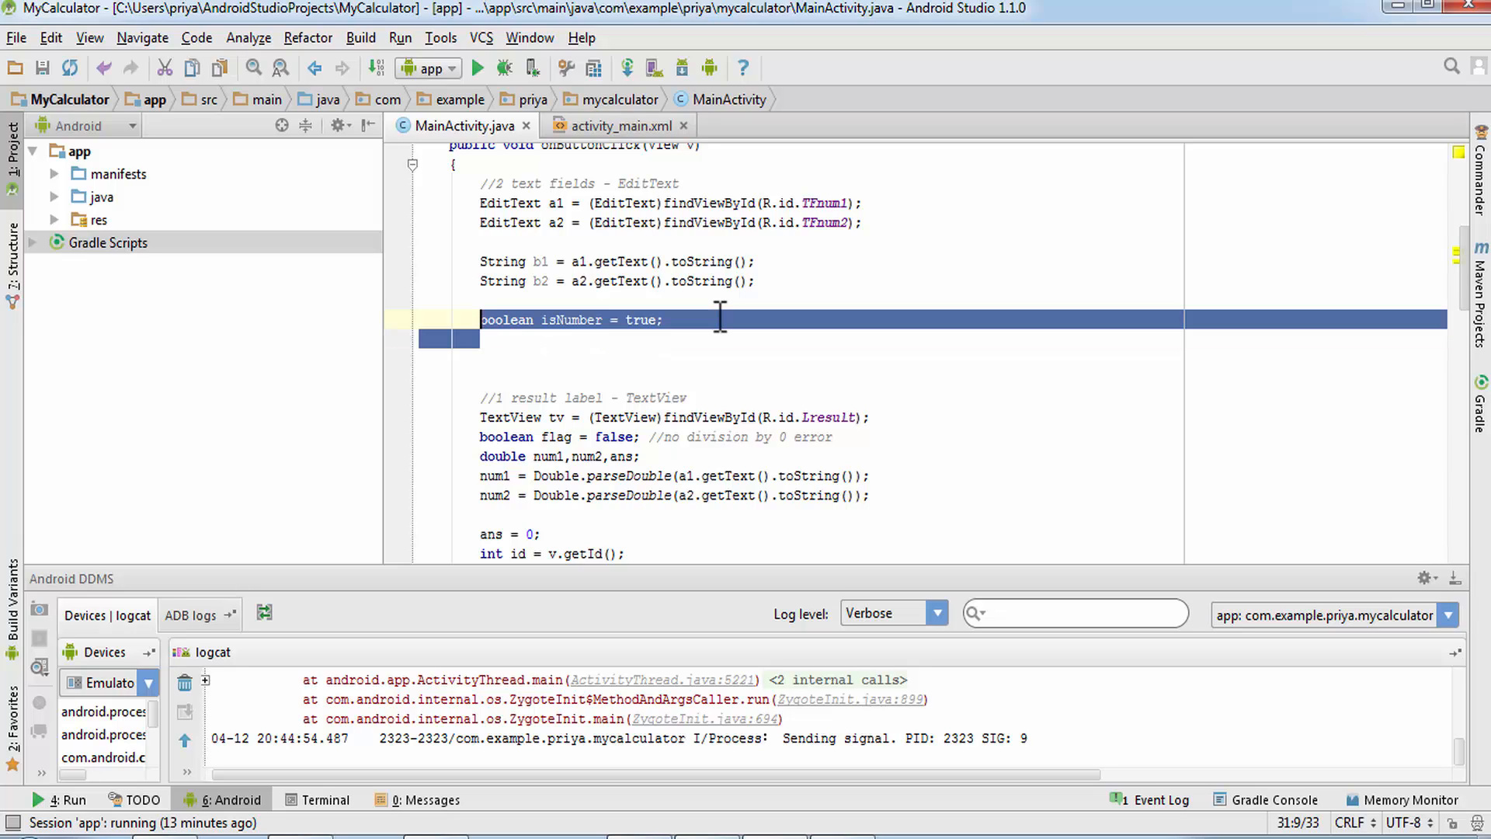
key("Delete")
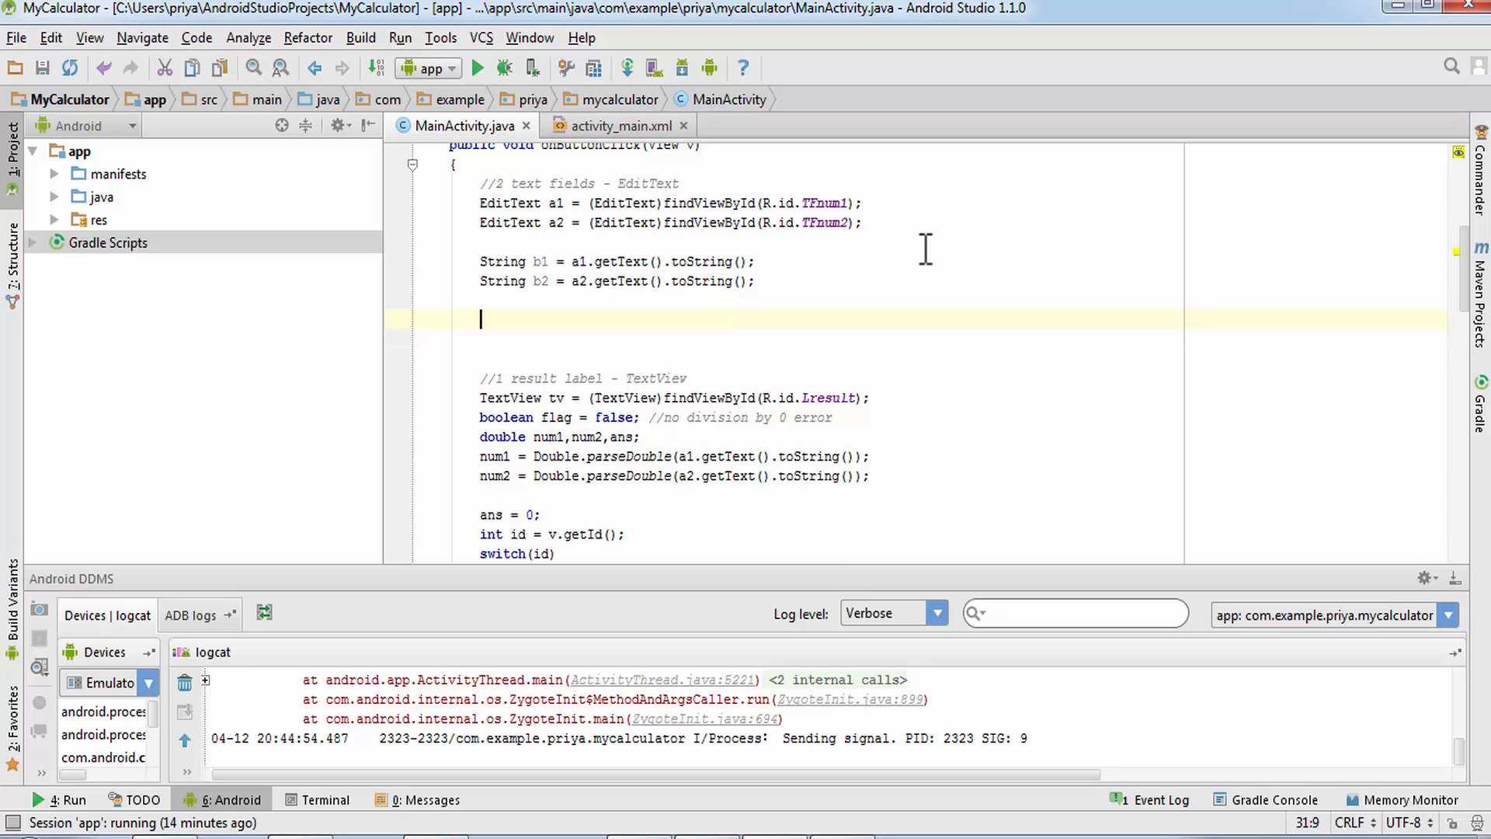
Write the condition if(b1.isEmpty() || b2.isEmpty()) below the string declarations.
type("if(")
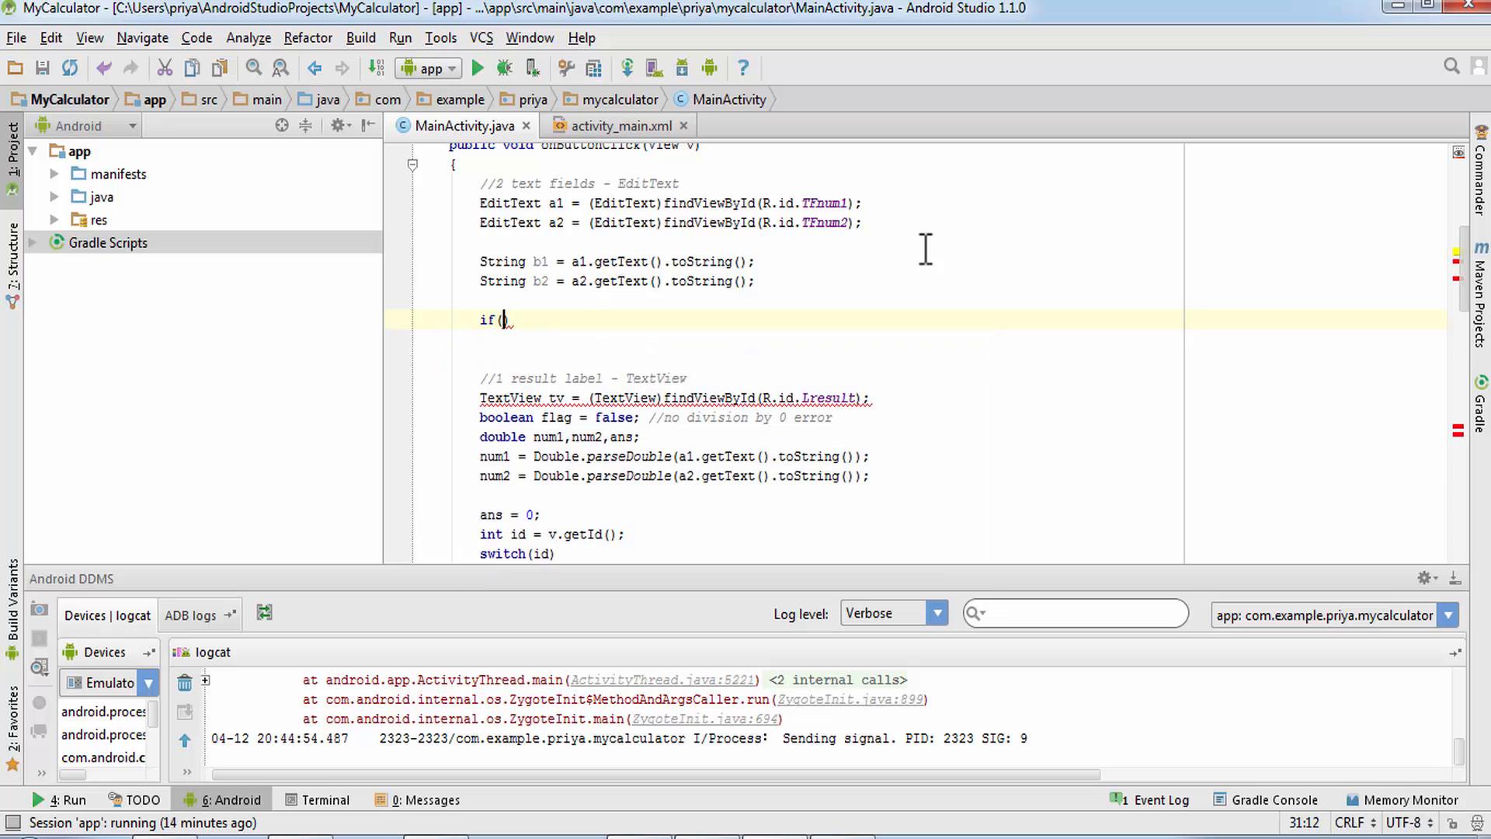
type("b1.i")
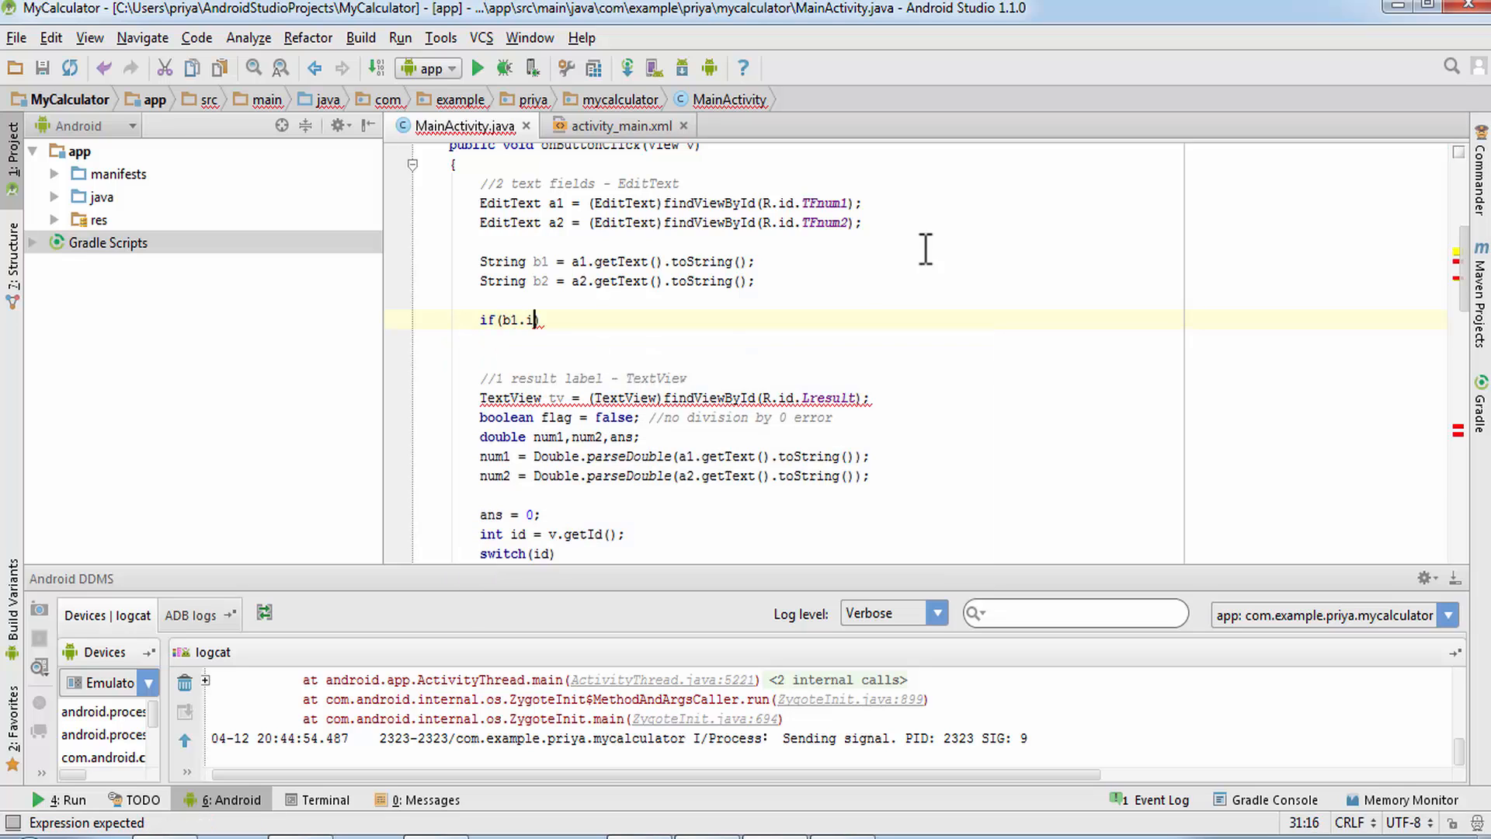
type("sEmpty()")
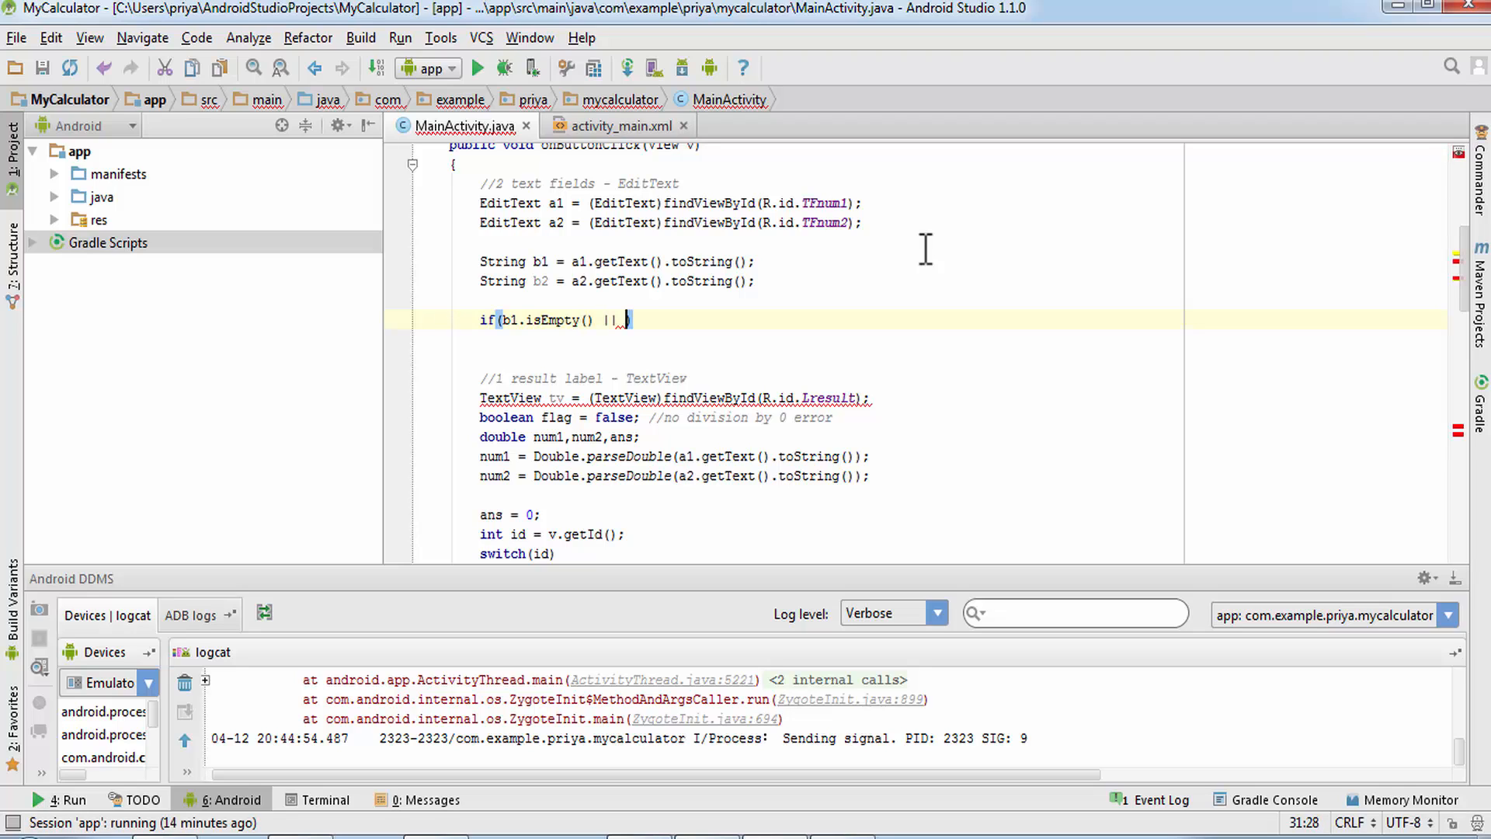
type("b2.is")
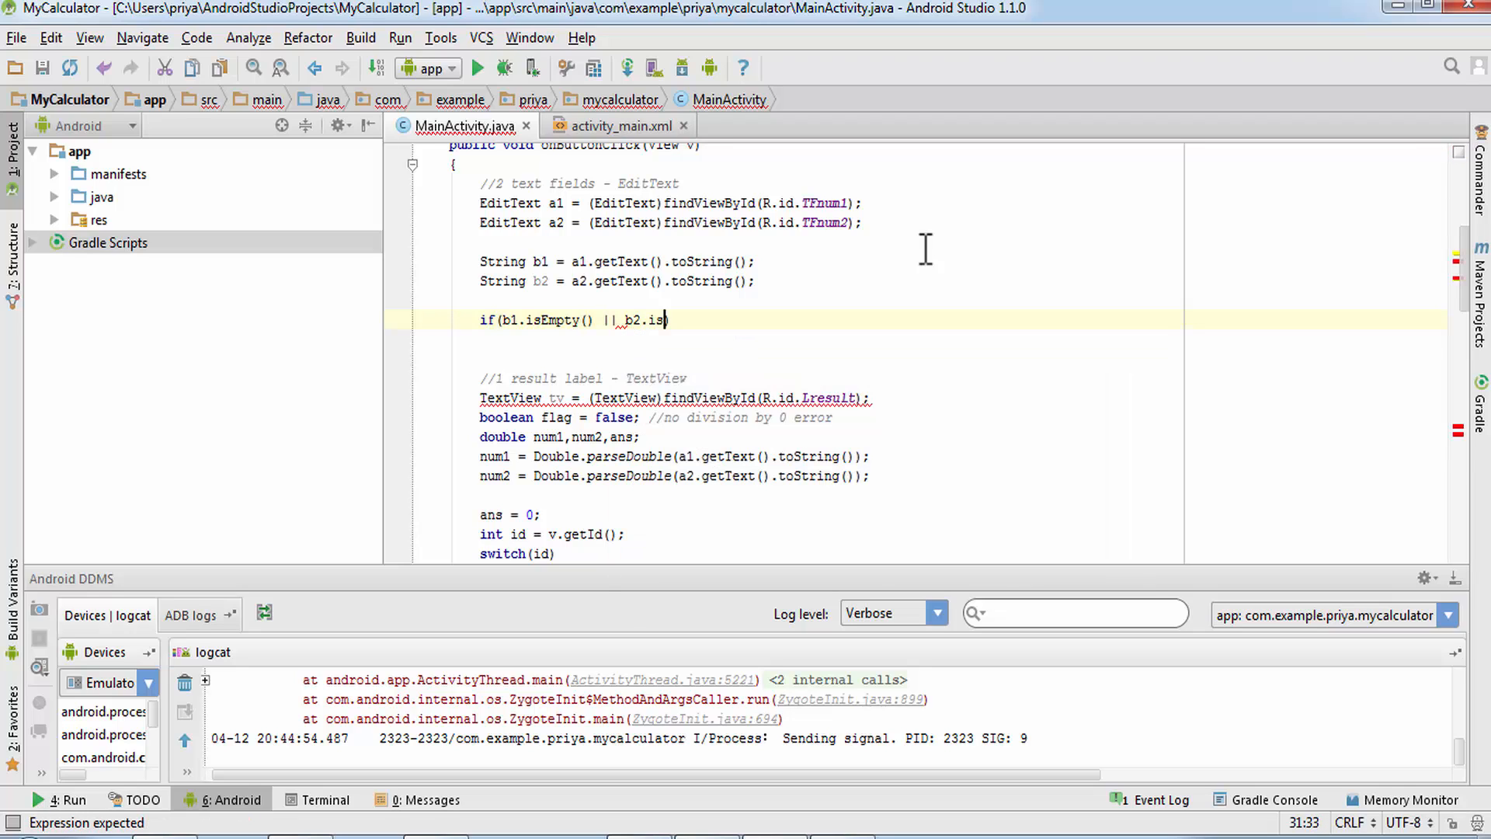
type("Empty())")
type("{")
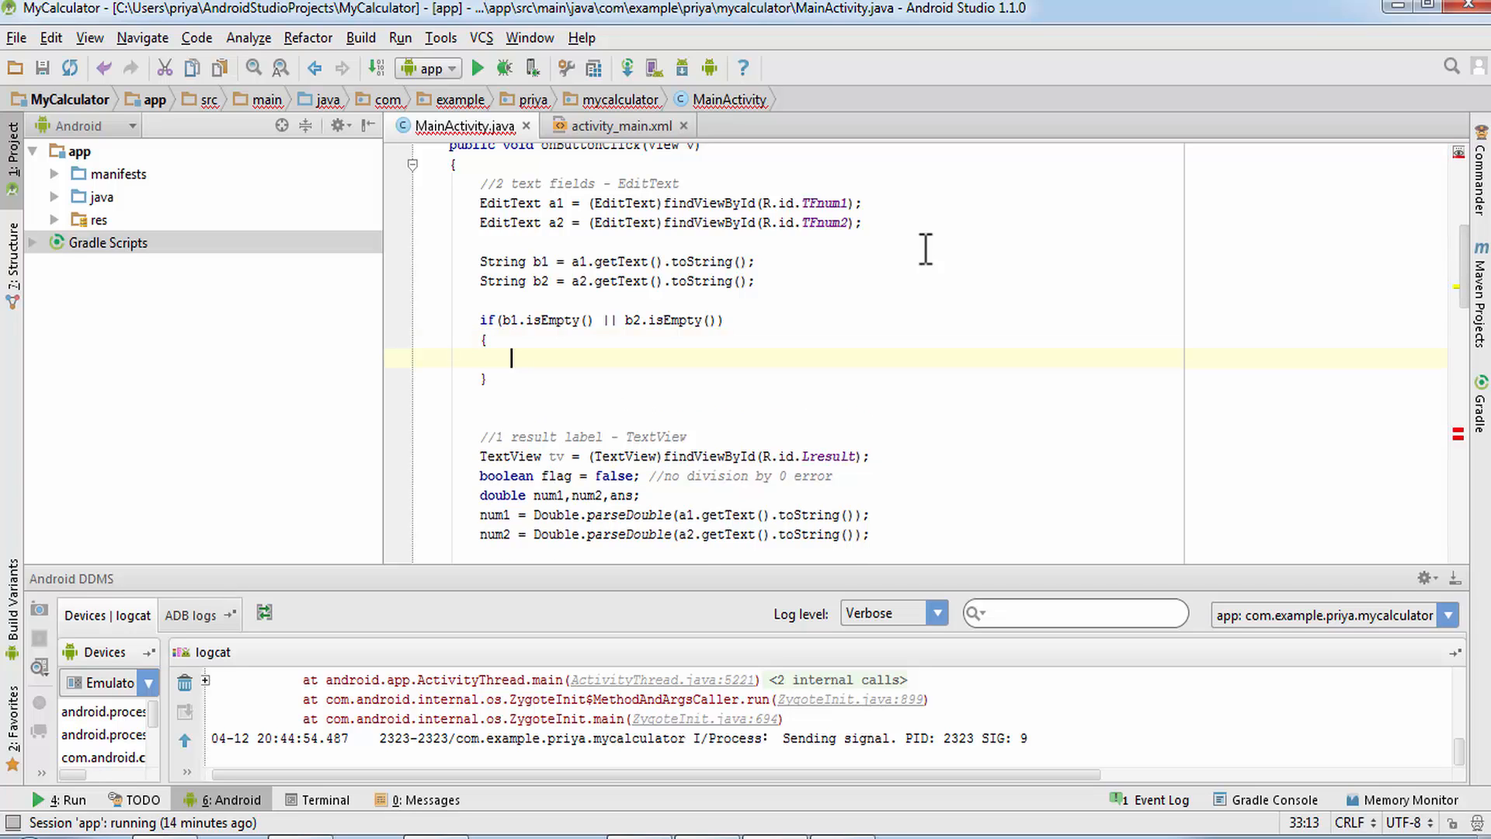
Create Toast emptystring with MainActivity.this, "One of the field is empty!" and Toast.LENGTH_SHORT.
type("Toast")
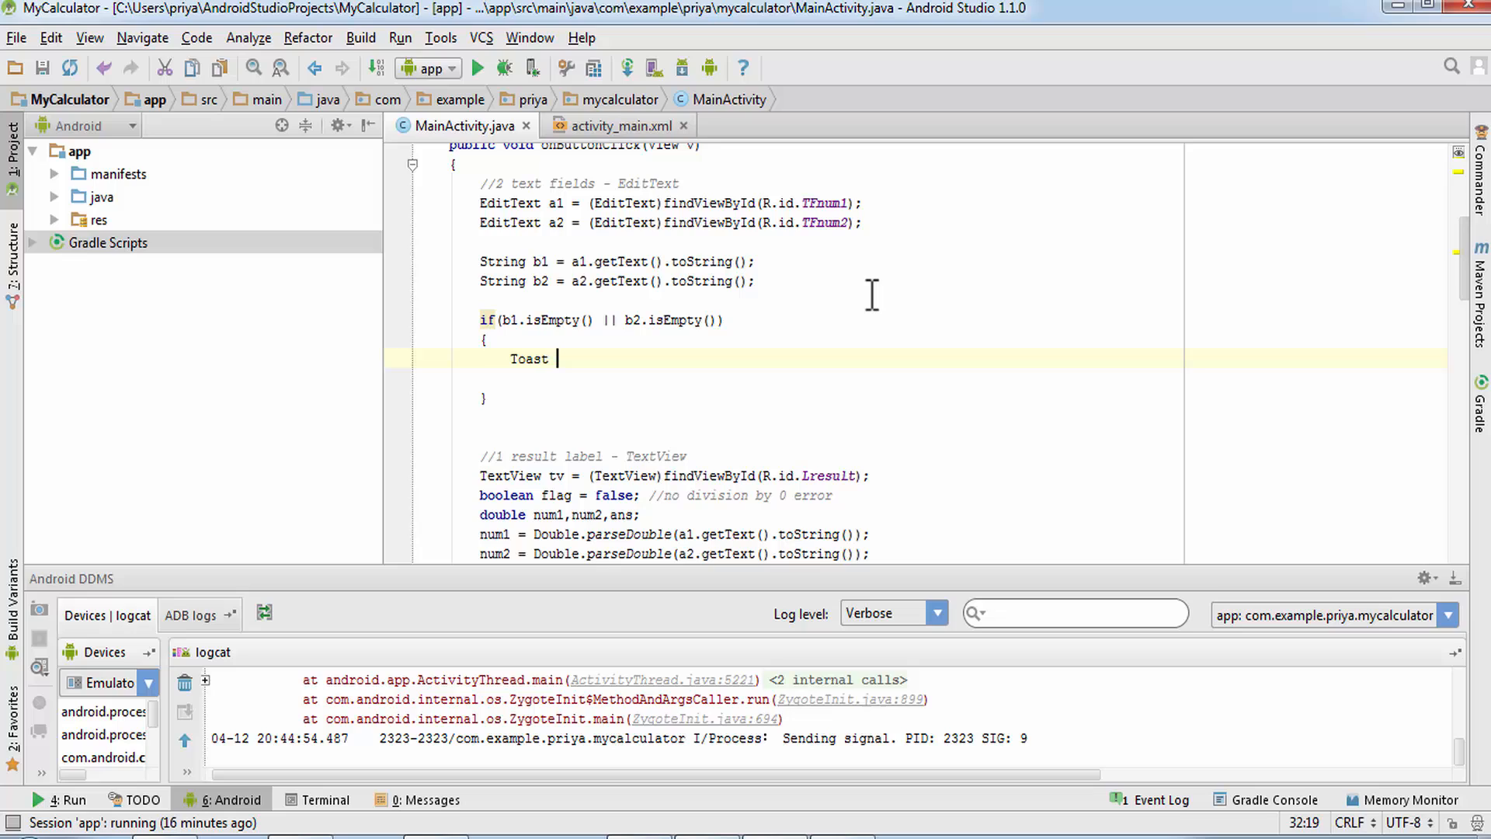
type("empty")
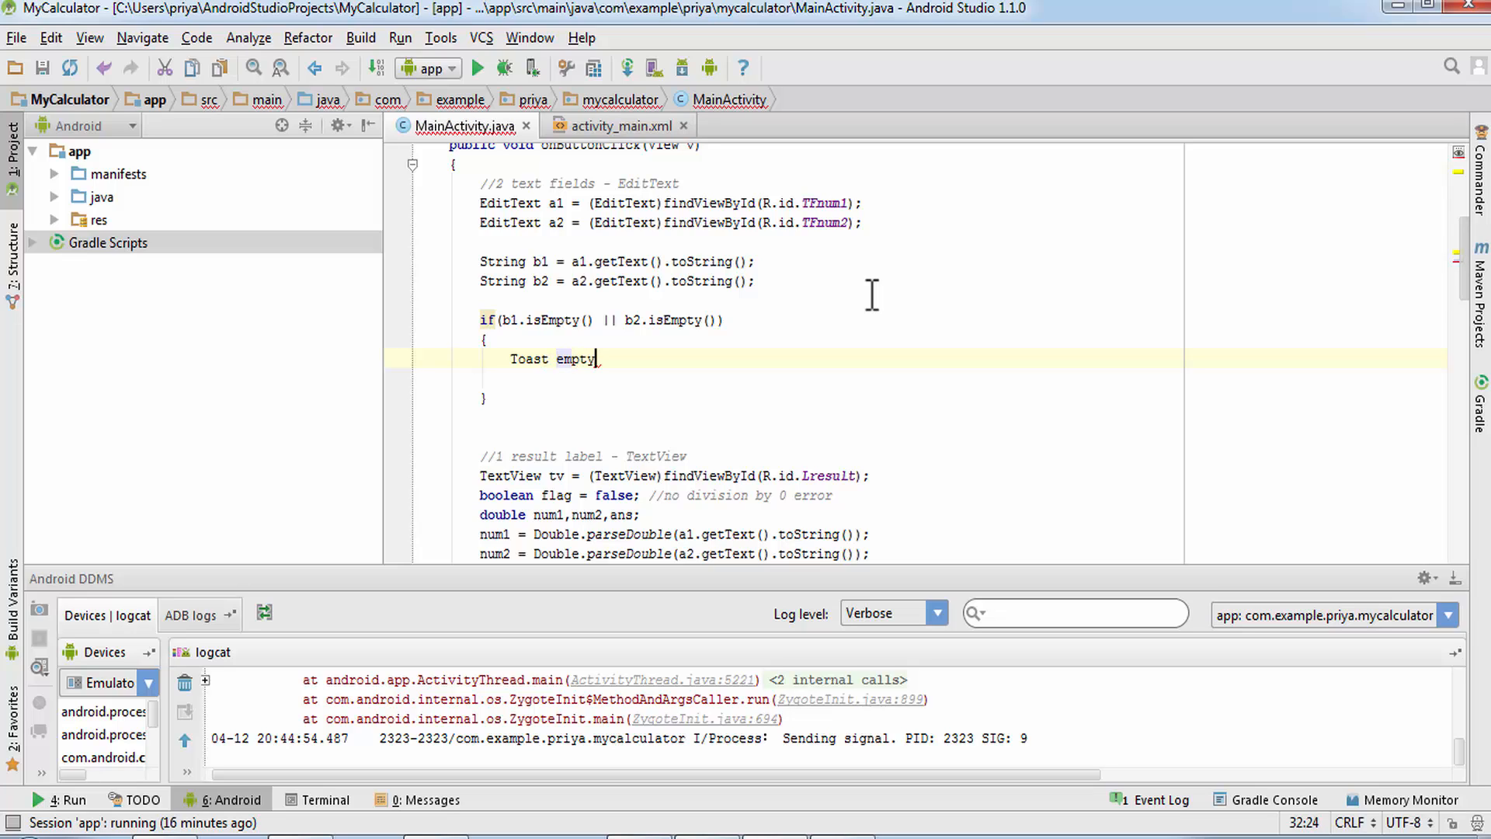
type("str")
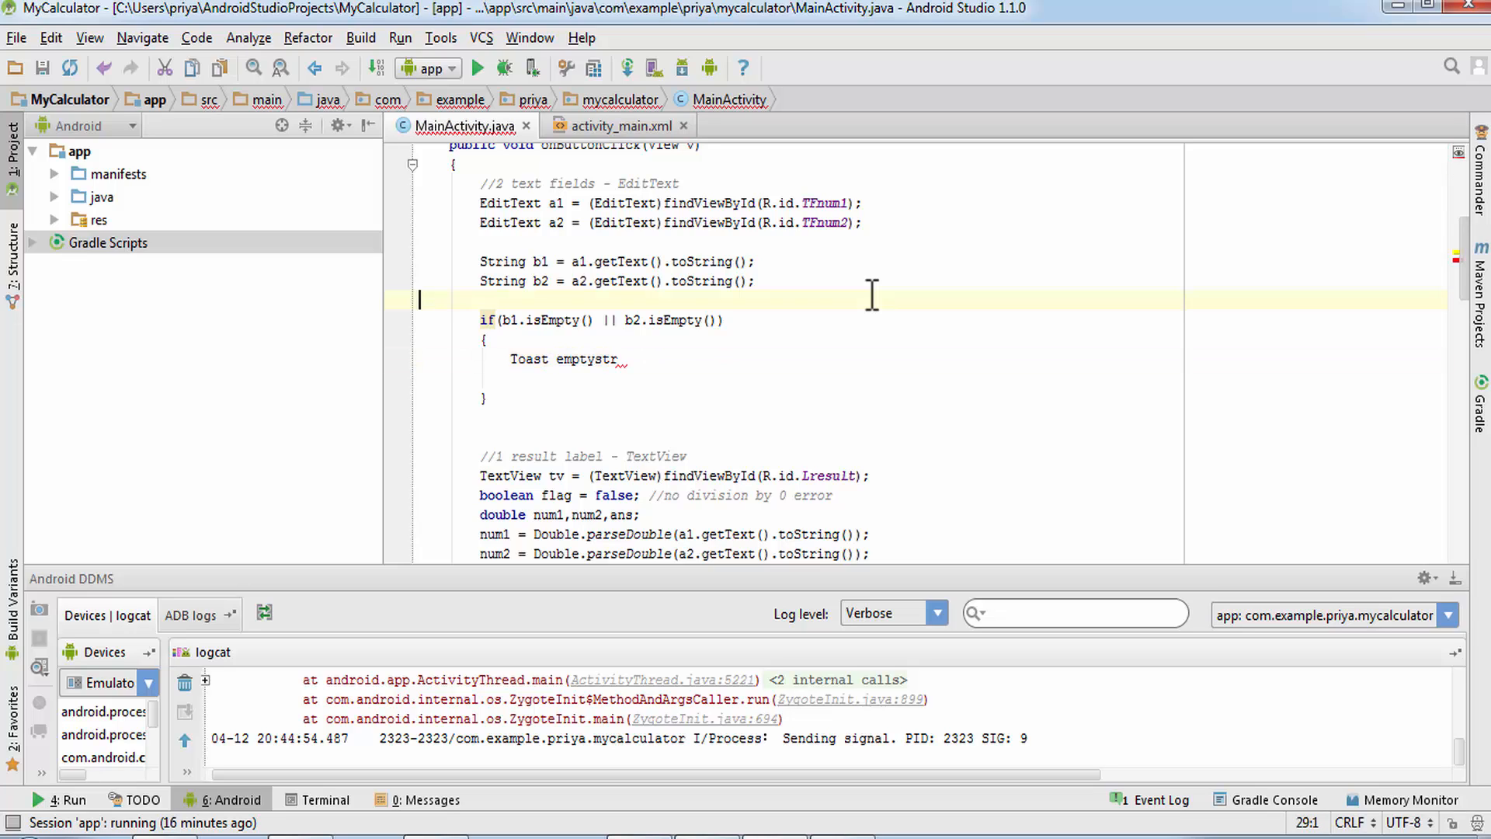
left_click(618, 358)
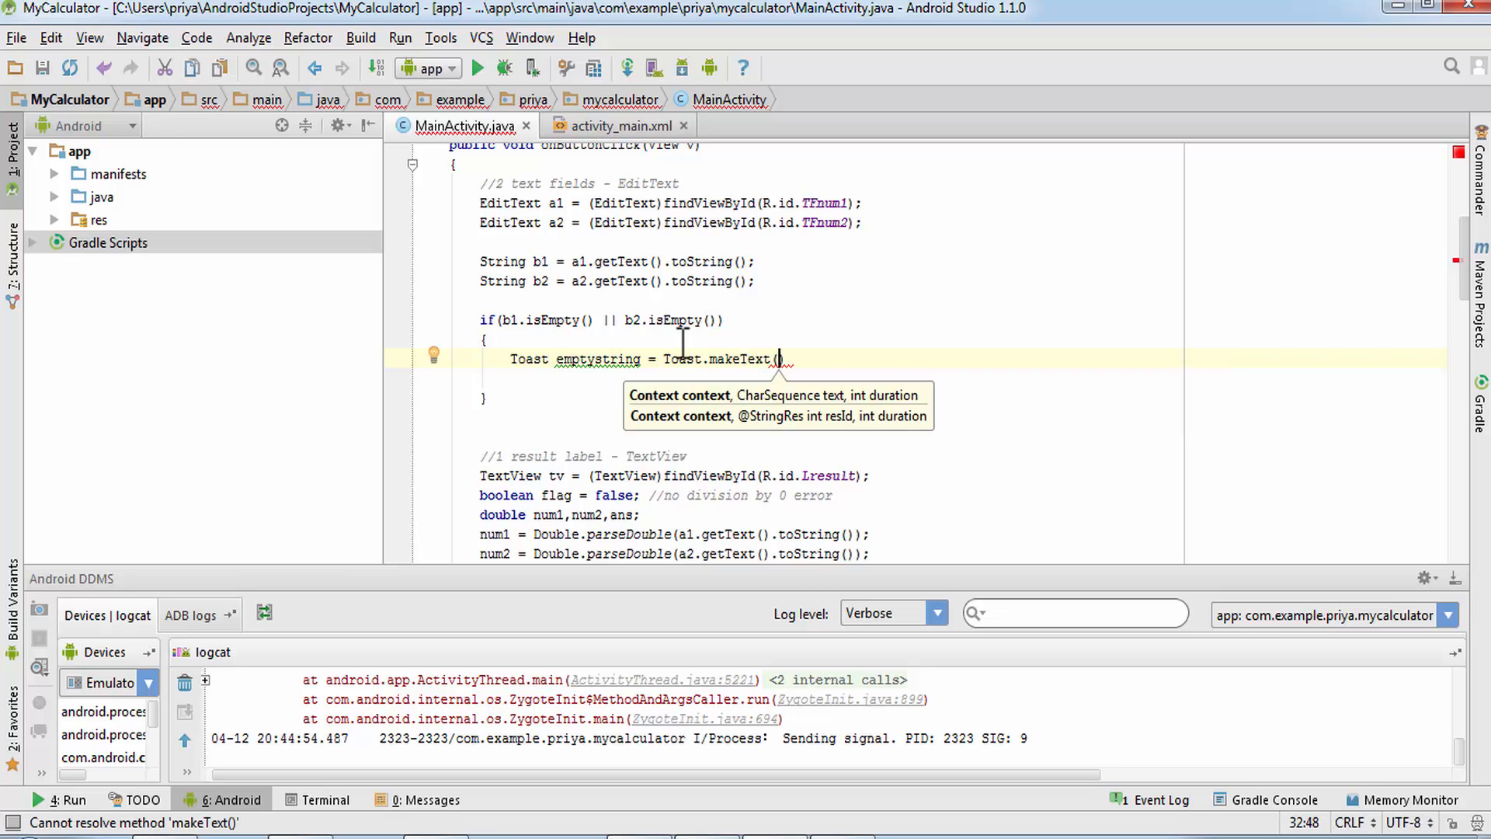
type("MainActivity.this")
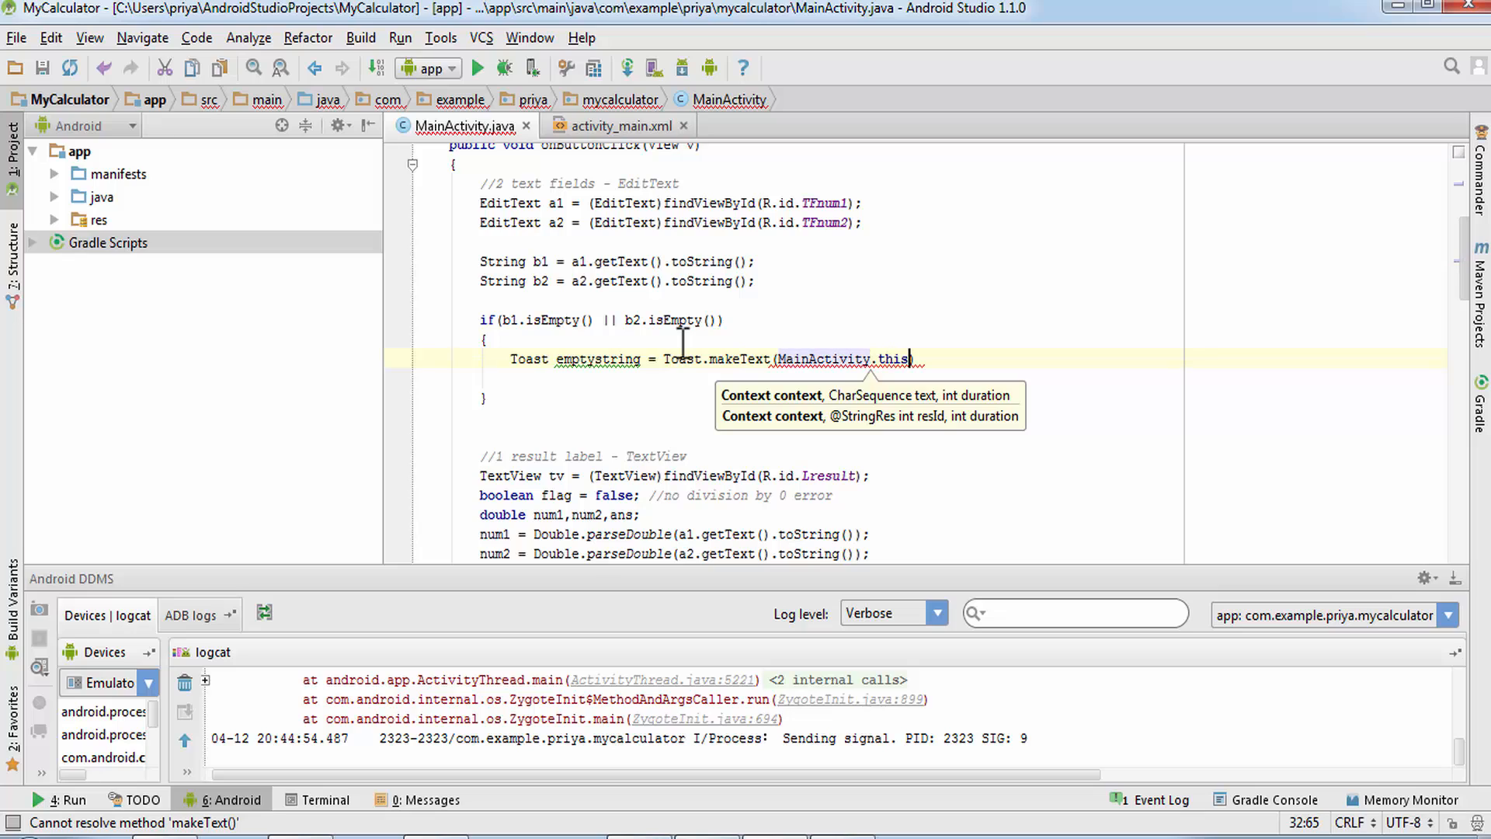
type(",")
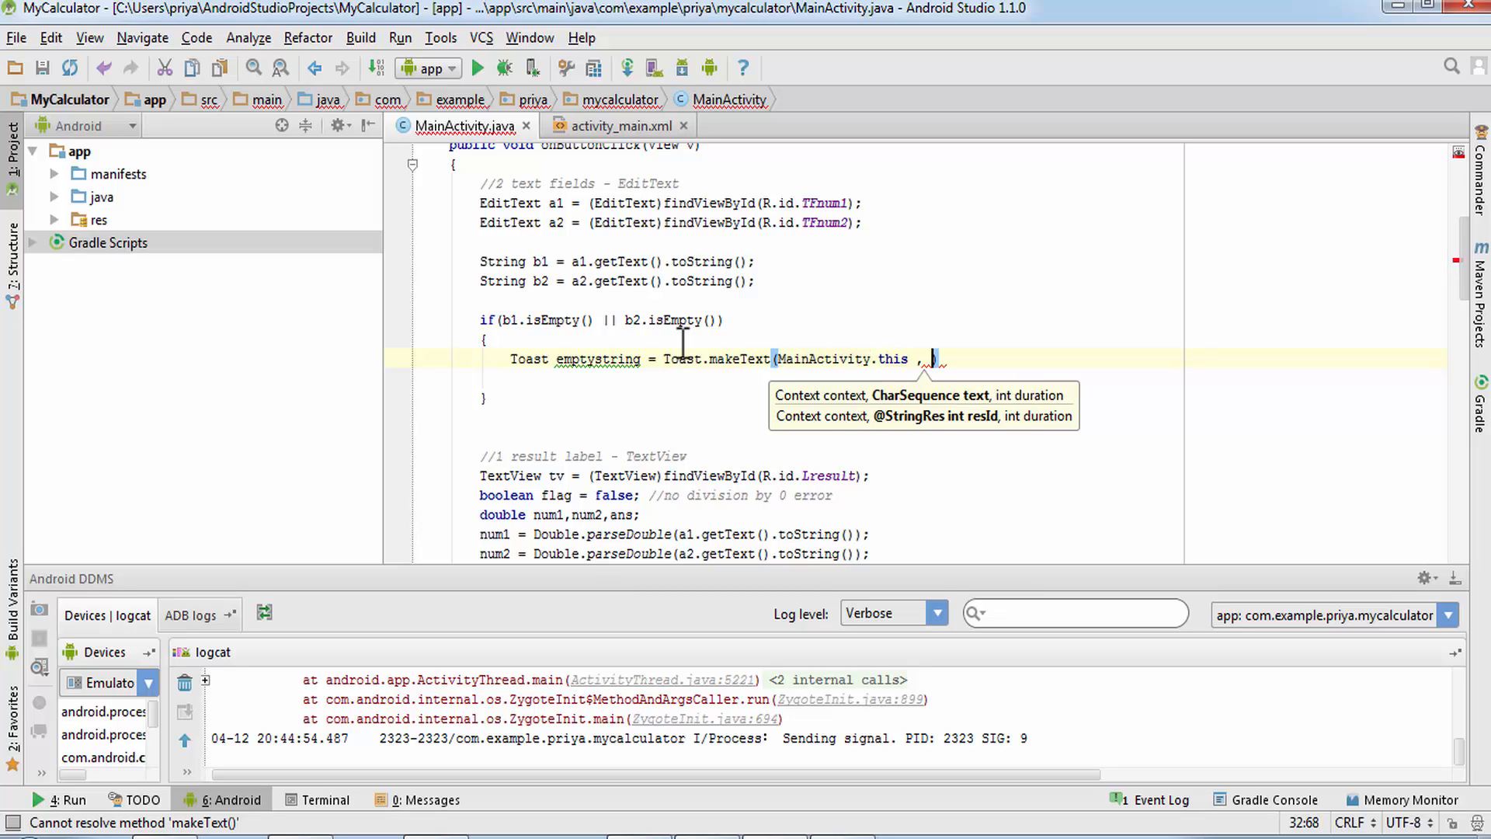
type("\"")
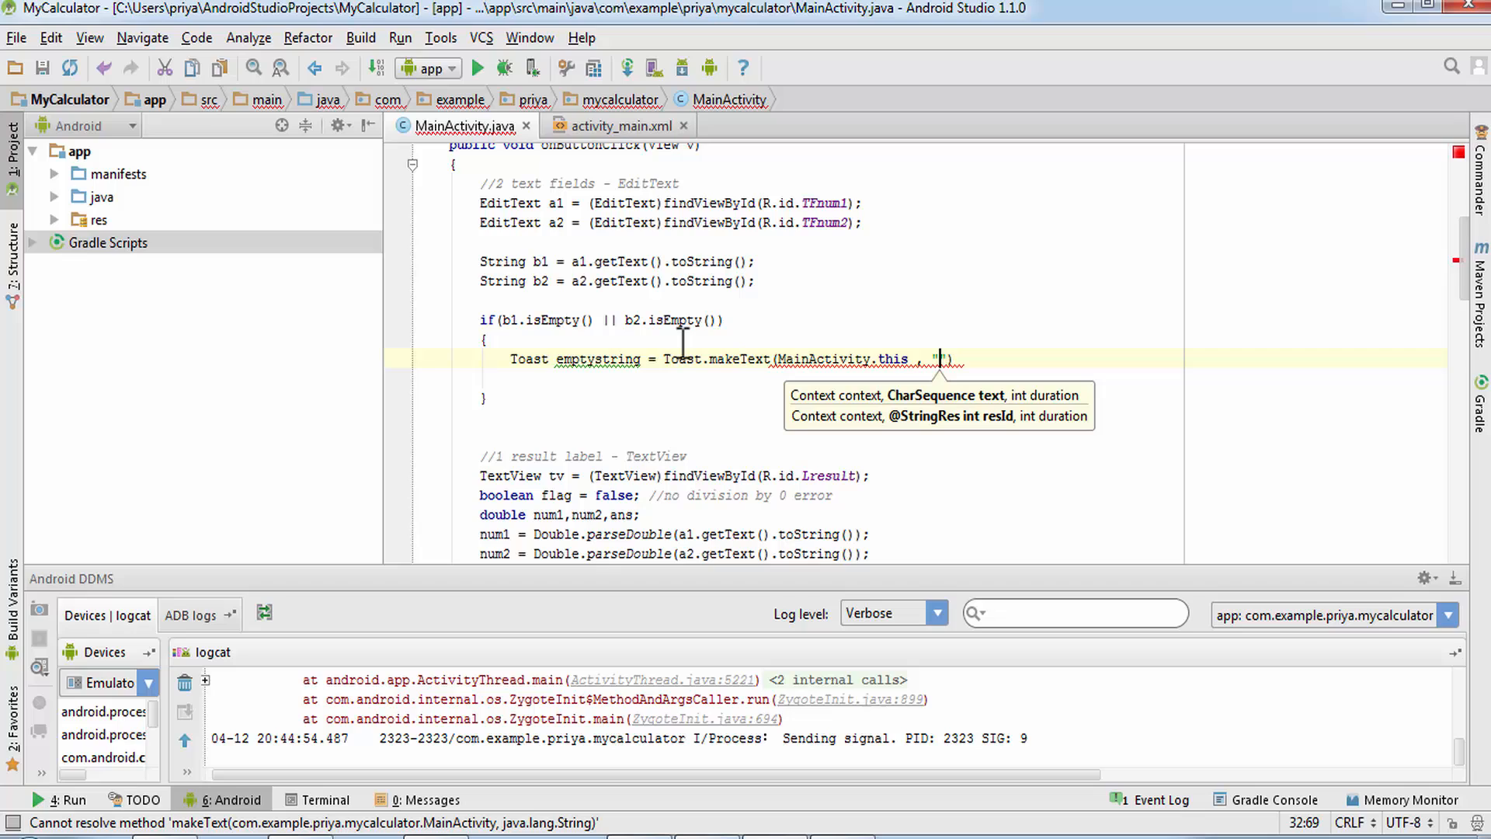
type("P1")
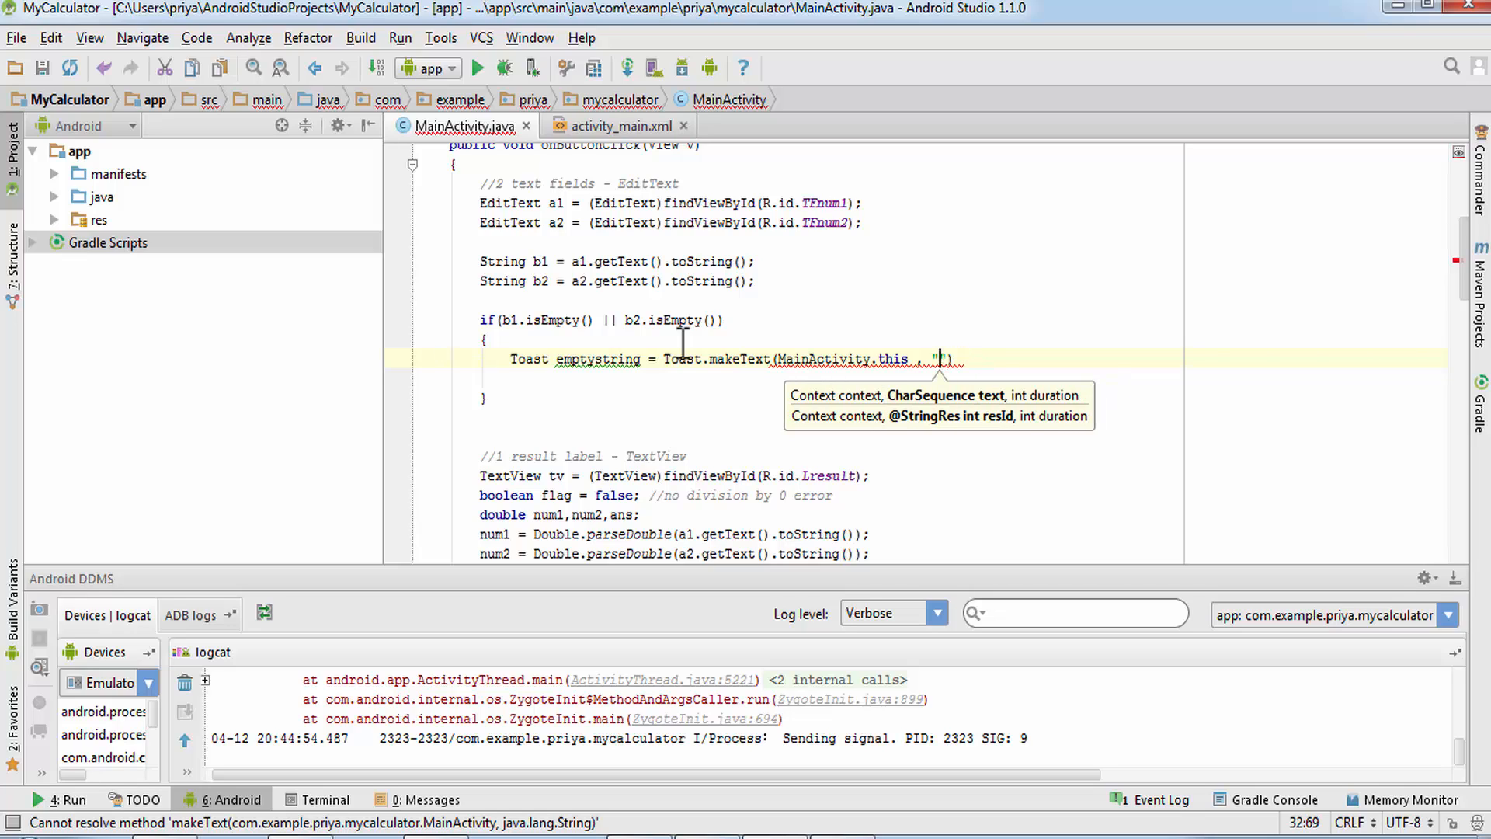
type("One of the")
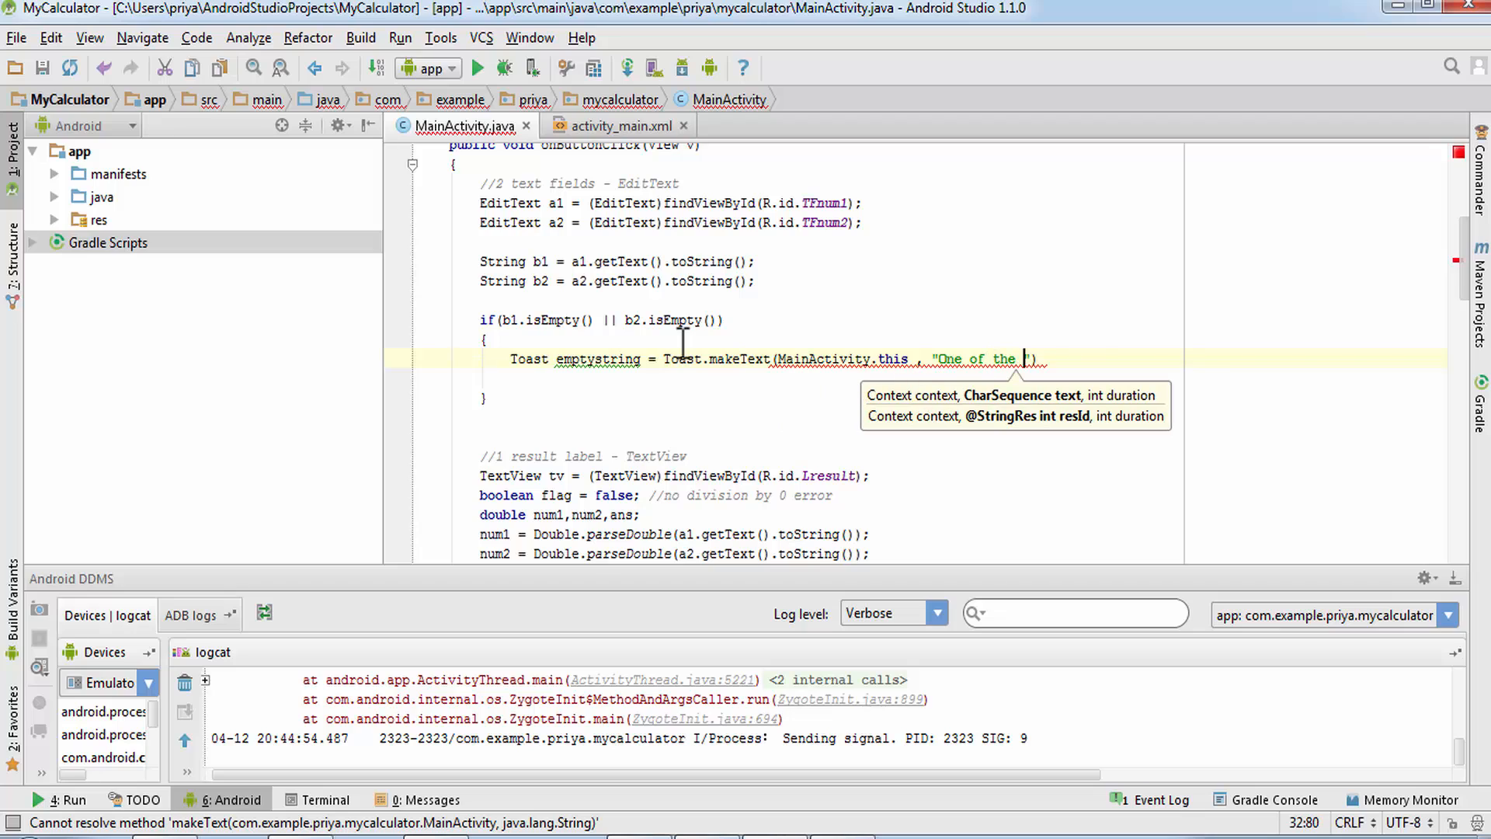
type("field is empty!")
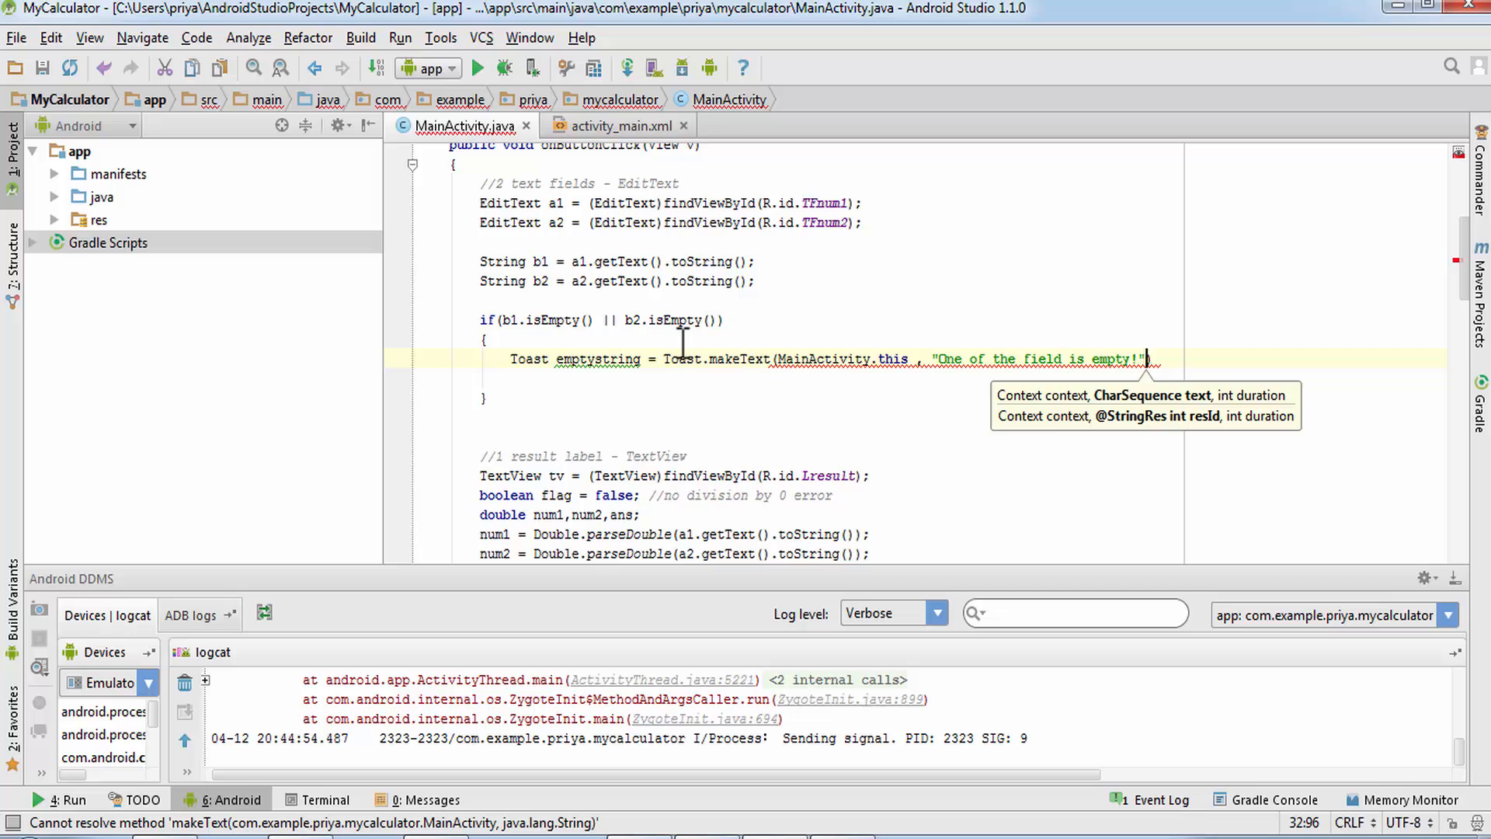
type(", Toast.LENGTH_SHORT")
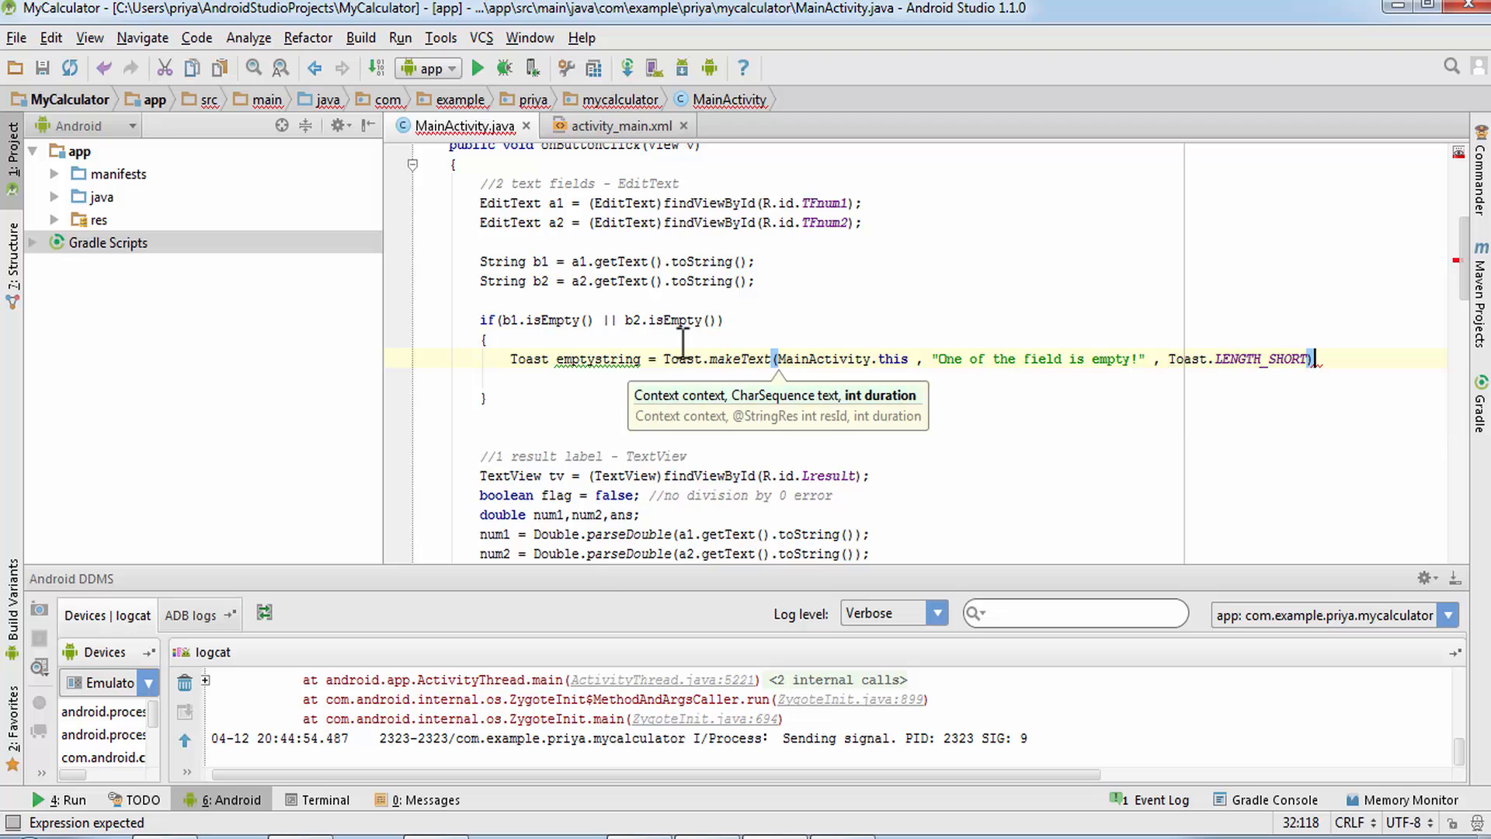
Call emptystring.show(); on a new line below the Toast declaration.
type(".show();")
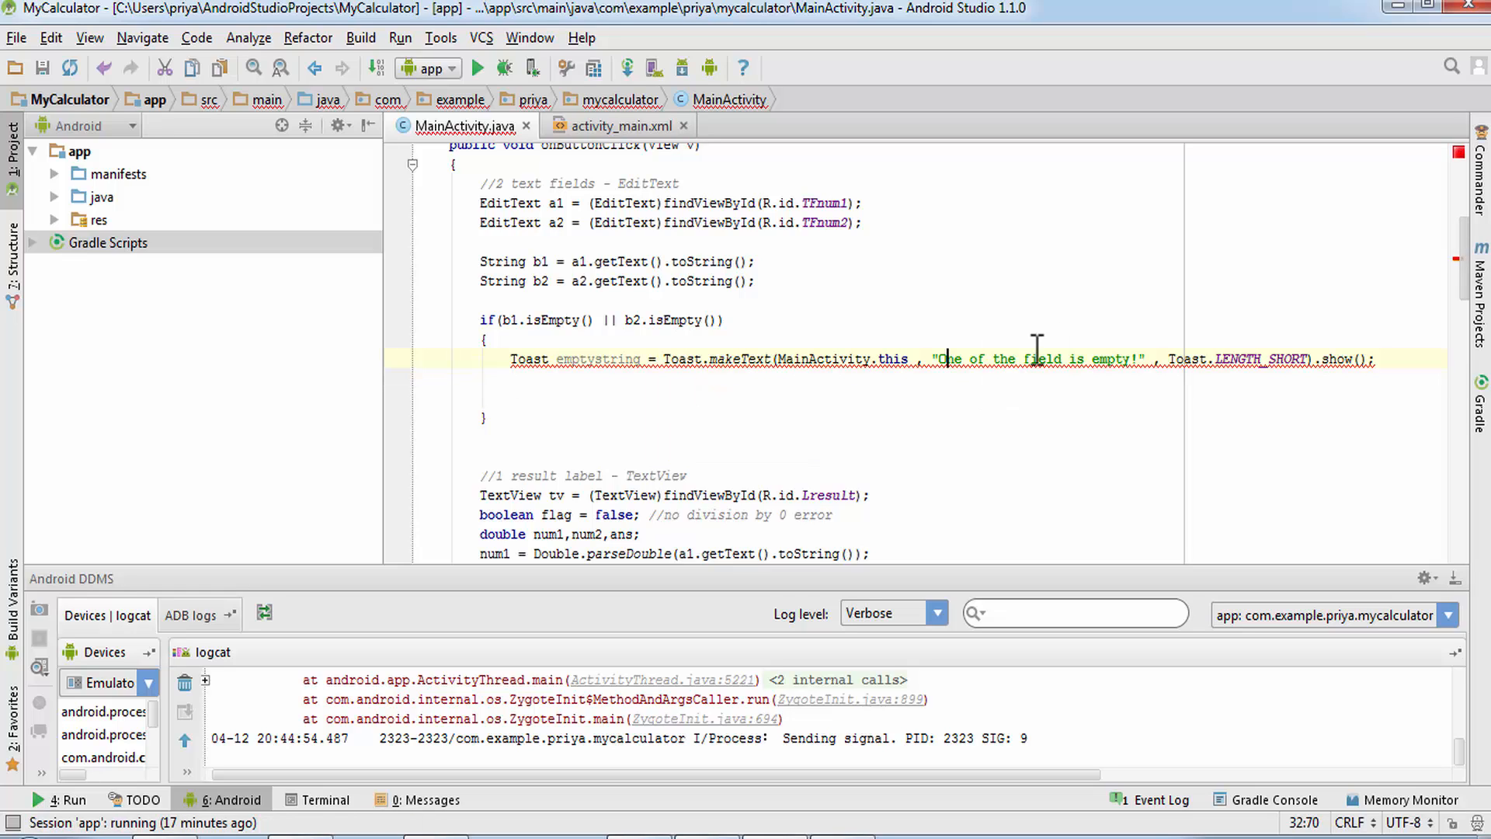
mouse_move(1201, 355)
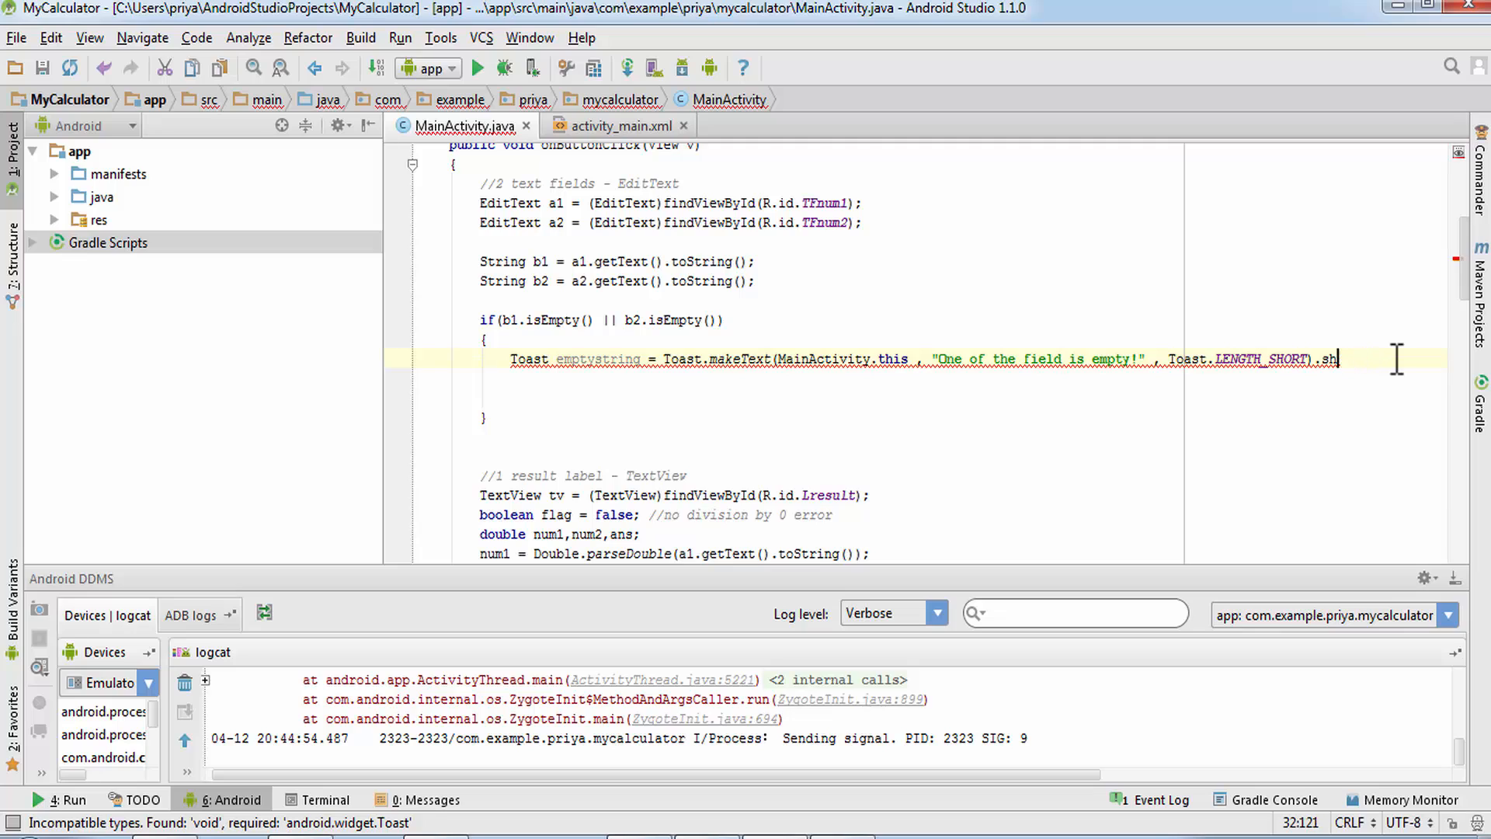
key("enter")
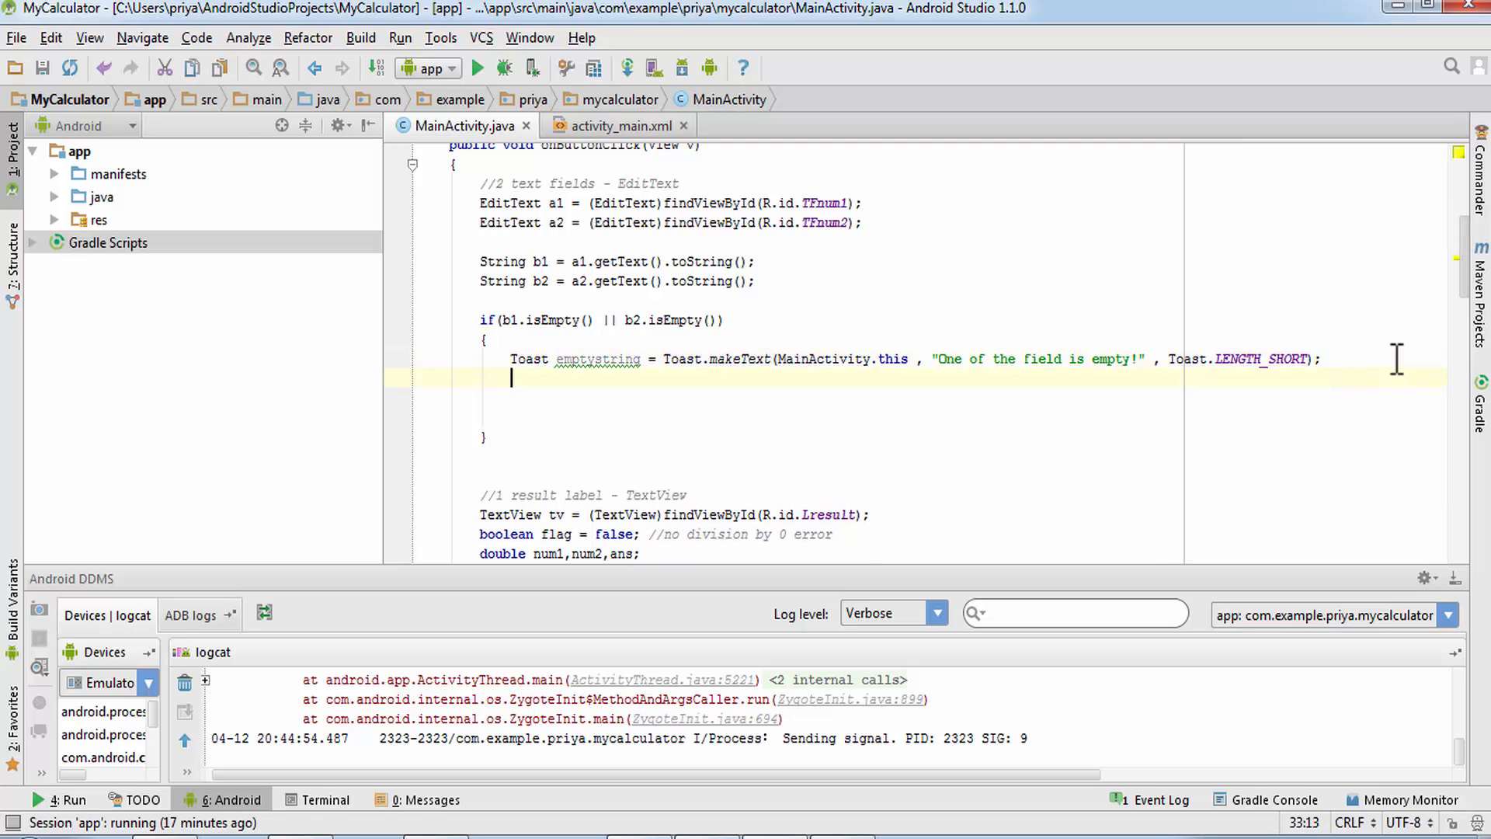
type("emptystring.show();")
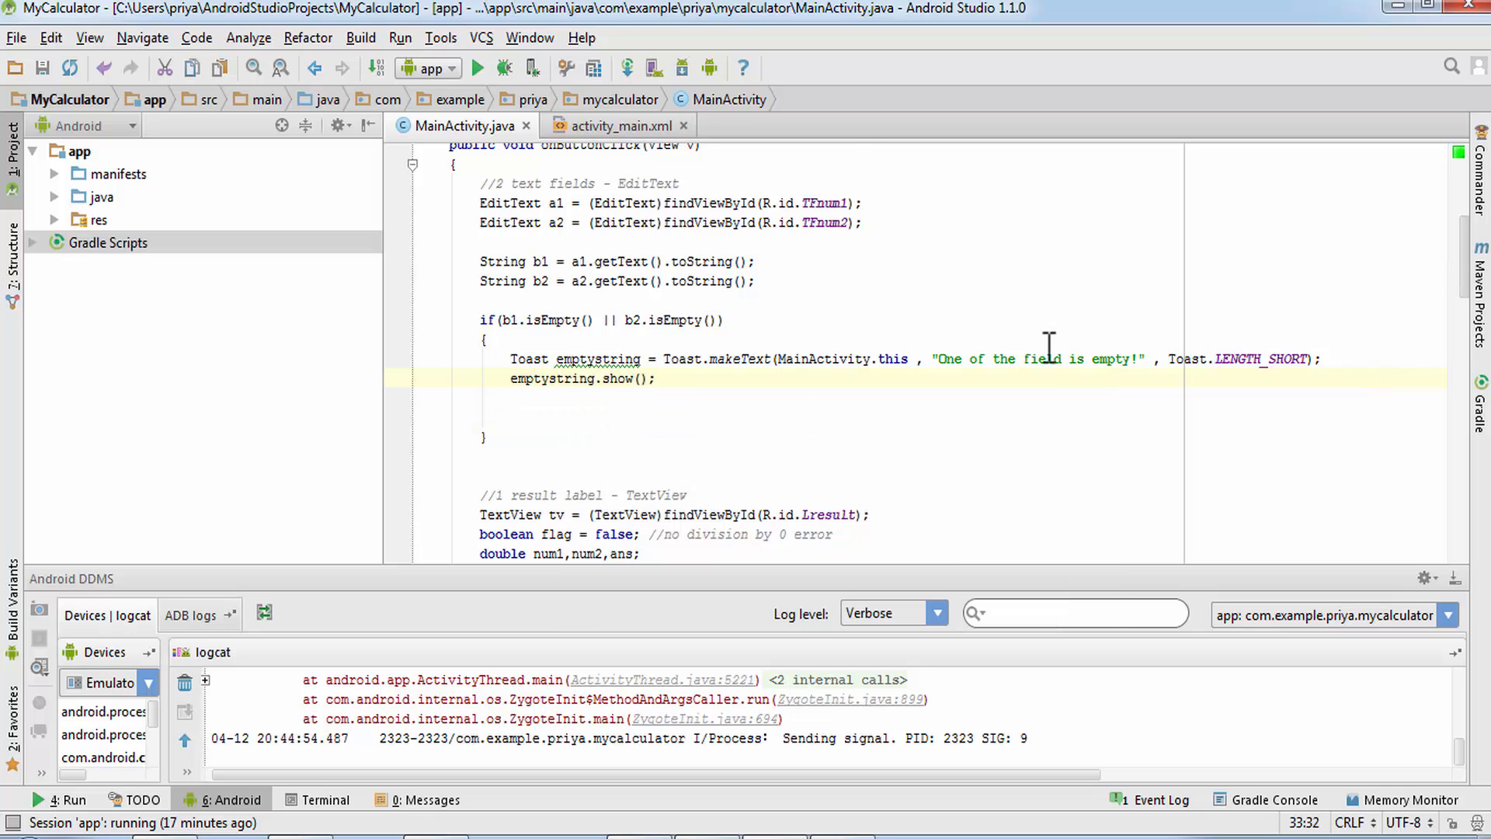
Start else if(Character.isLetter(b1.charAt(0)) using autocomplete for isLetter and charAt.
scroll("down", 3)
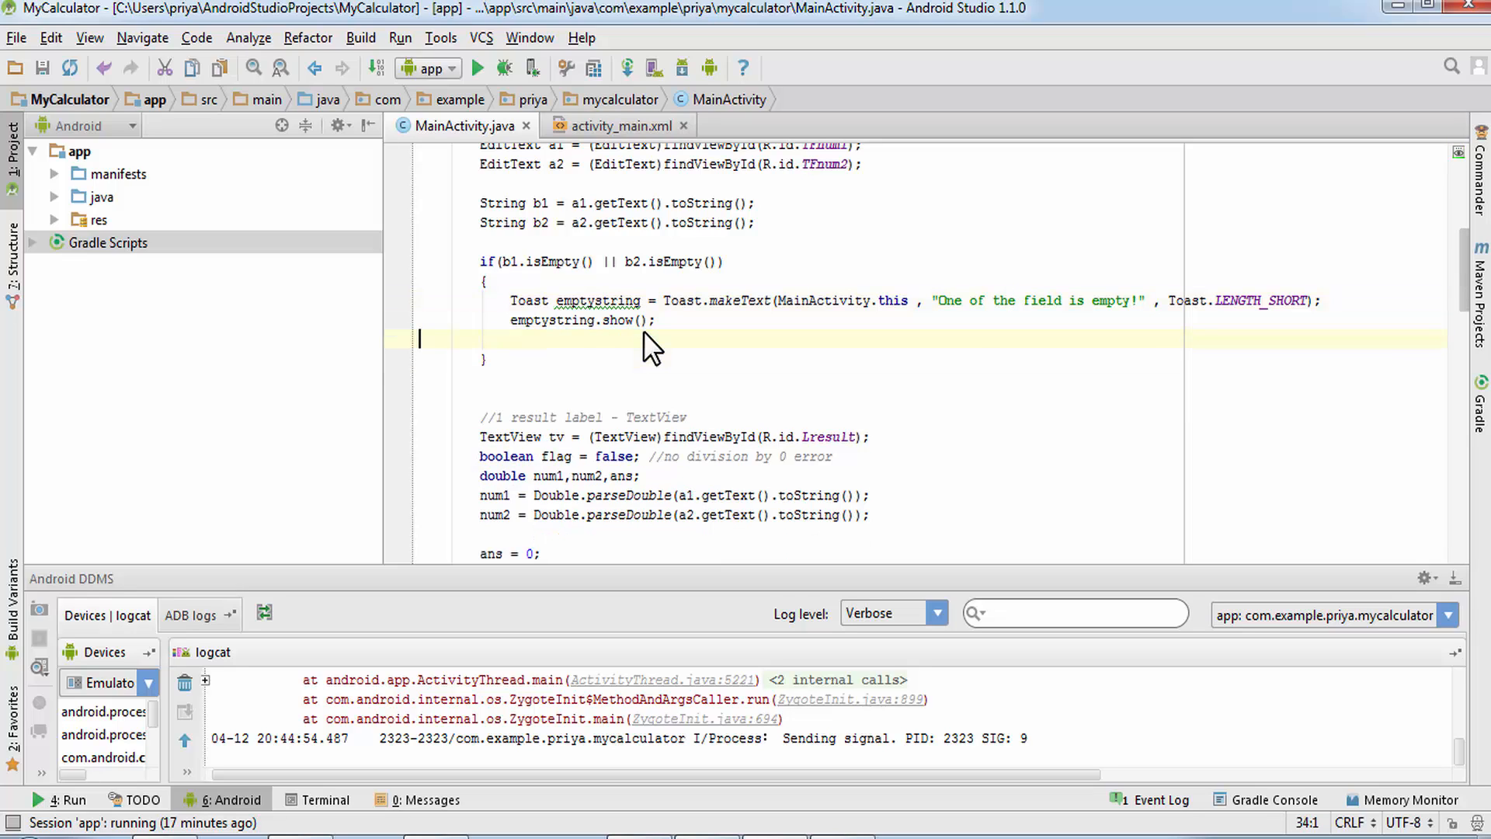
type("else if(")
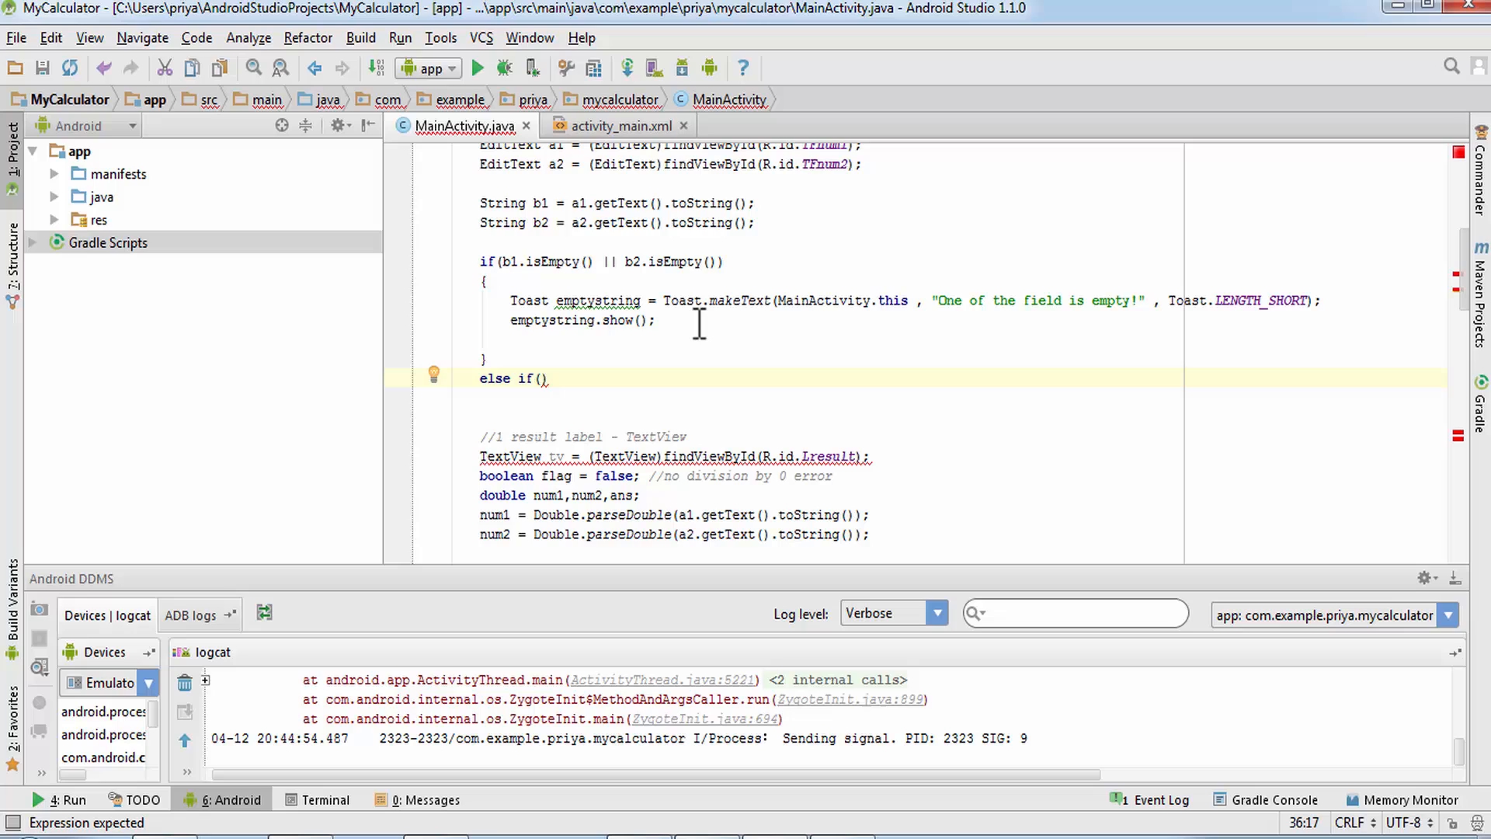
type("Character.isL")
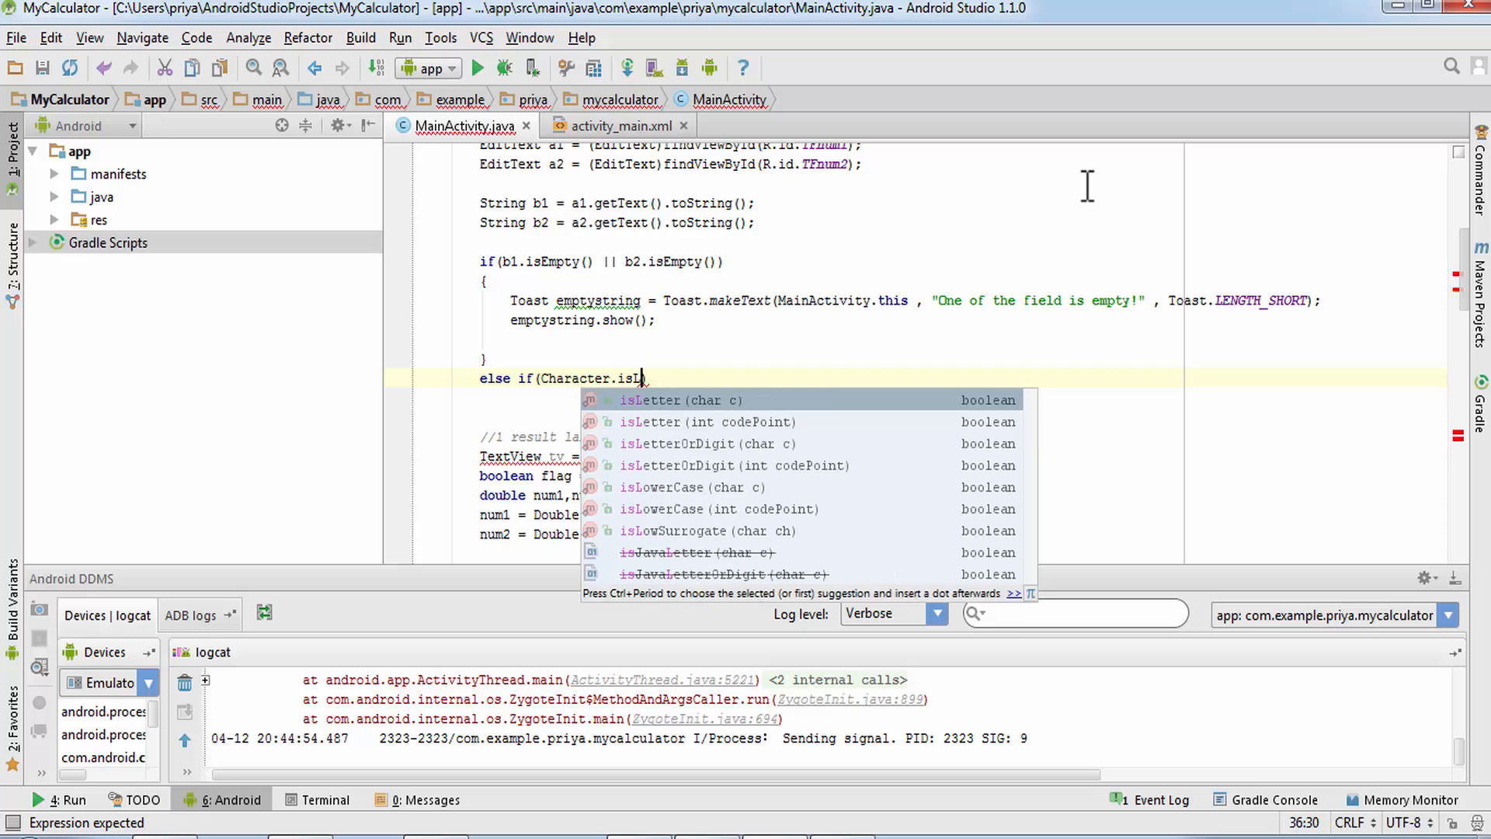
left_click(654, 399)
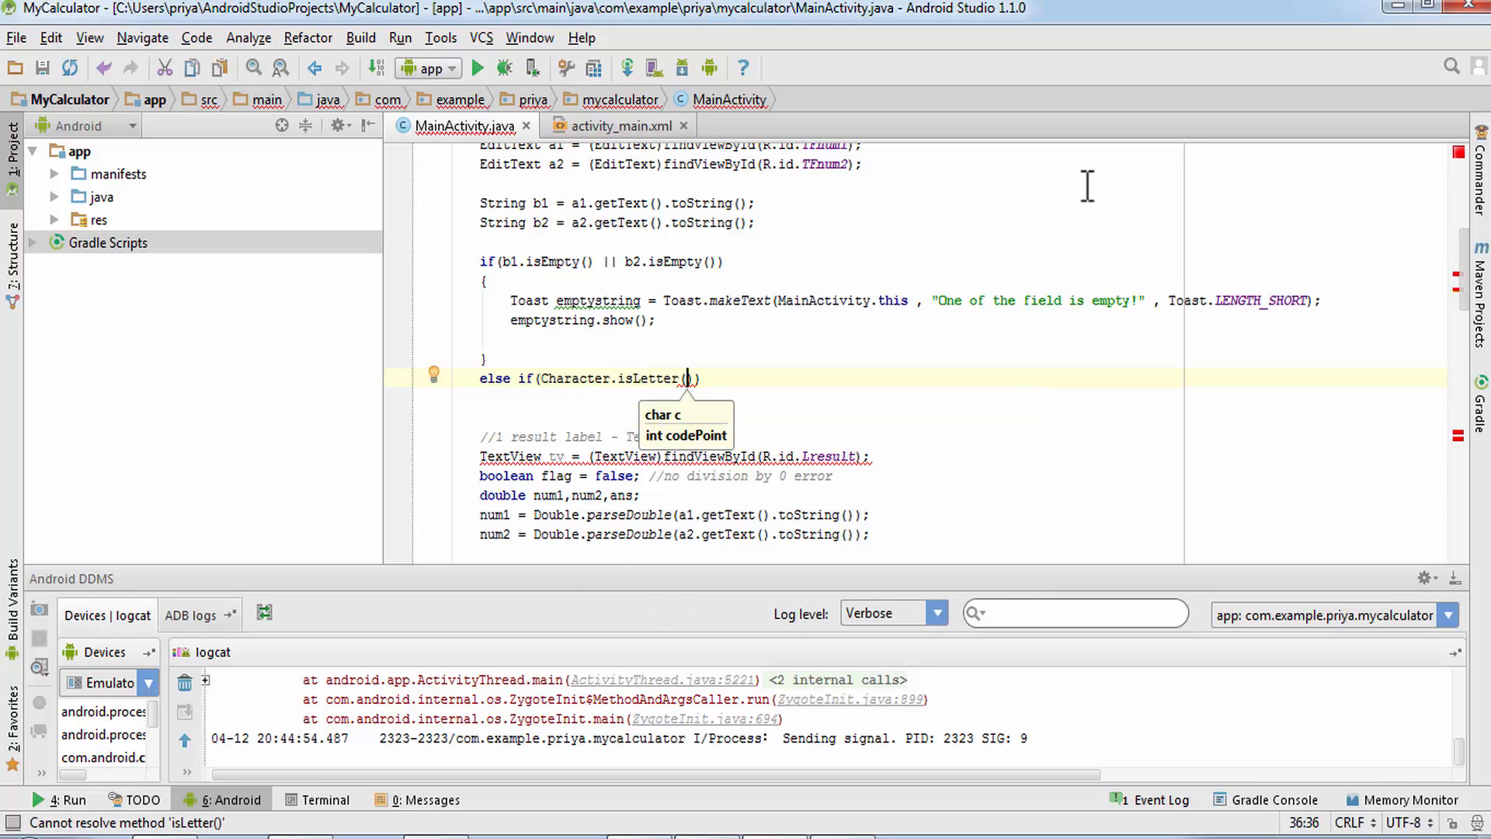
type("b1.char")
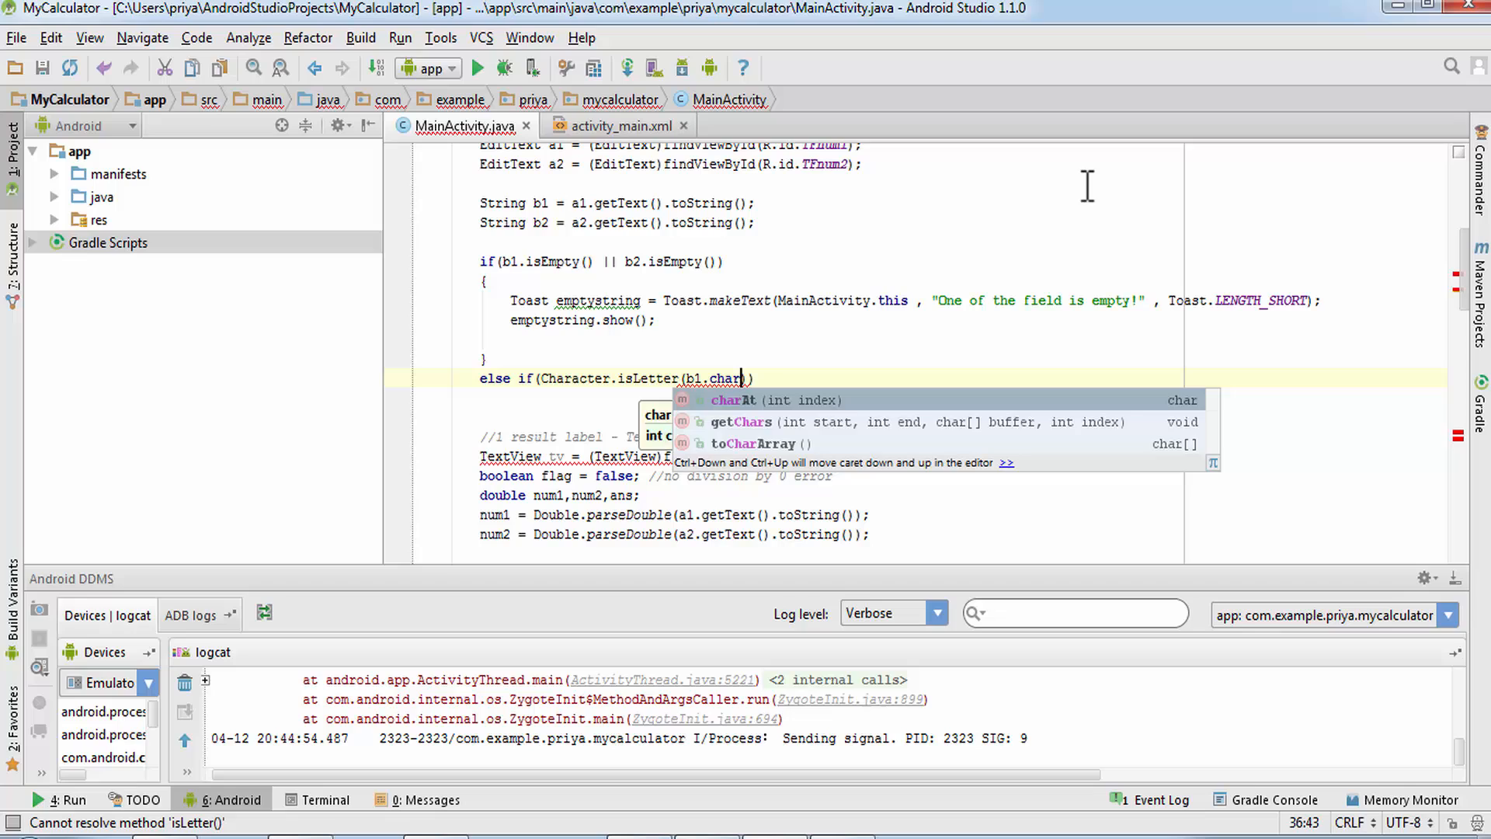
left_click(735, 399)
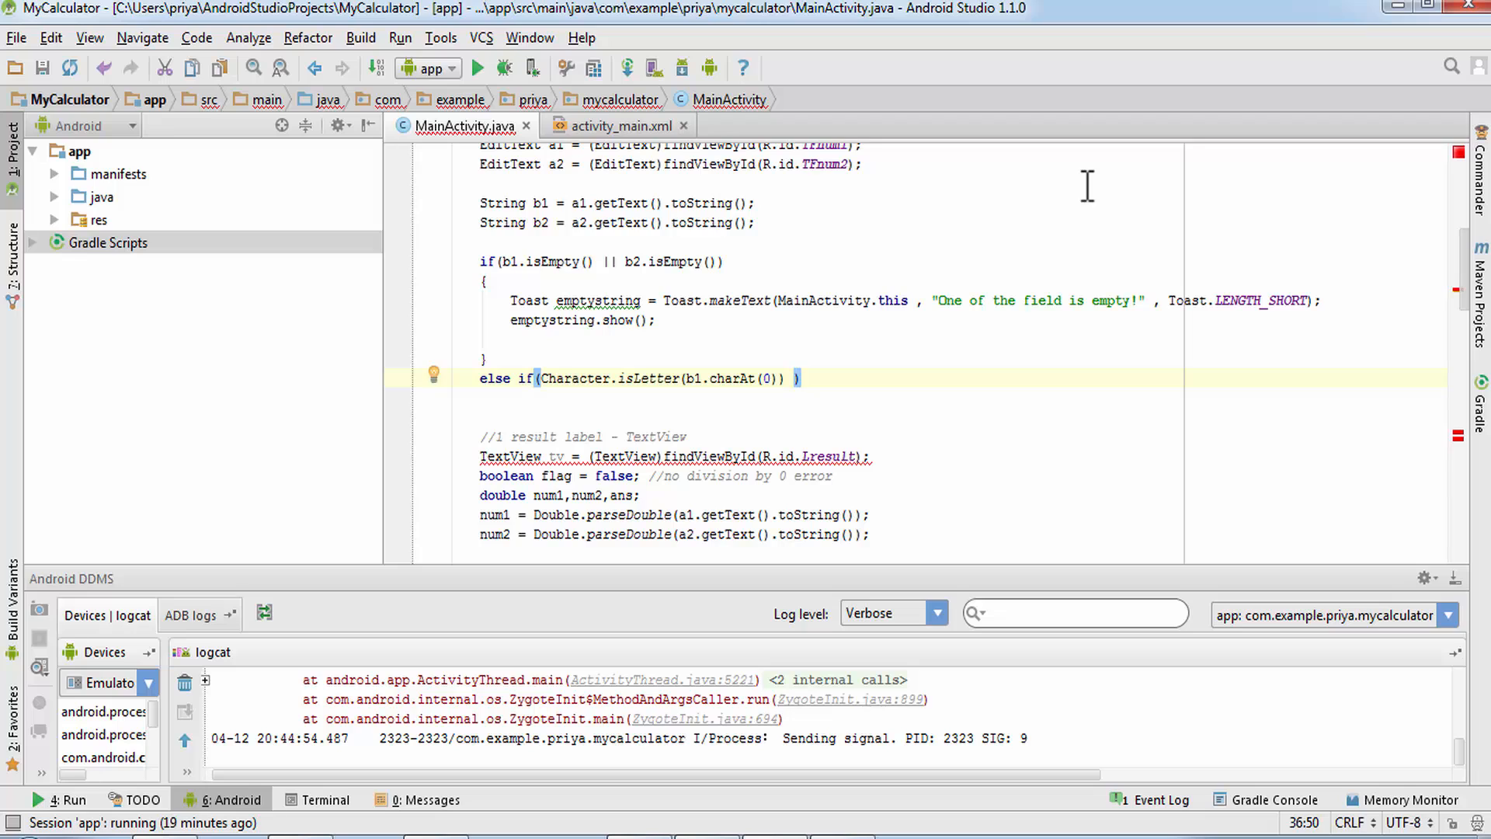
Complete the condition with || Character.isLetter(b2.charAt(0))) and open its block.
type("||")
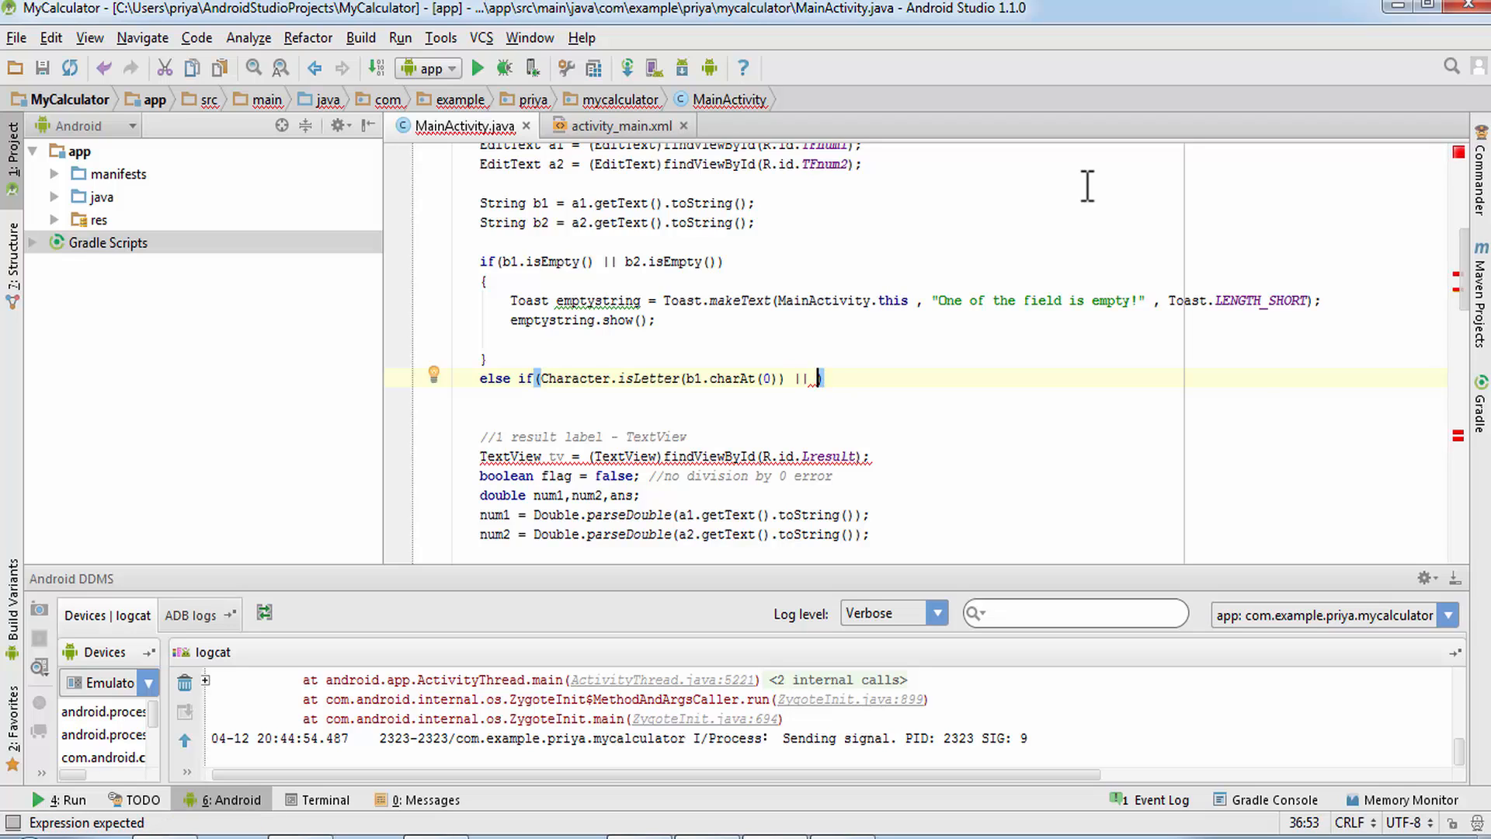
type("Character.isLetter(b2.")
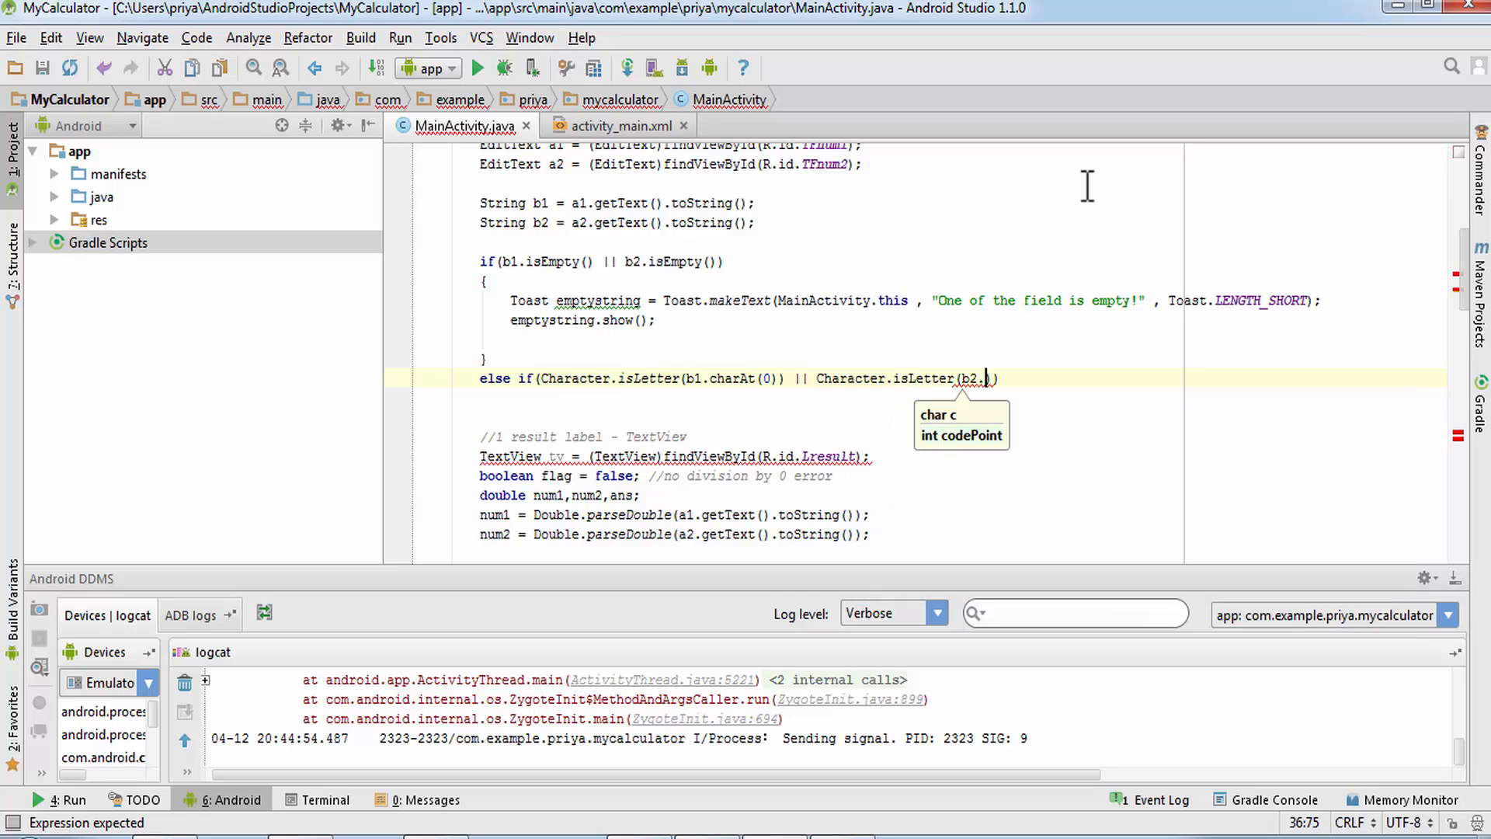
type("charAt(")
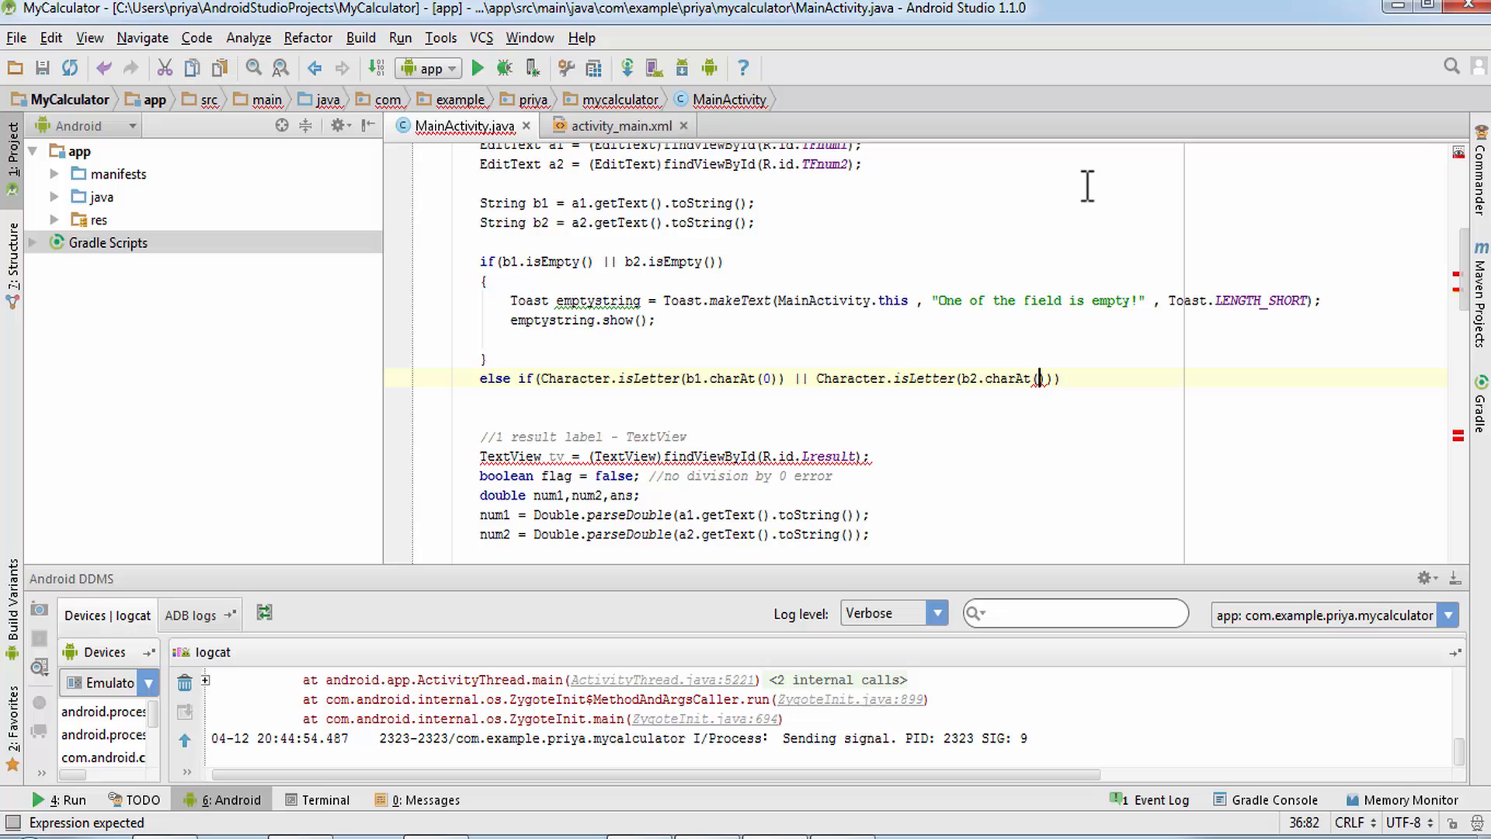
type("0)))")
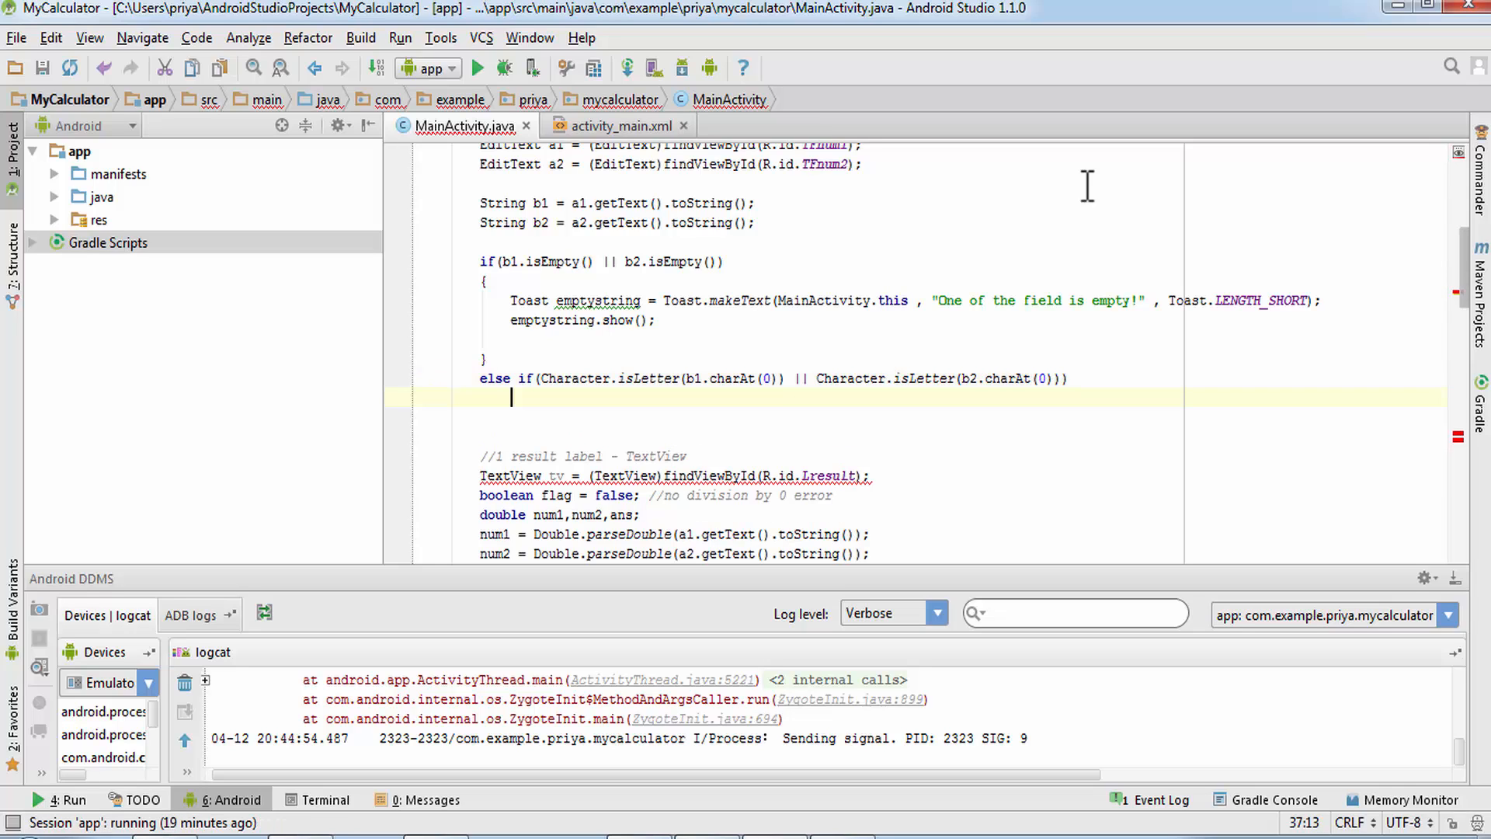
key("enter")
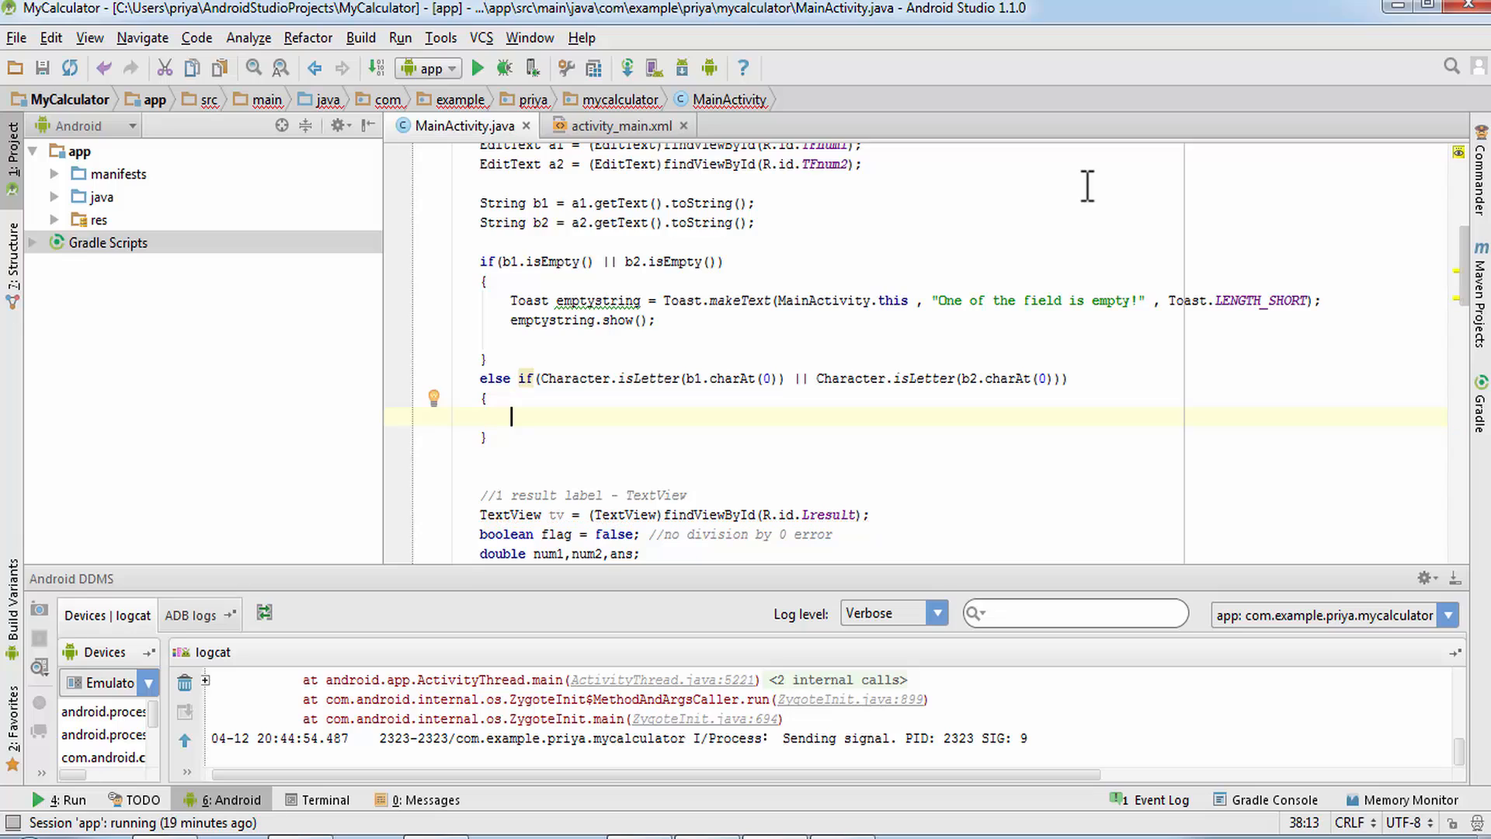
Create Toast charstring saying "Please enter numbers only!" with Toast.LENGTH_SHORT.
type("Toast")
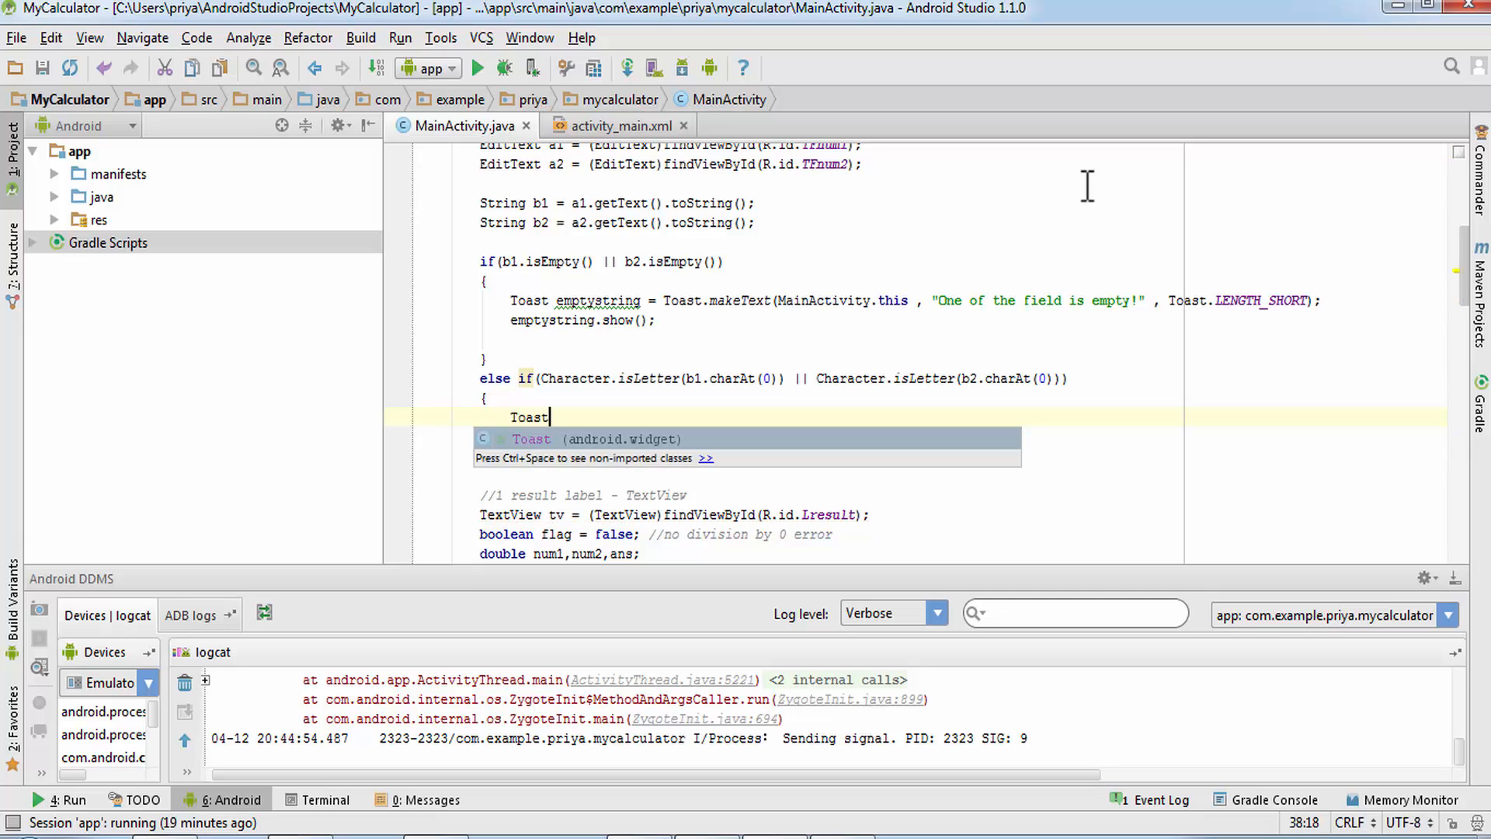
type(".c")
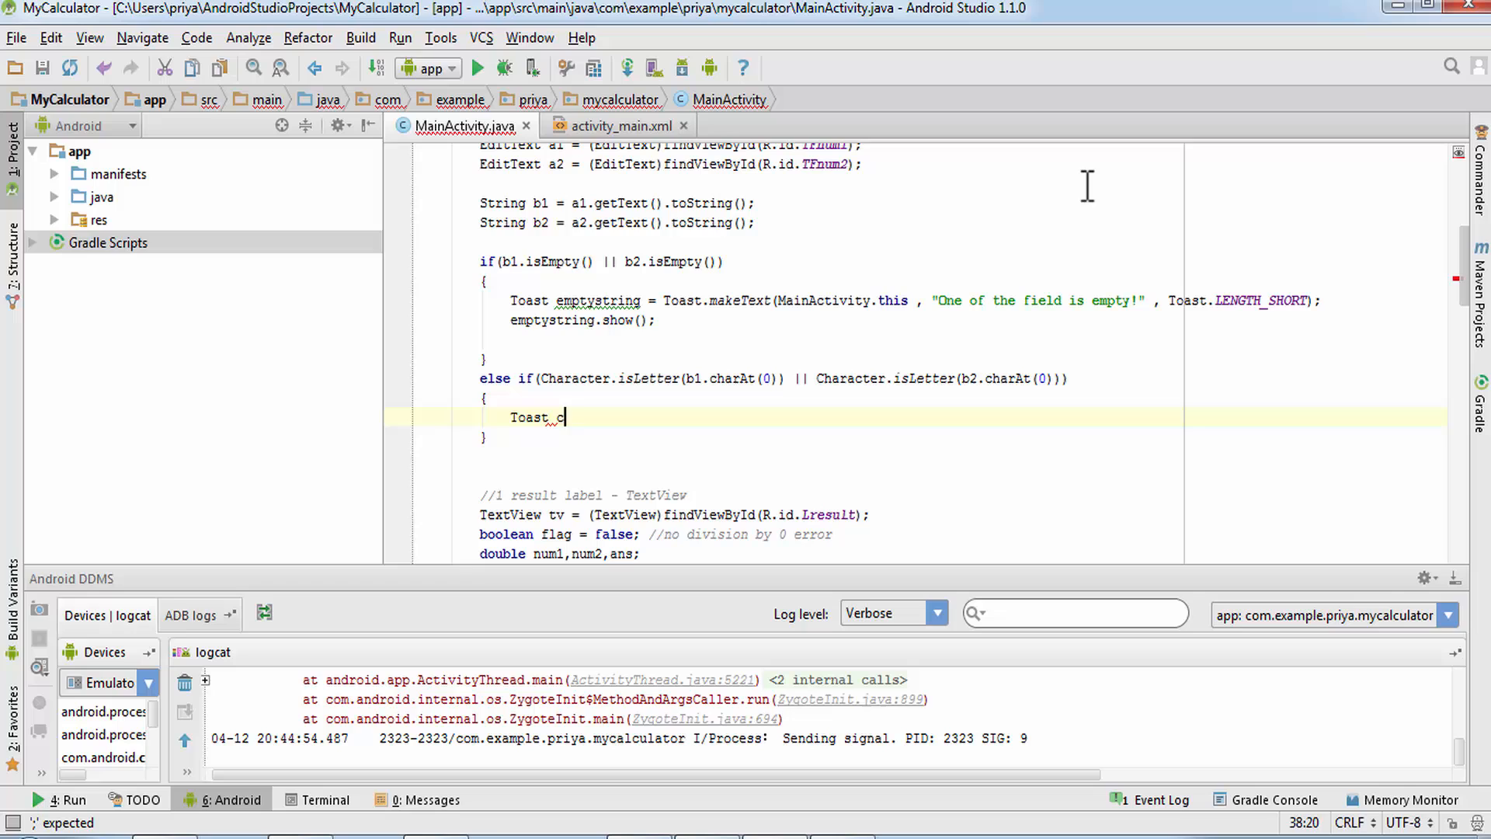
type("harstring")
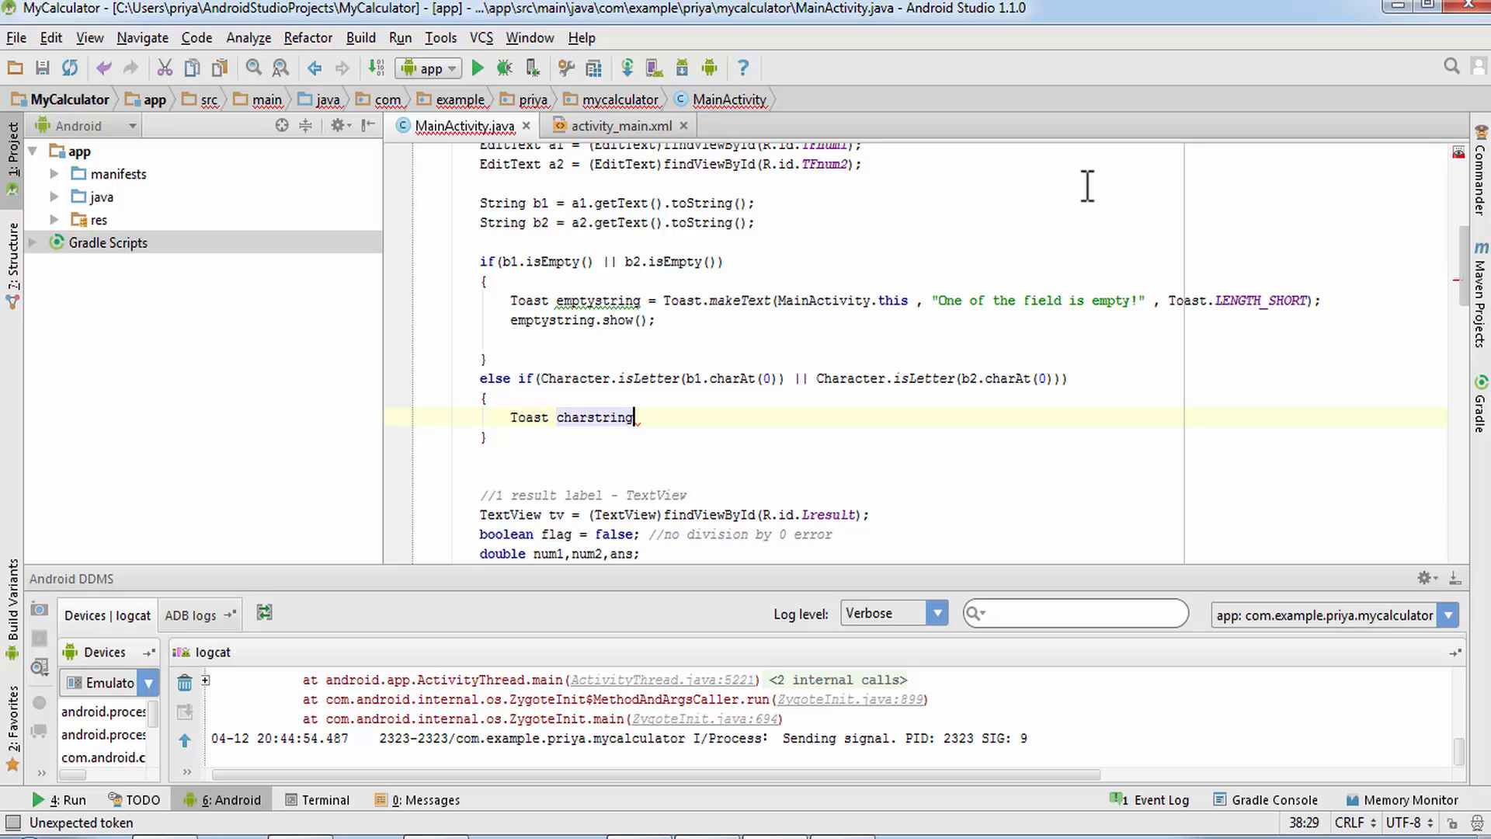
type("= Toast.makeText(MainActivity.this")
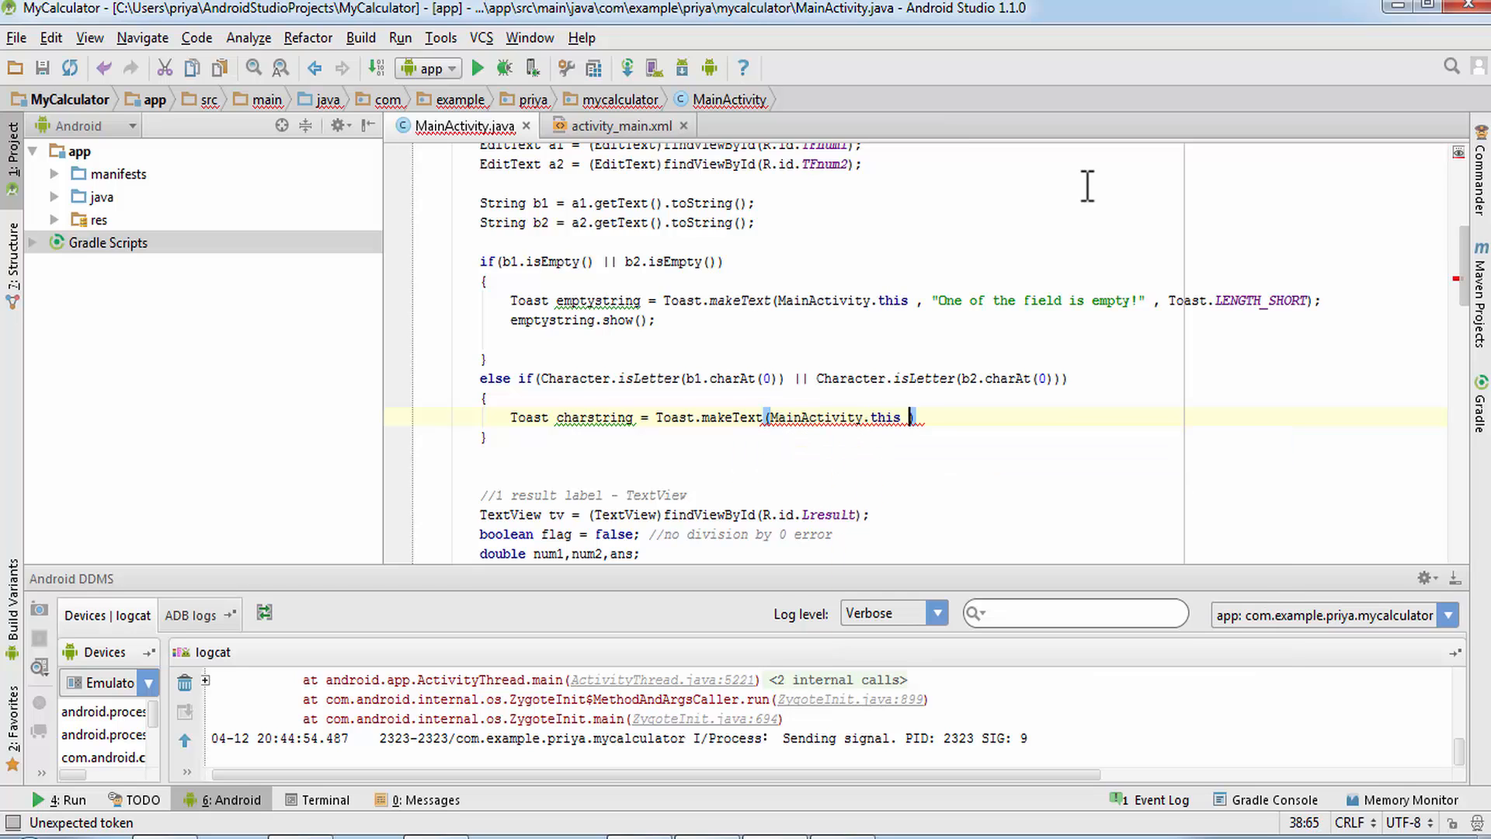
type(", \"\")")
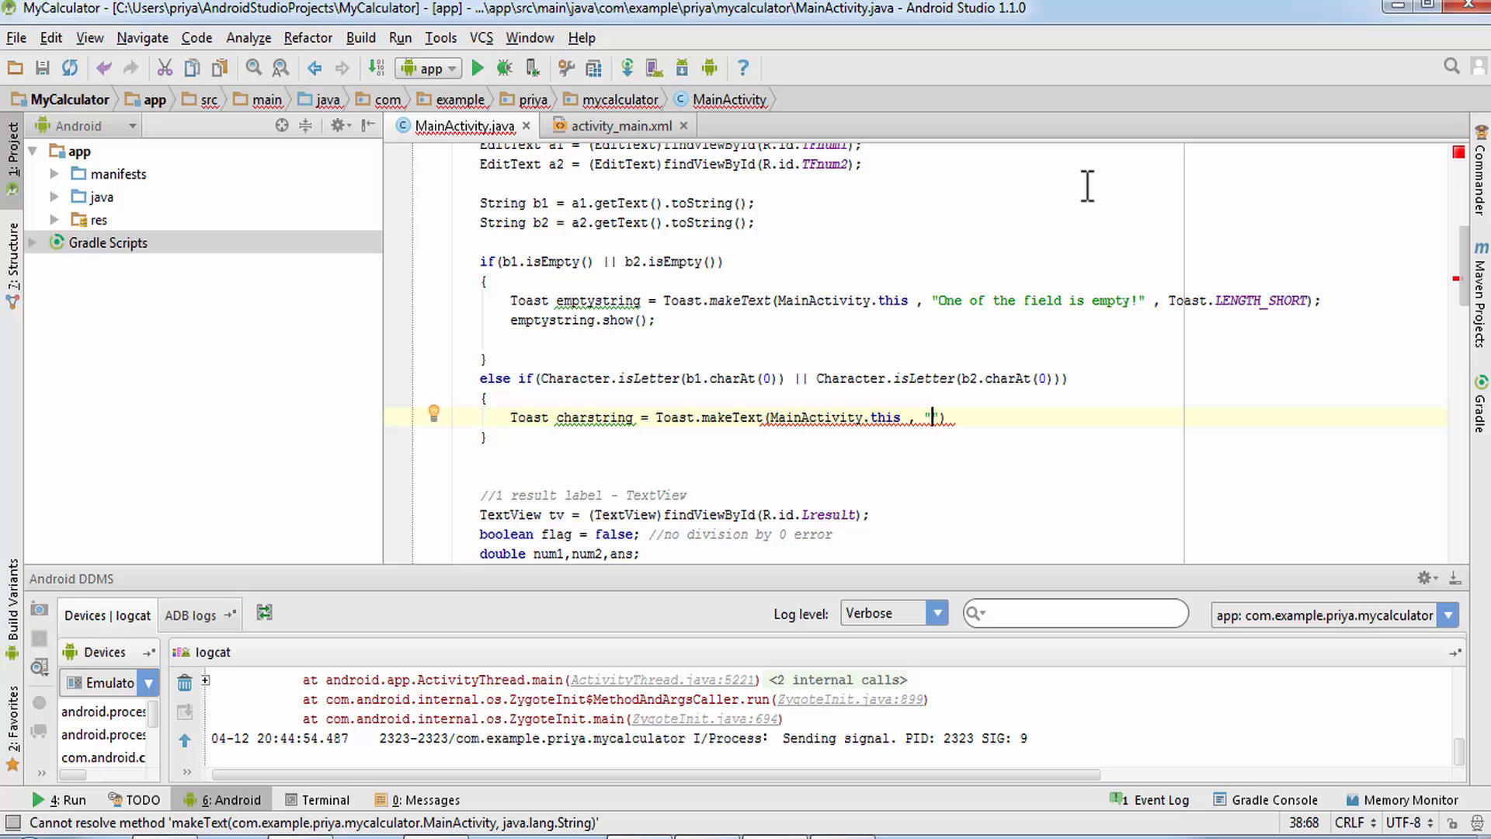
type("Please enter")
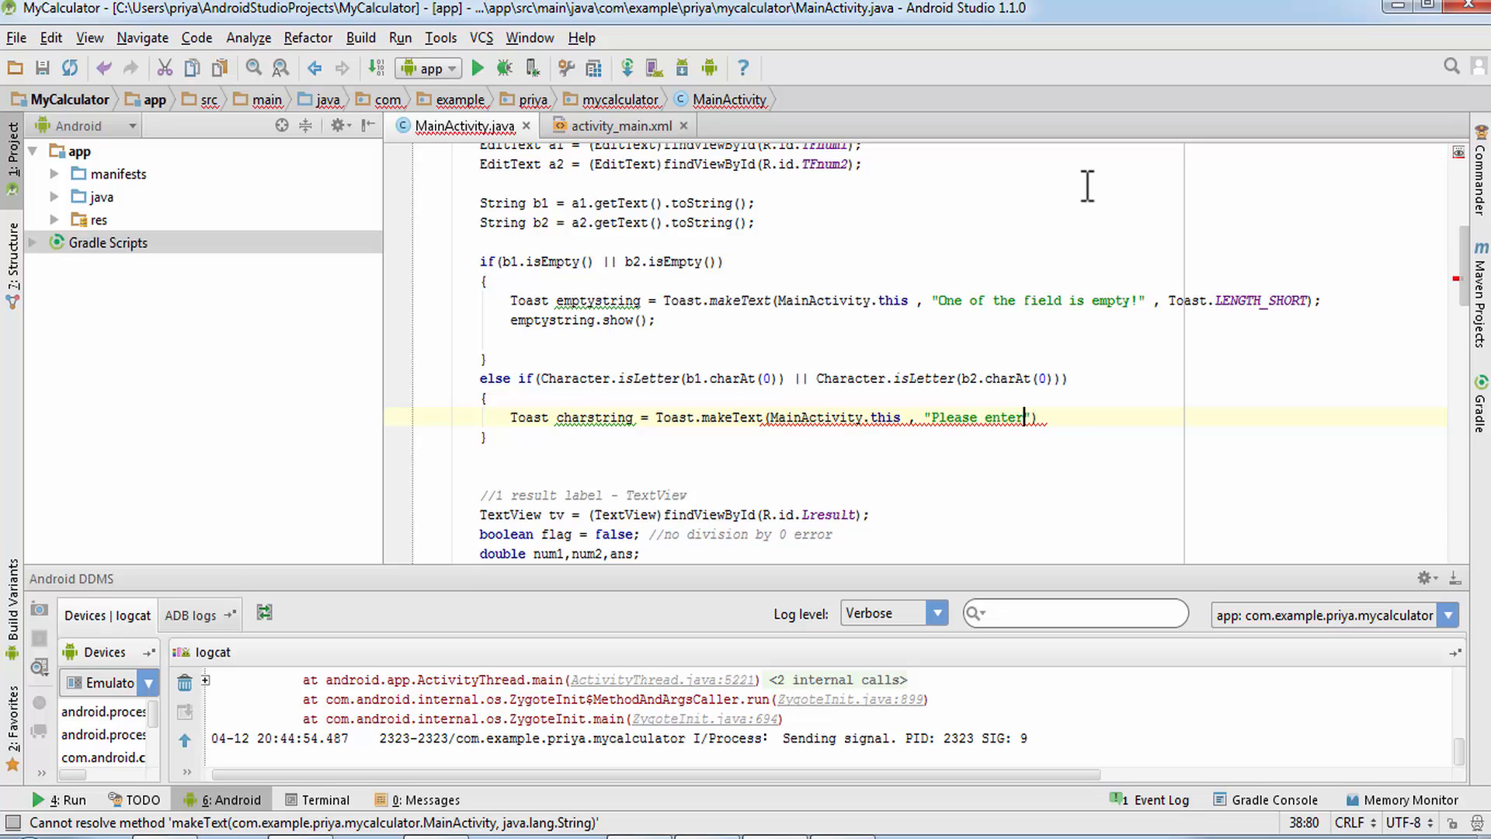
type("numbers")
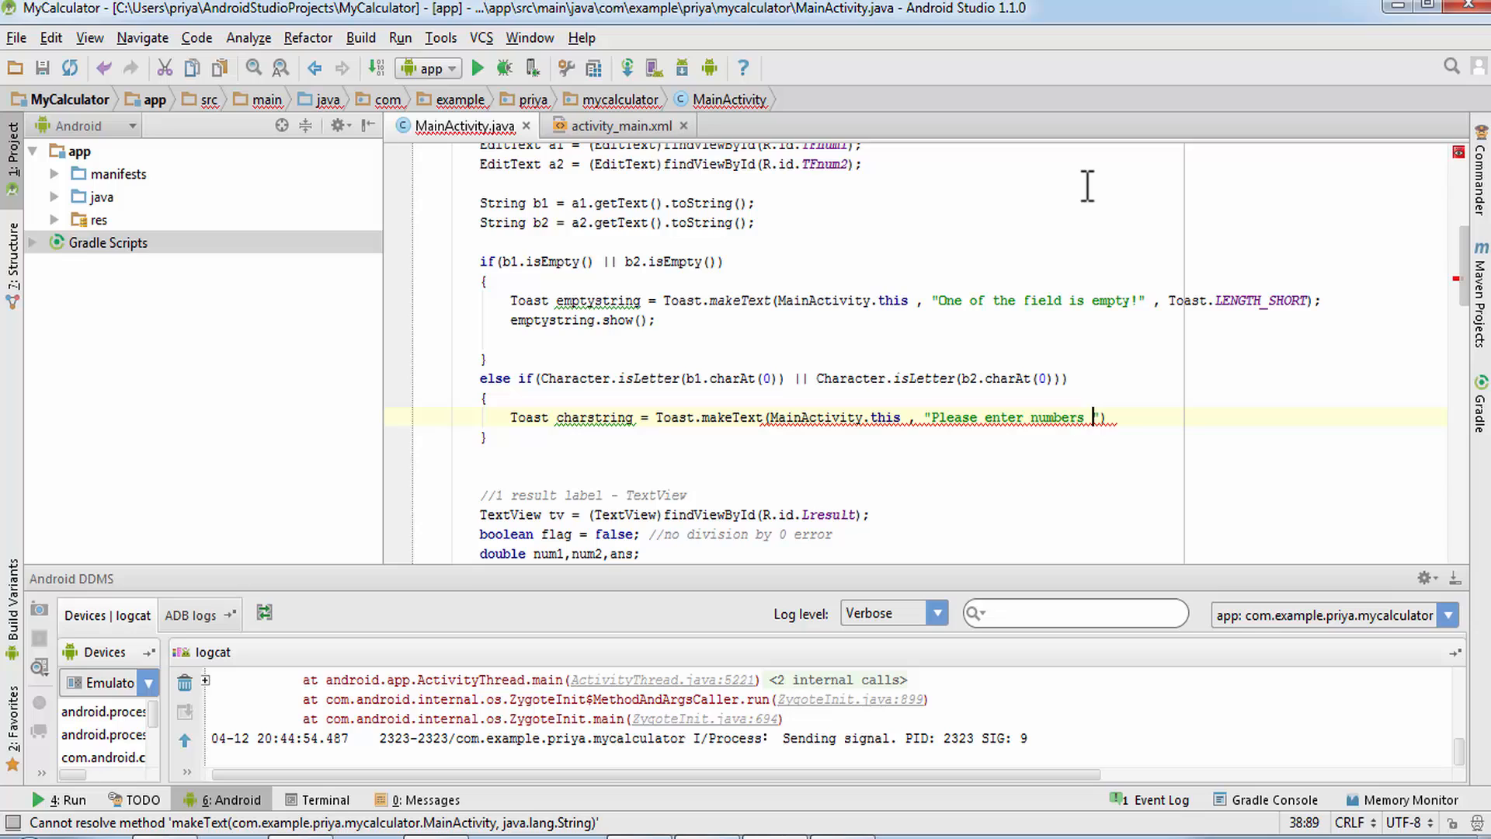
type("only!")
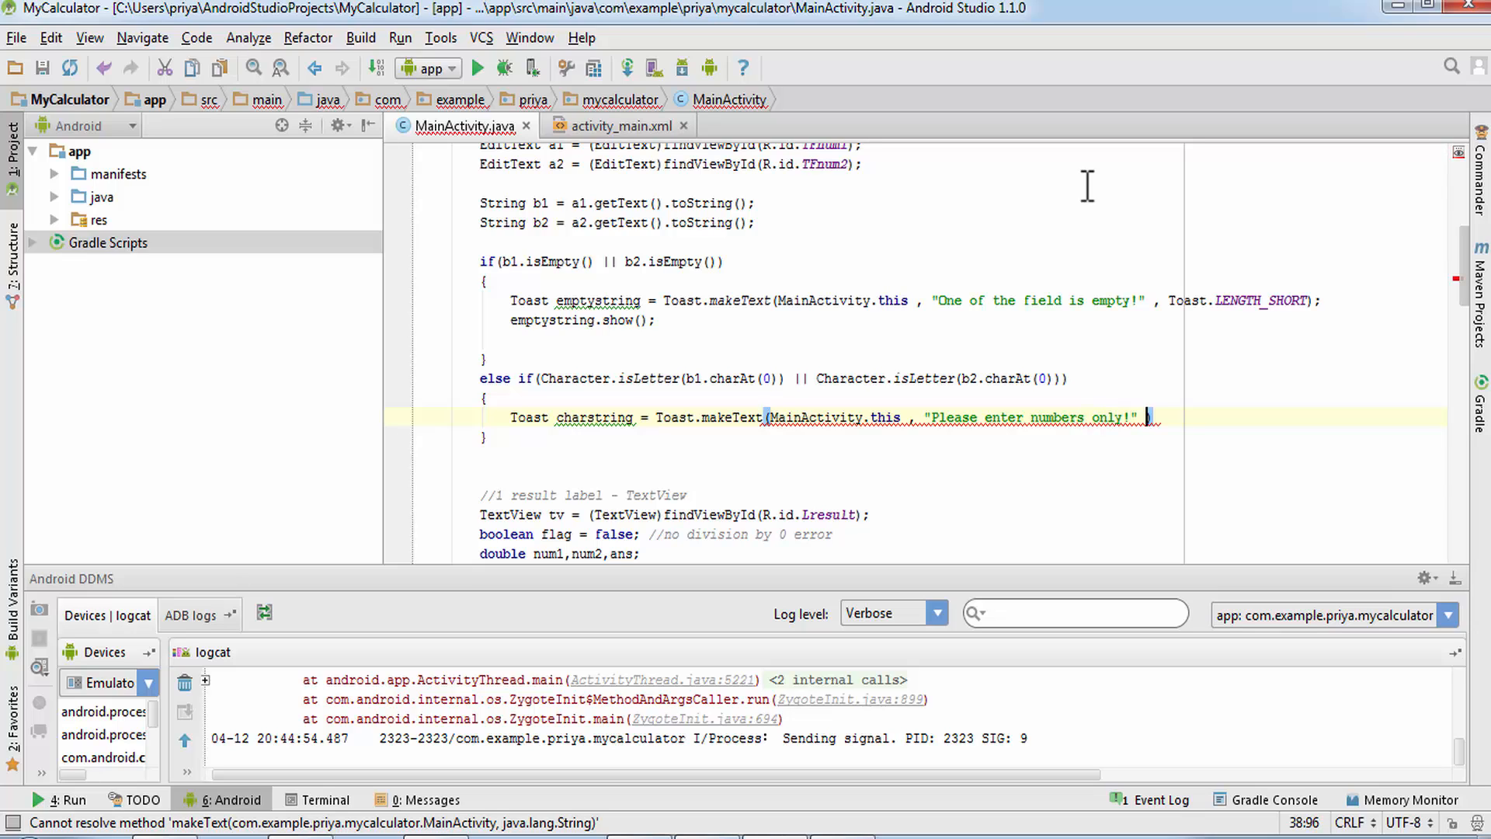
type(",Toast.")
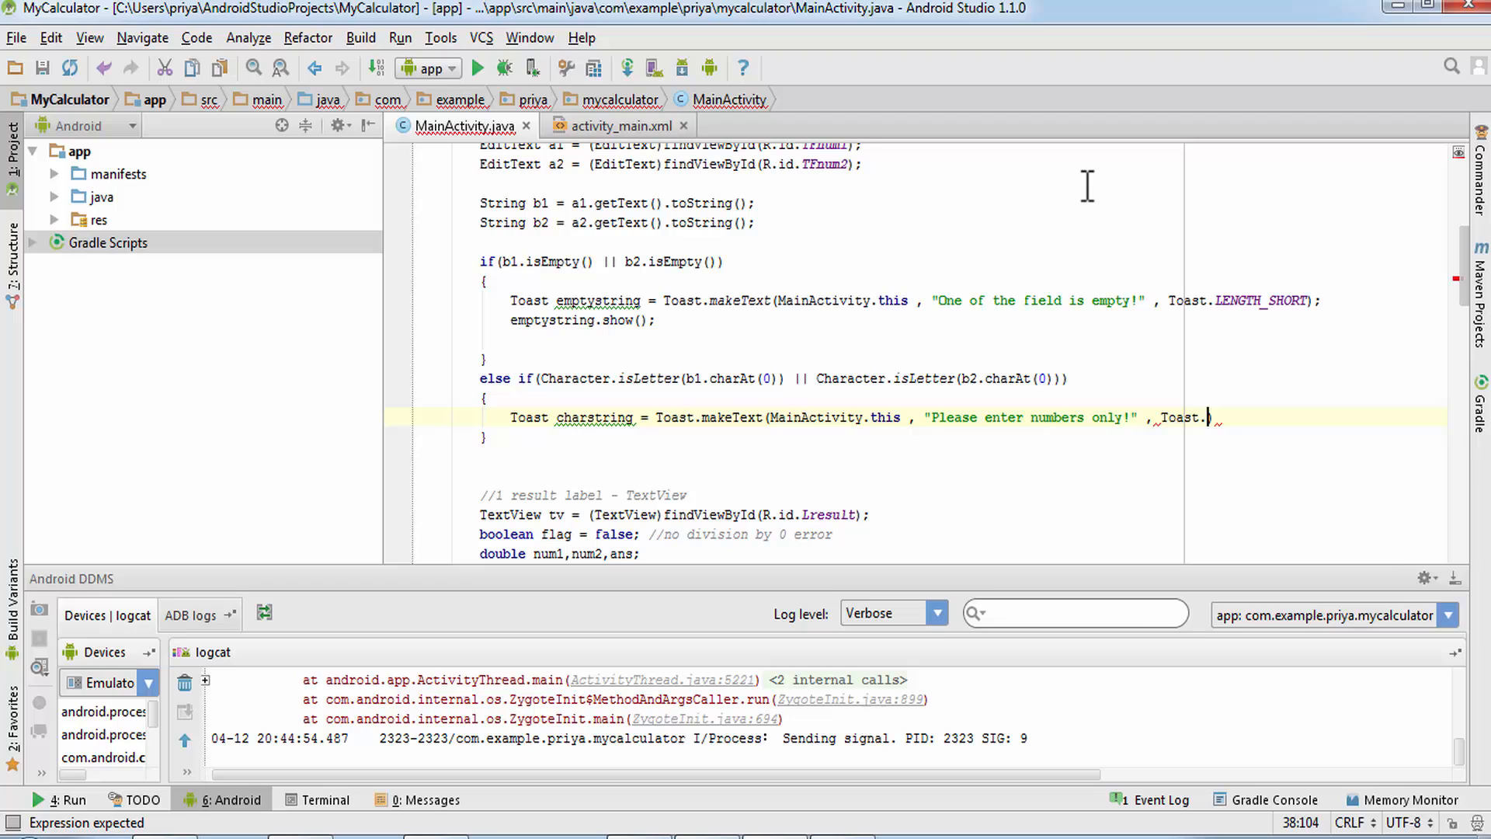
type("LENGTH_SHORT)")
type("charstring.show();")
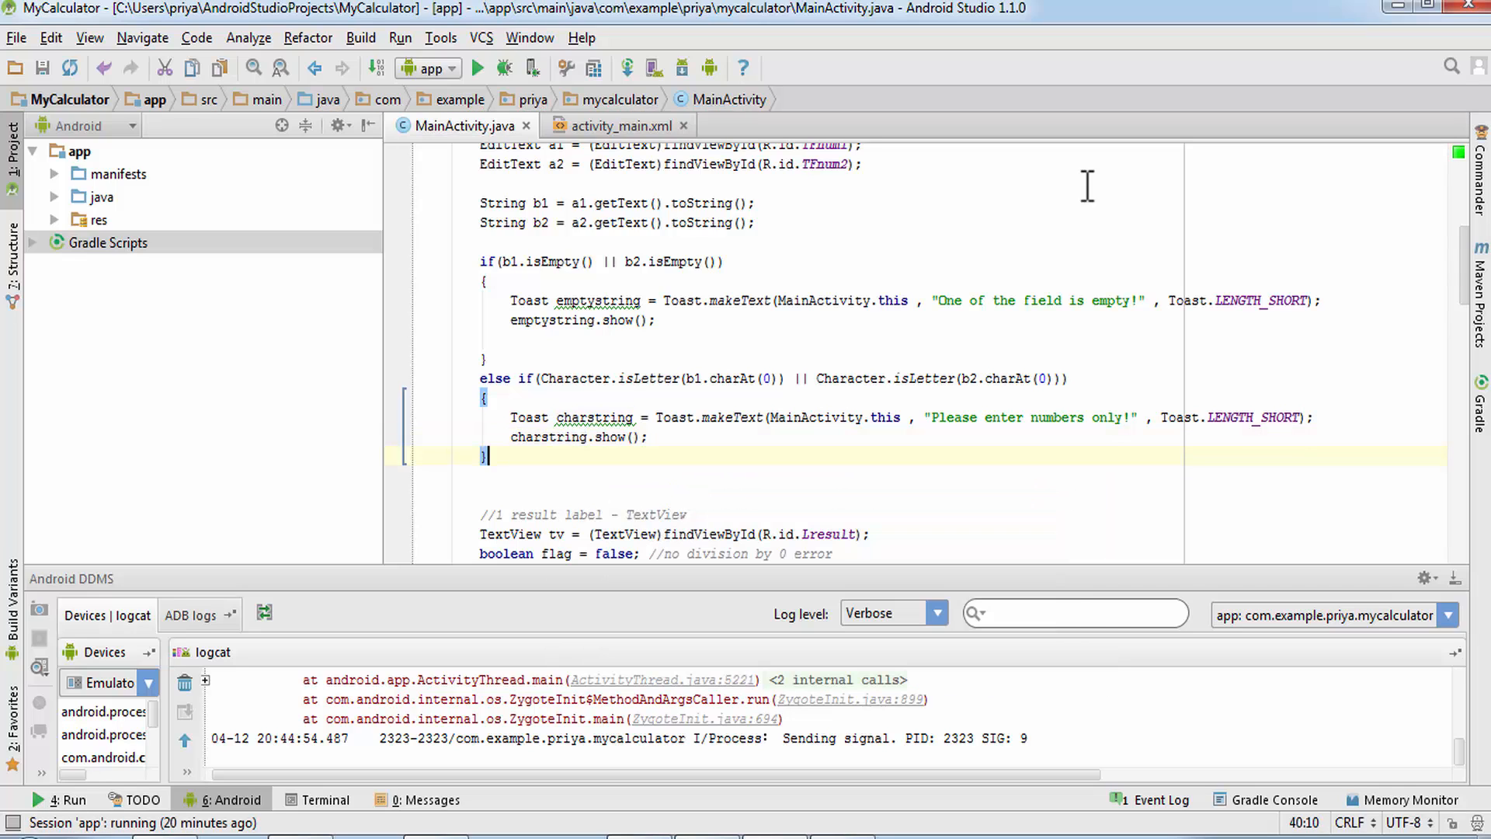
Wrap the calculation code in a final else { } block and reformat the code.
type("else")
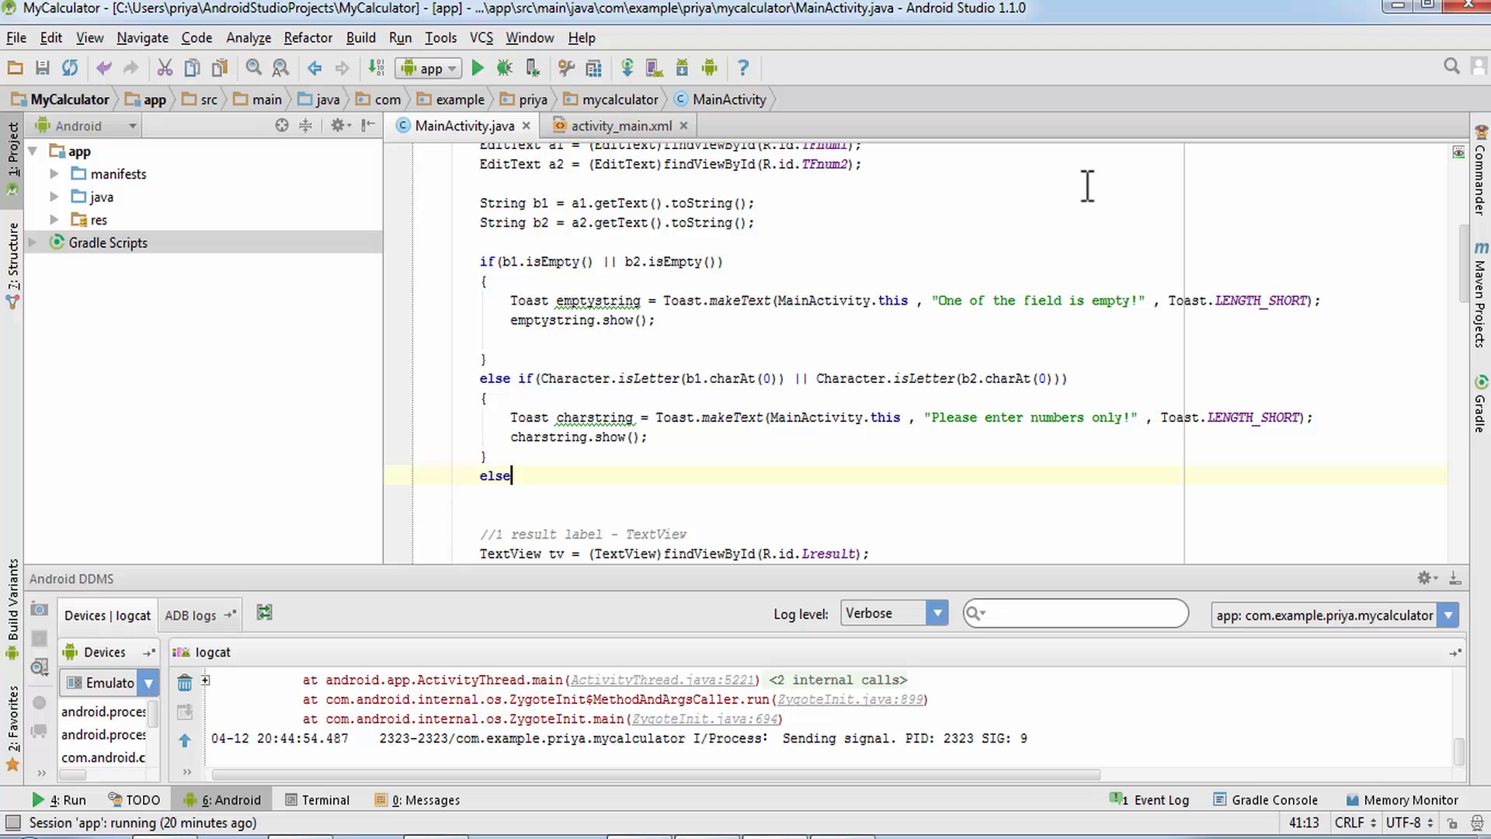
type("{")
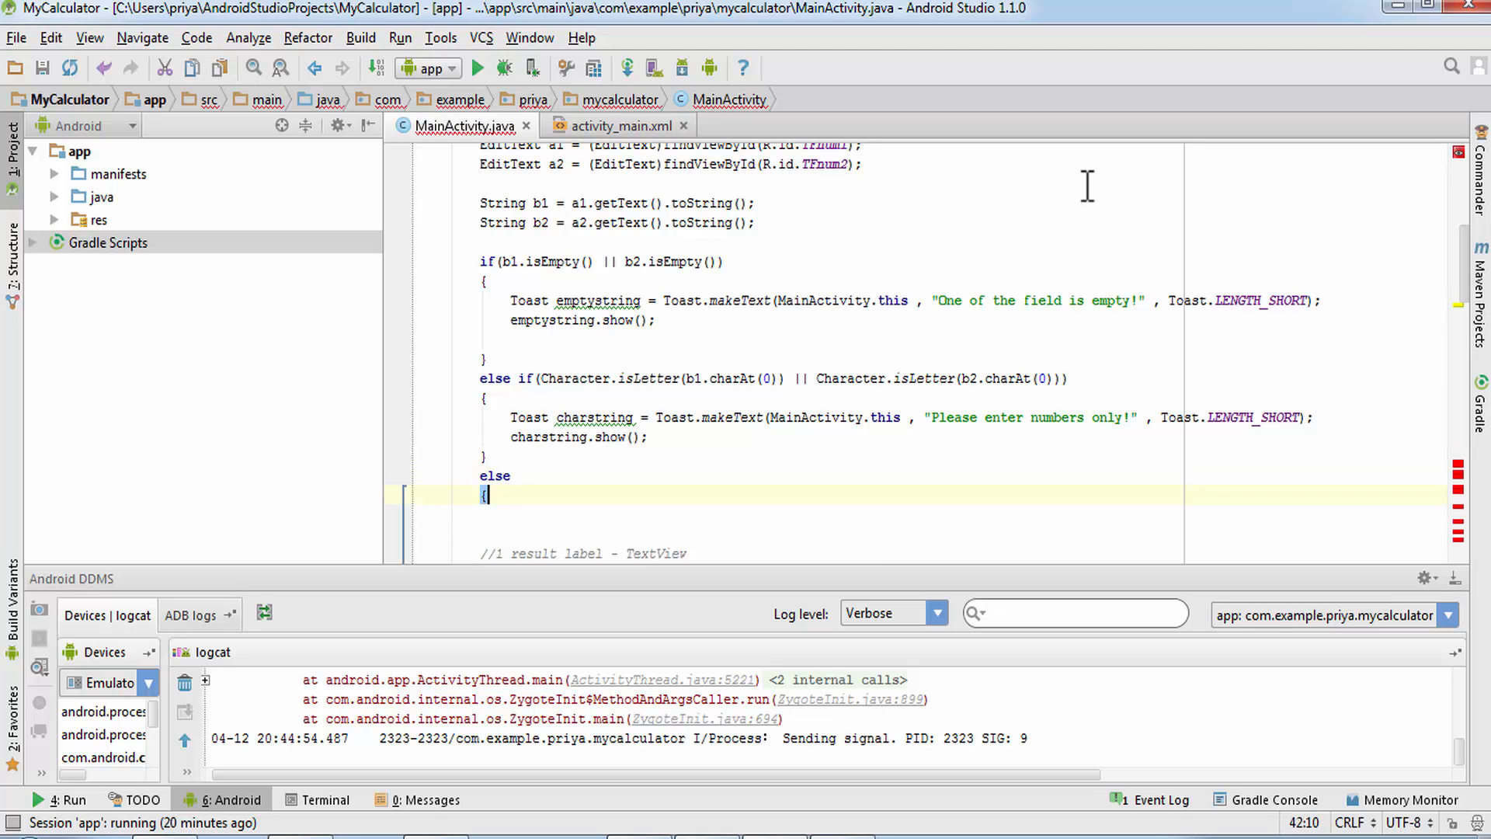
scroll("down", 3)
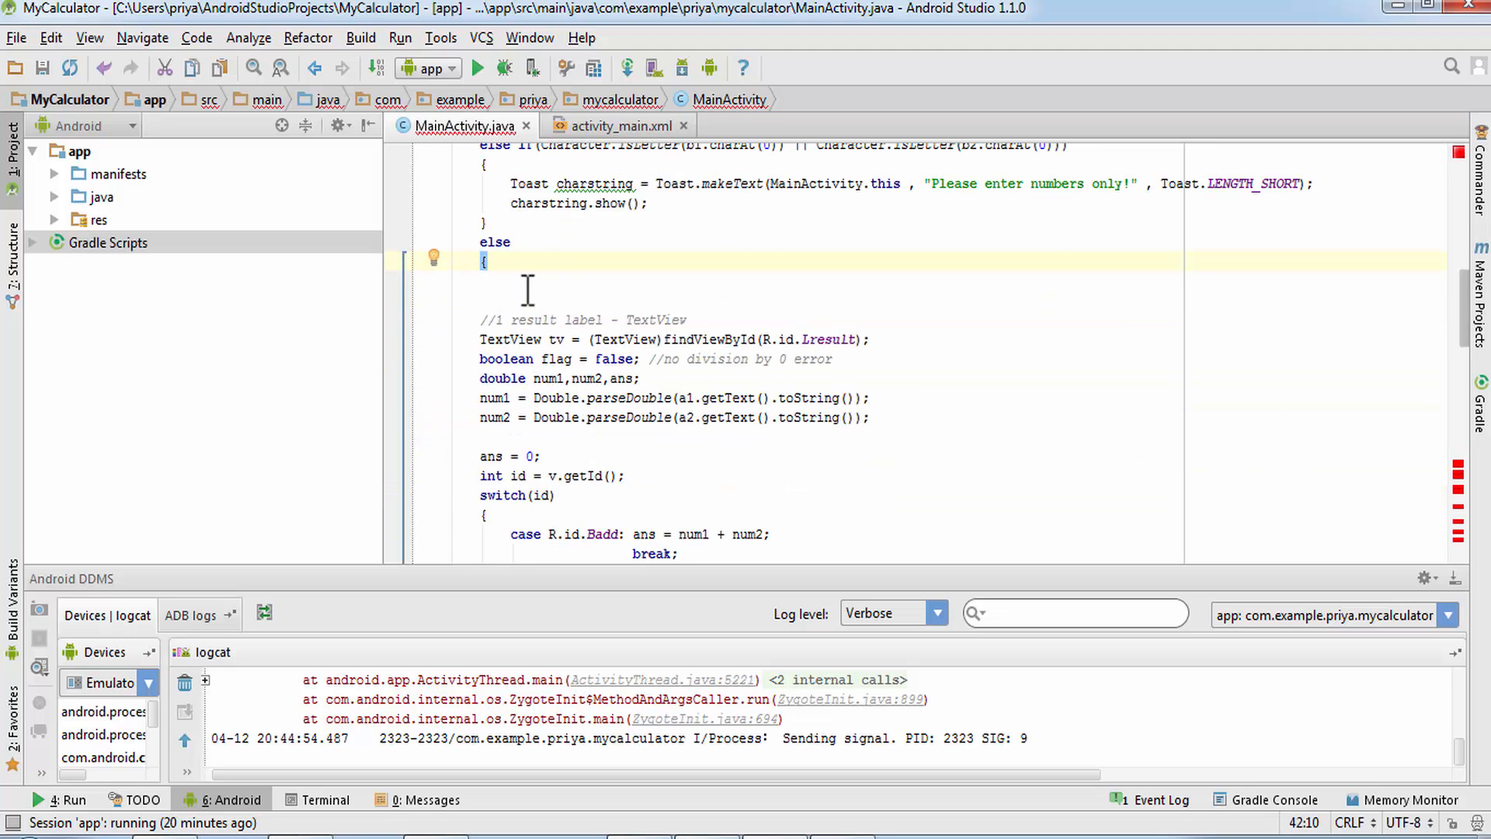
scroll("down", 3)
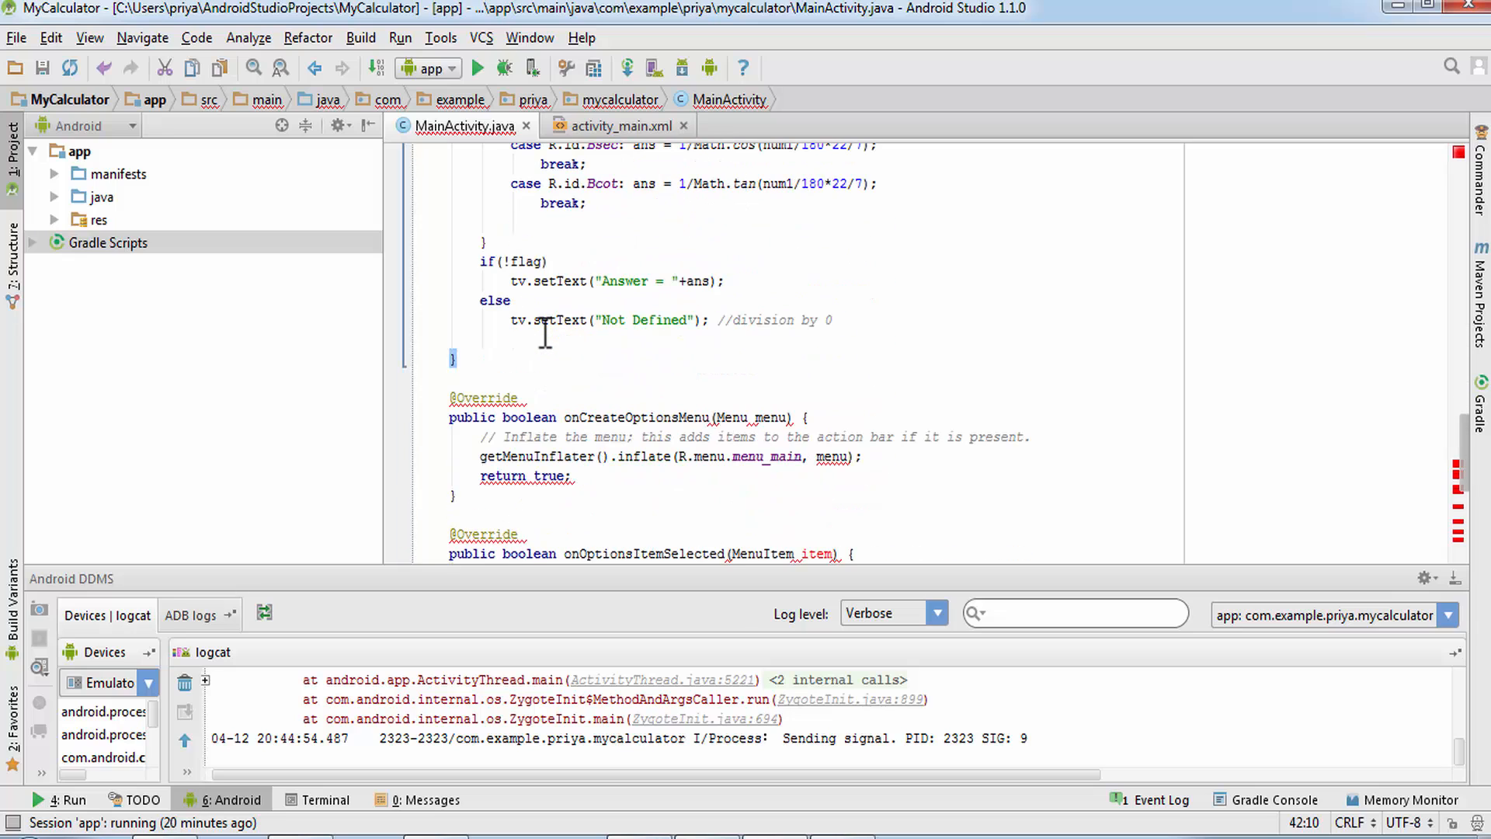
left_click(833, 320)
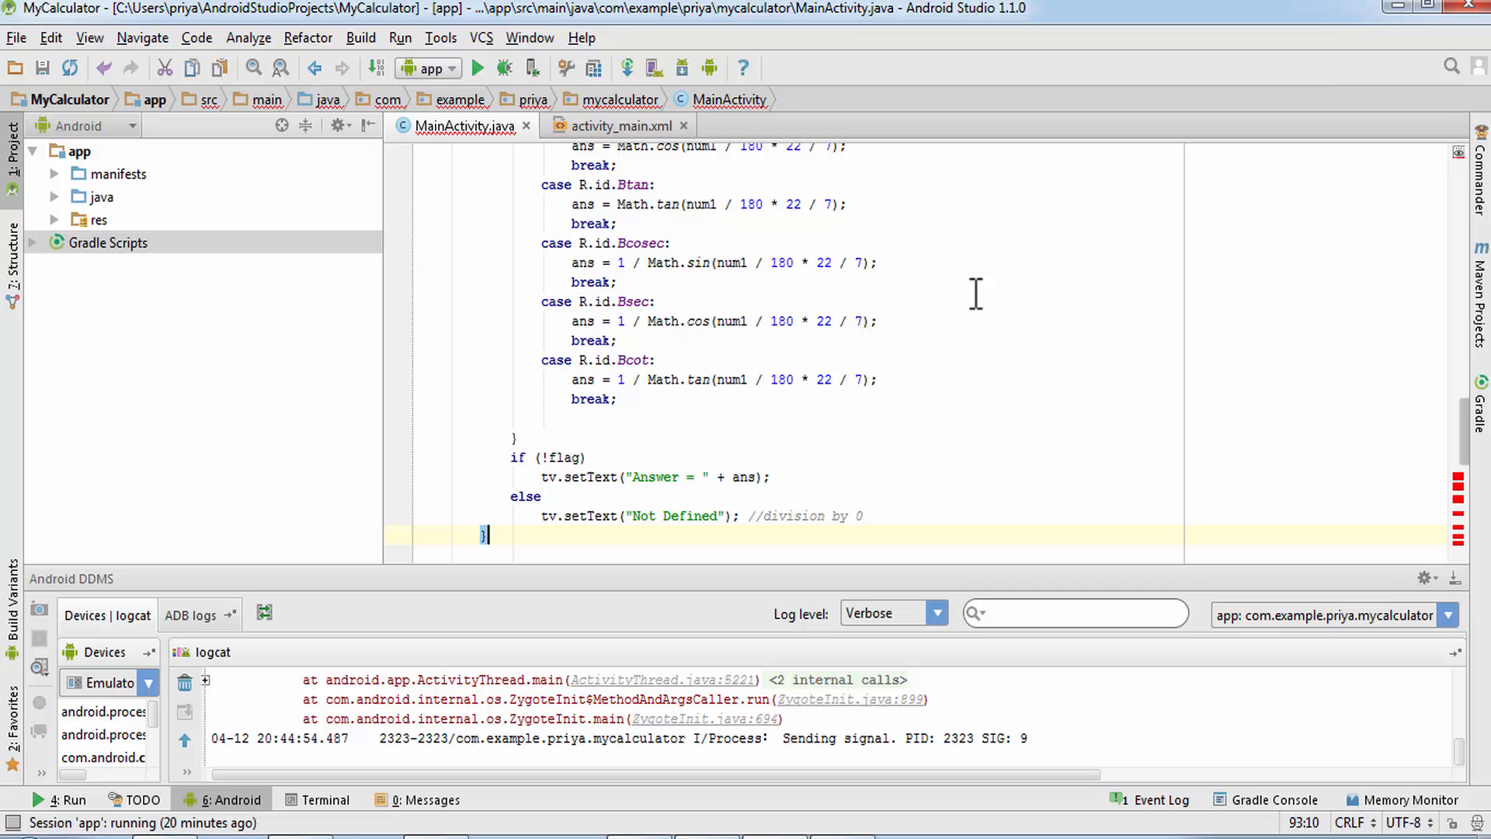
left_click(758, 320)
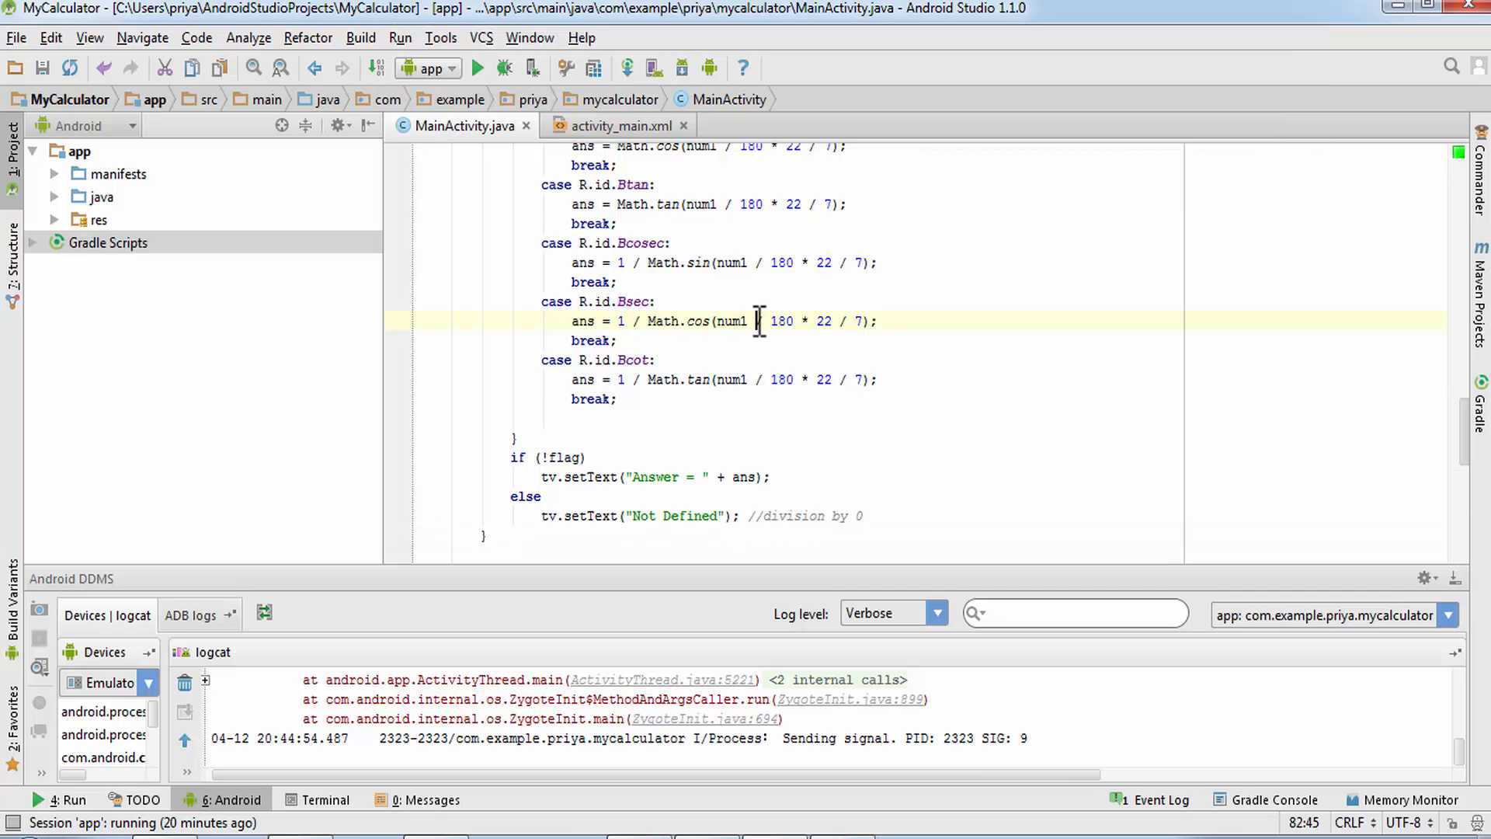
scroll("up", 3)
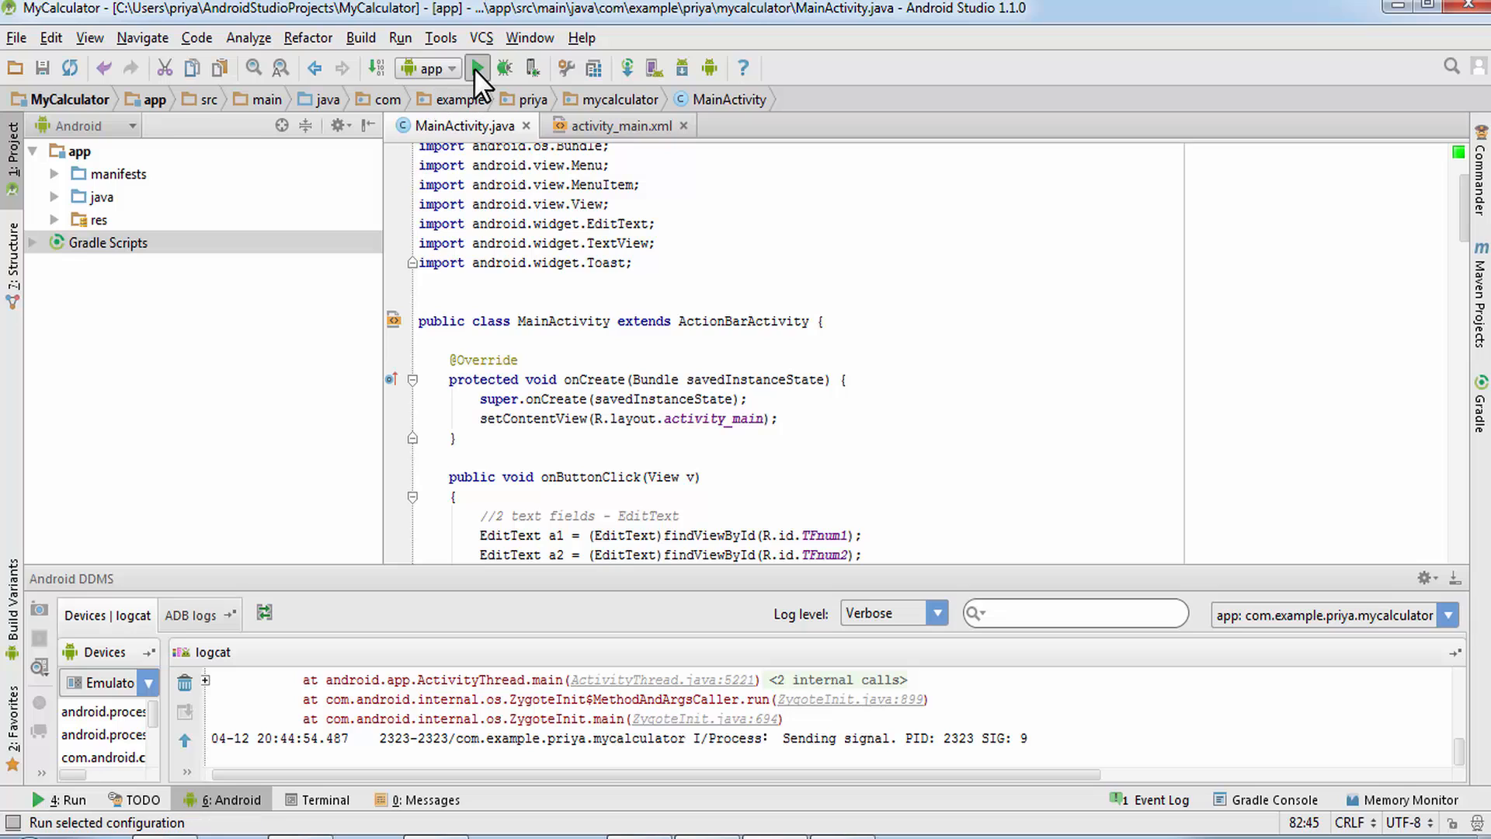
Run MyCalculator on the emulator and focus the first number field.
left_click(477, 67)
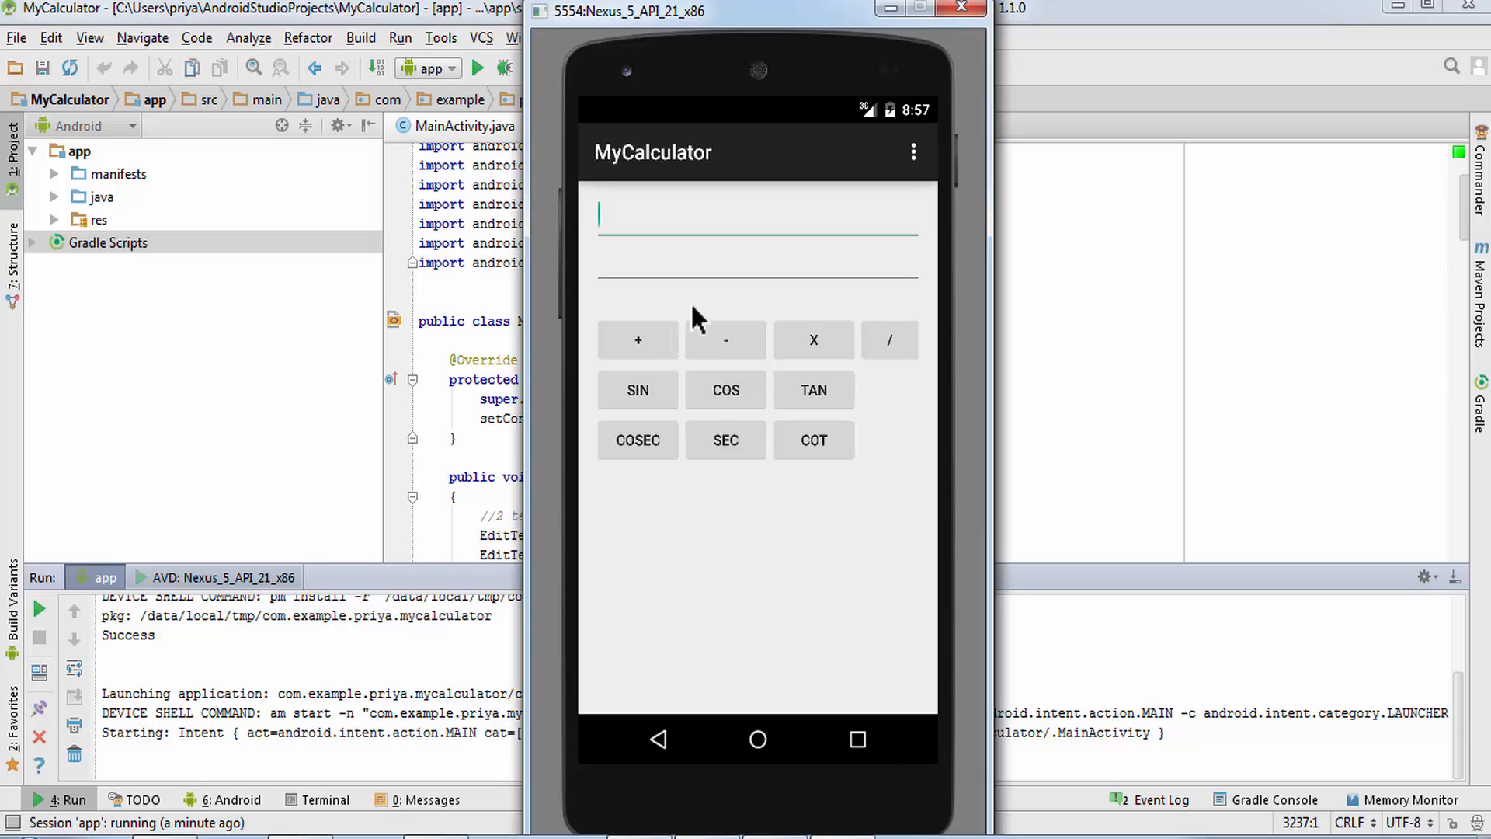
mouse_move(820, 257)
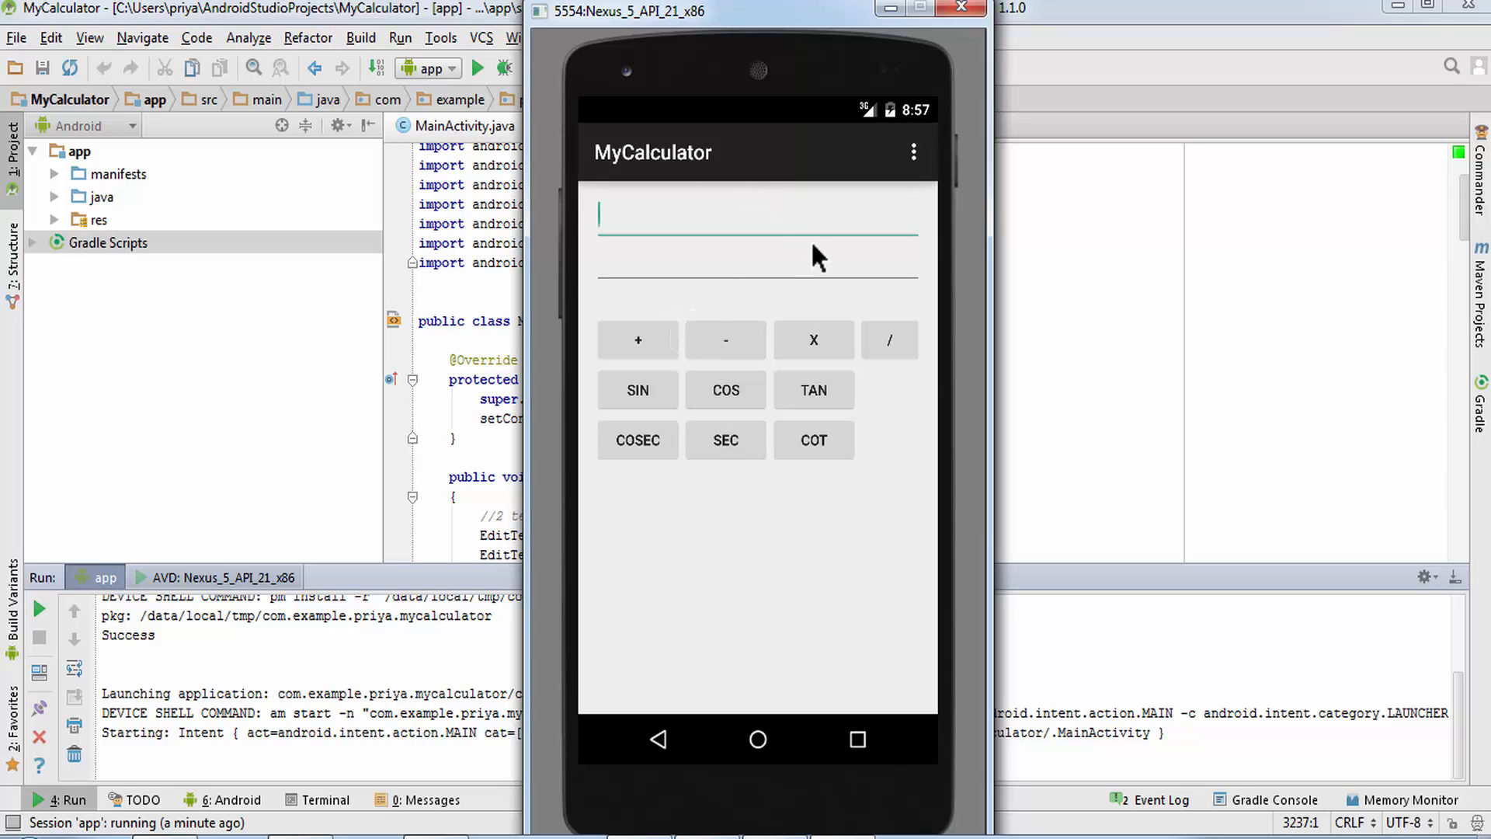
mouse_move(708, 238)
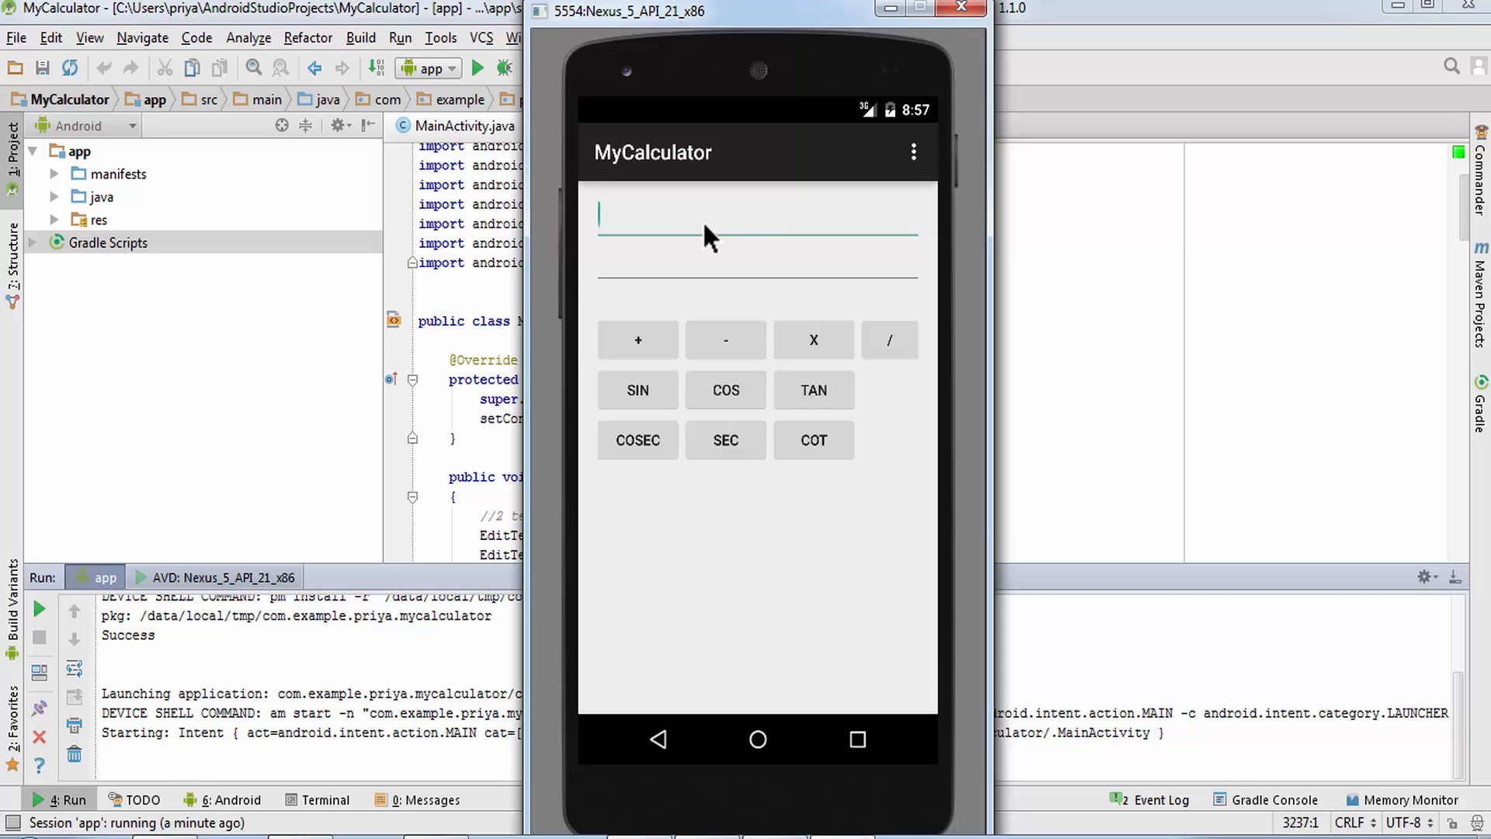
left_click(757, 215)
type("34")
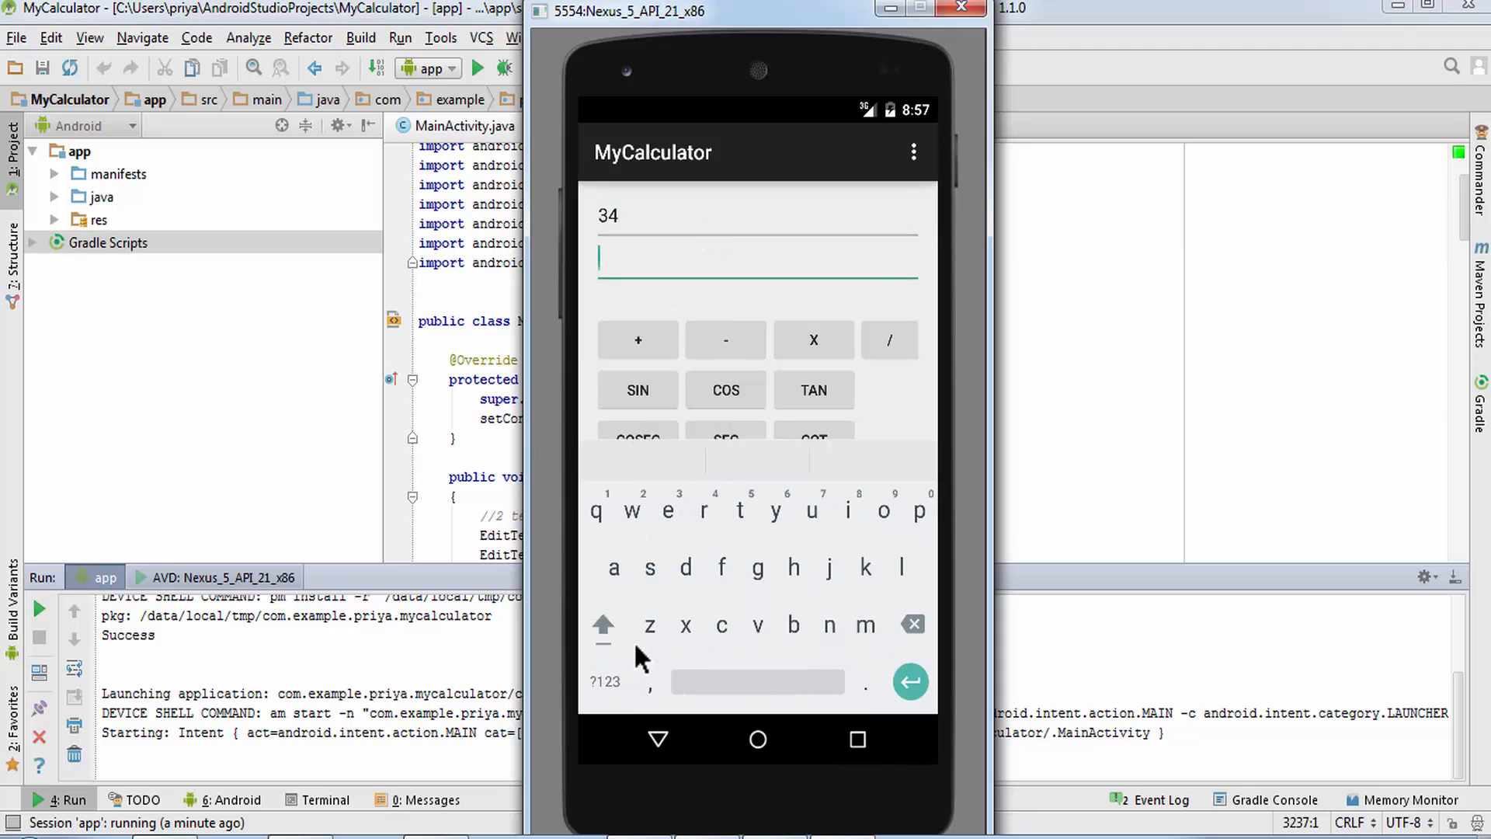
left_click(604, 680)
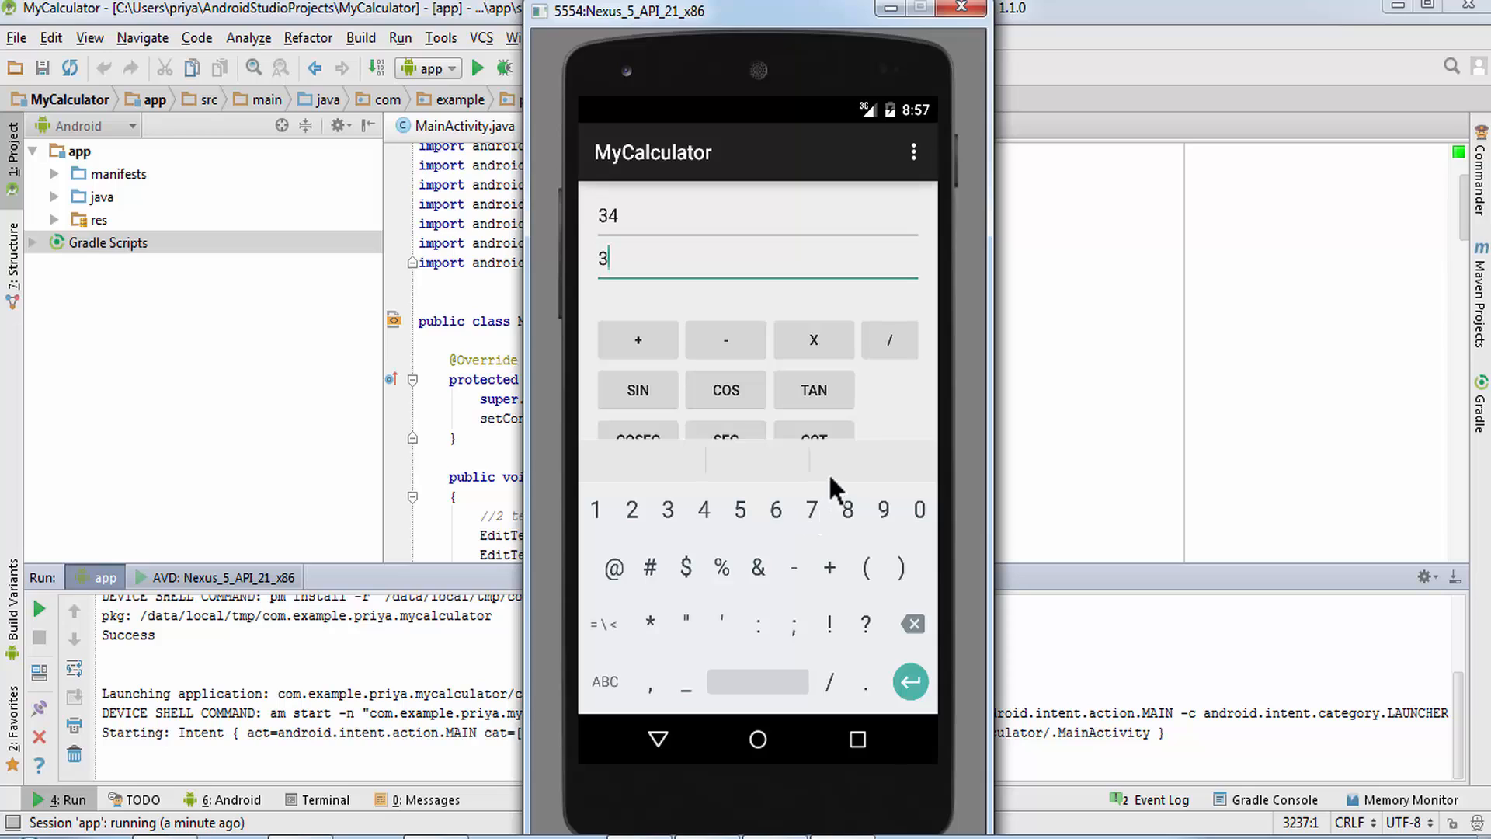
Enter 377 in the second field and subtract, triggering the "One of the field is empty!" warning.
left_click(811, 509)
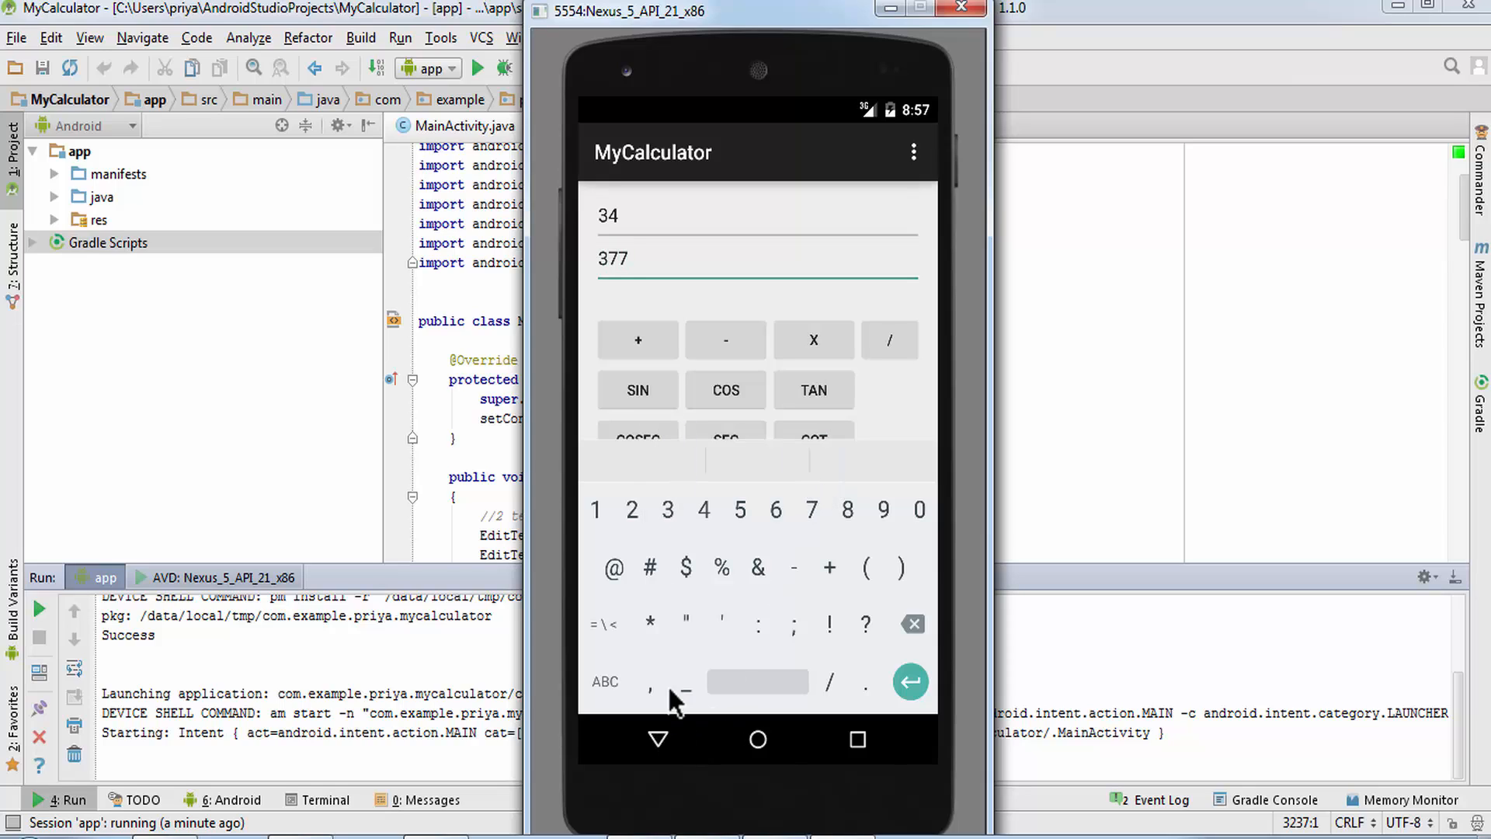
left_click(726, 340)
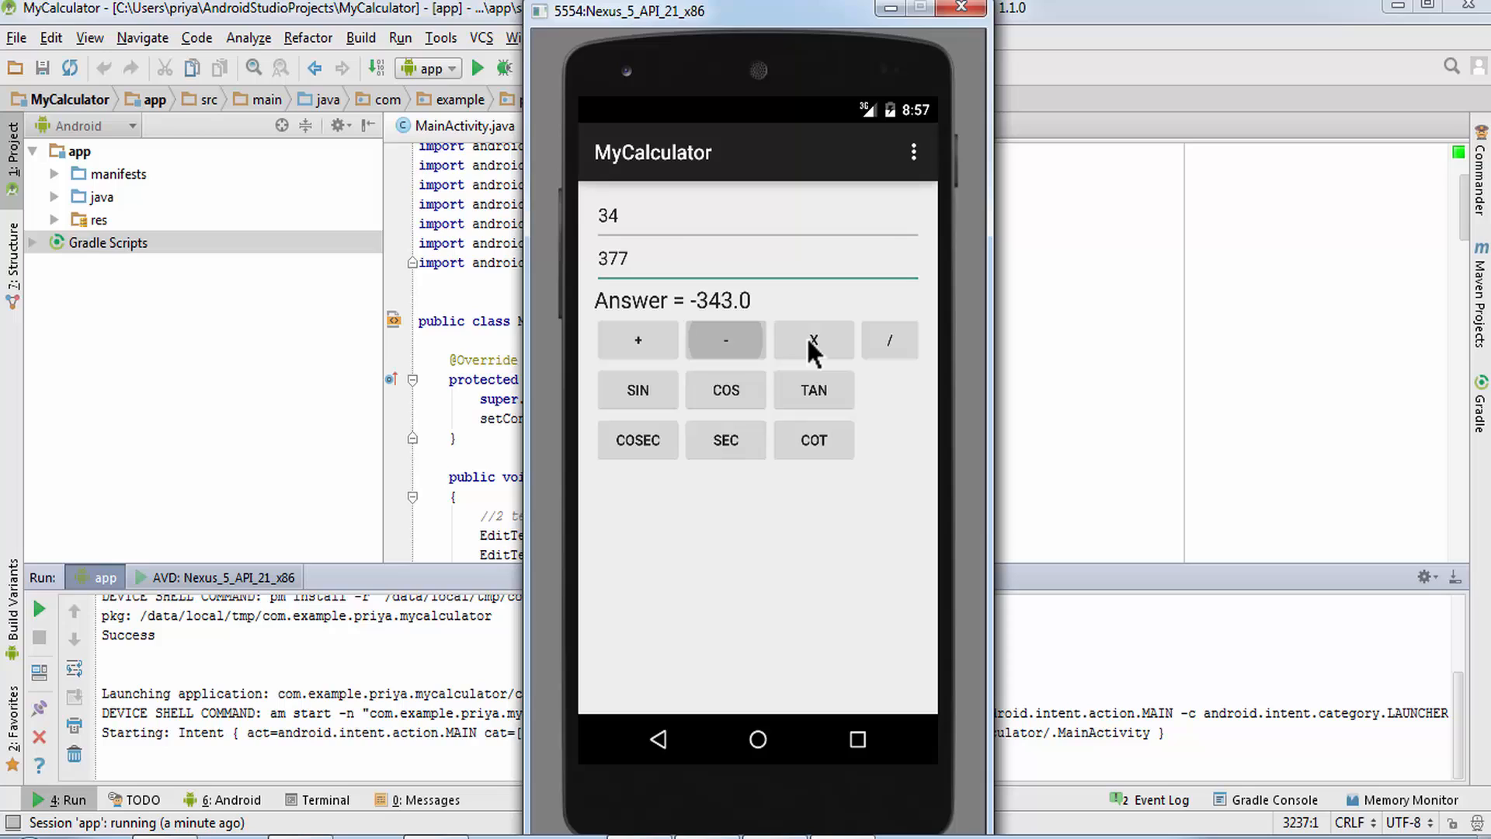
left_click(888, 340)
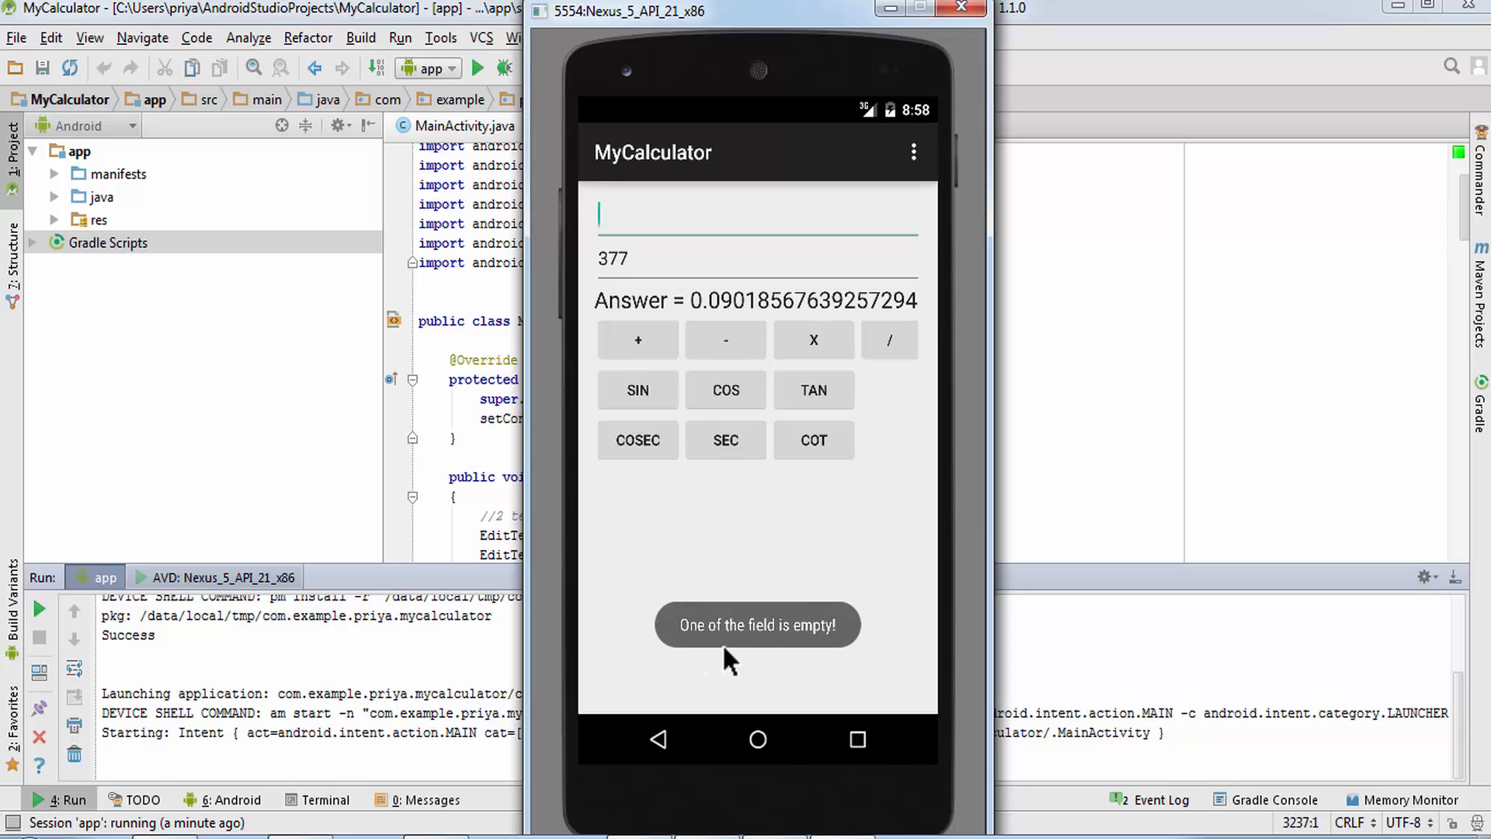
mouse_move(561, 694)
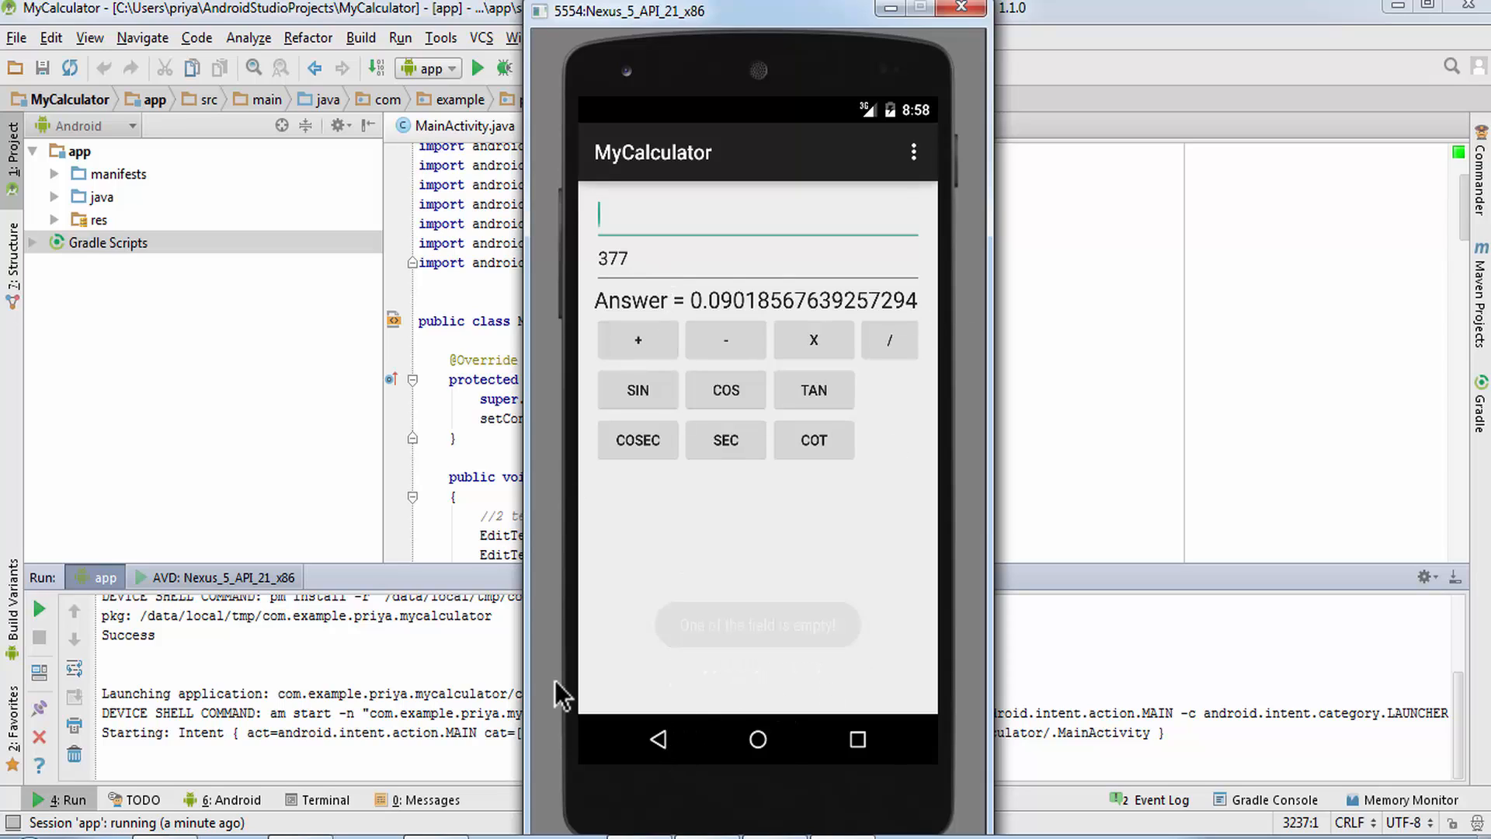
mouse_move(689, 323)
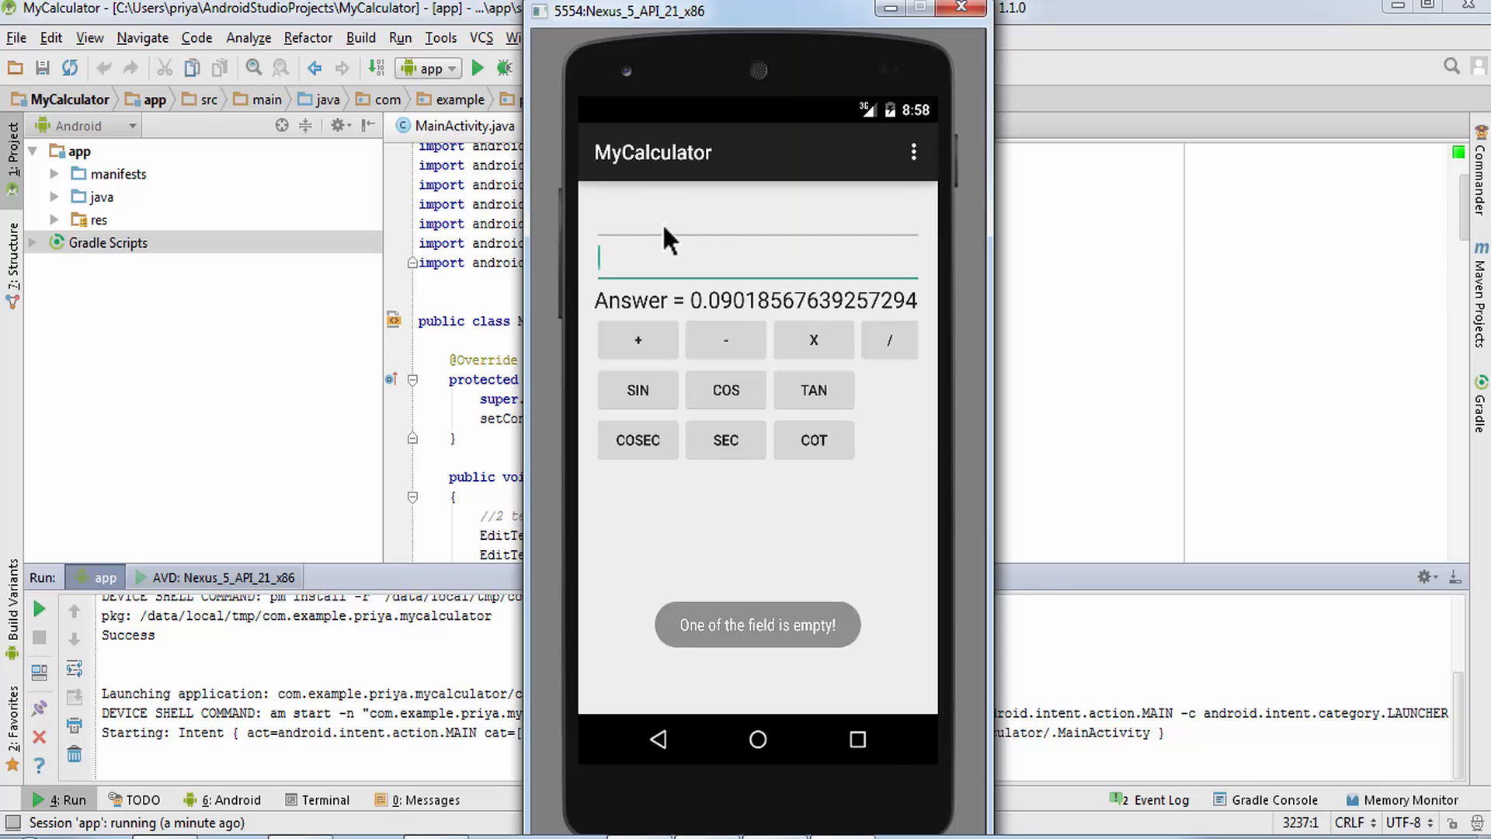
Enter letters 'ty' with 34 so MyCalculator shows 'Please enter numbers only!'.
left_click(758, 236)
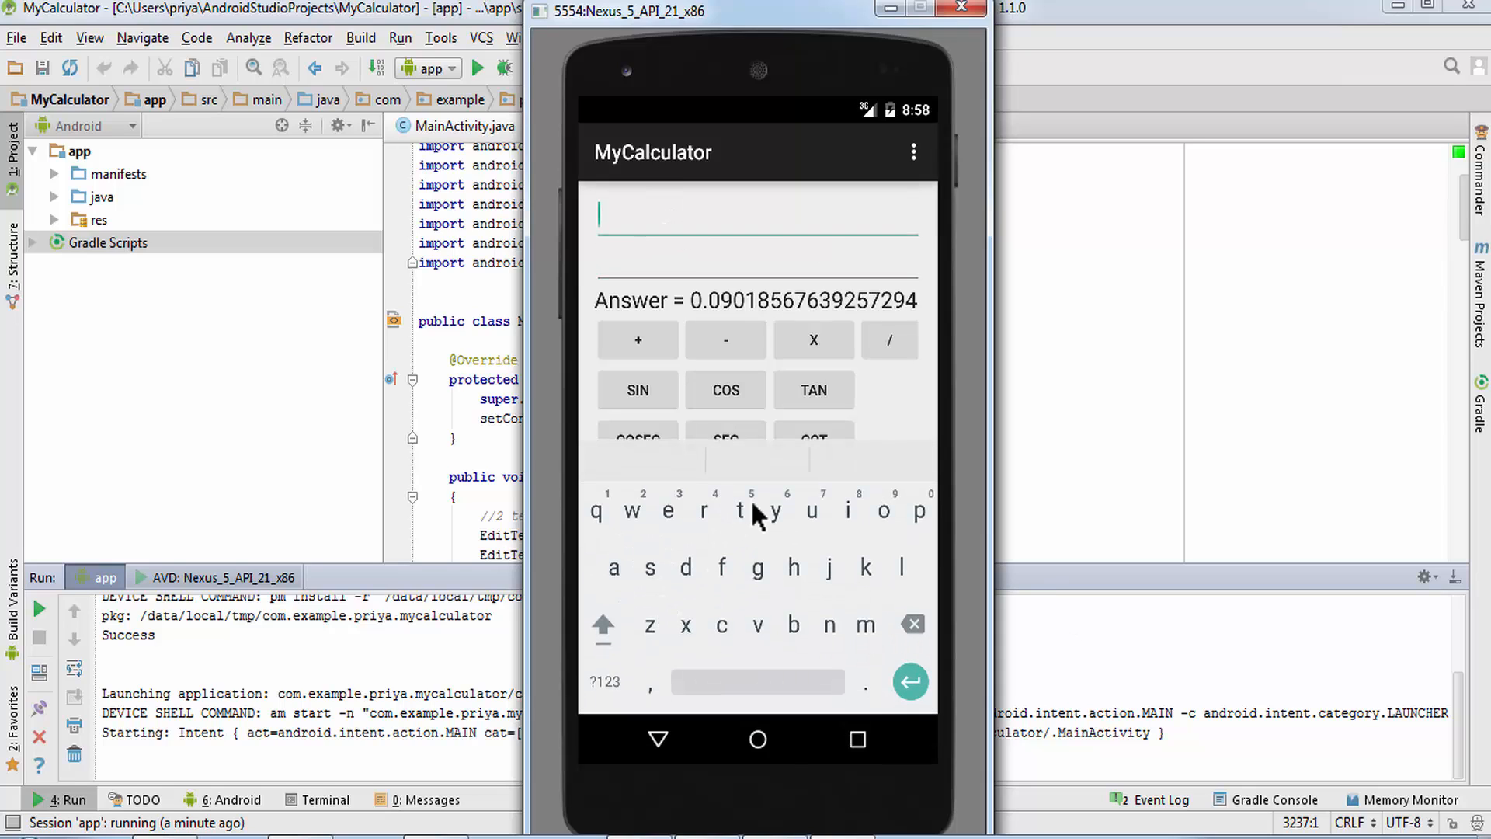
left_click(739, 511)
type("34")
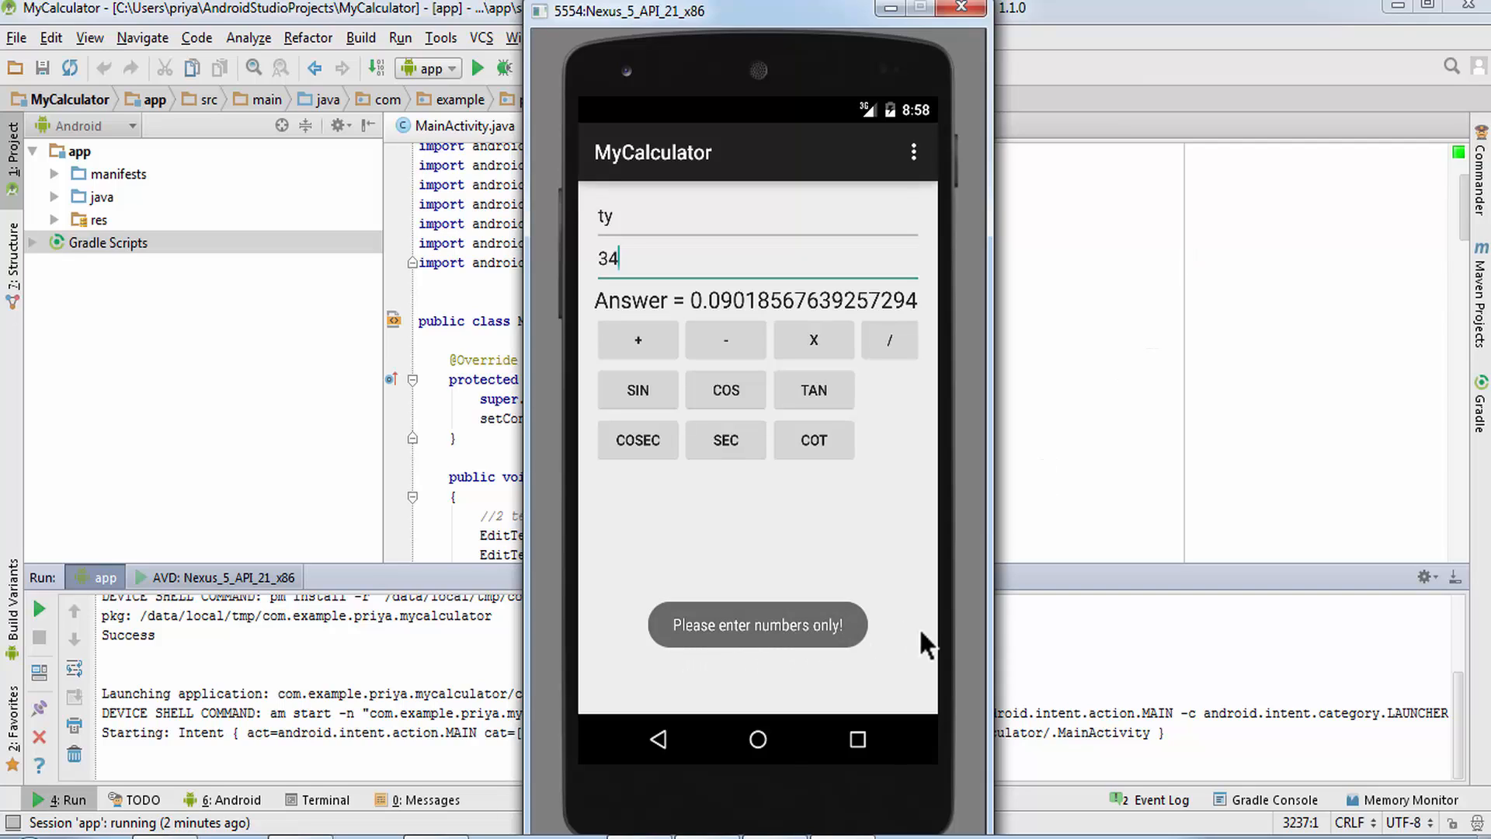
mouse_move(875, 514)
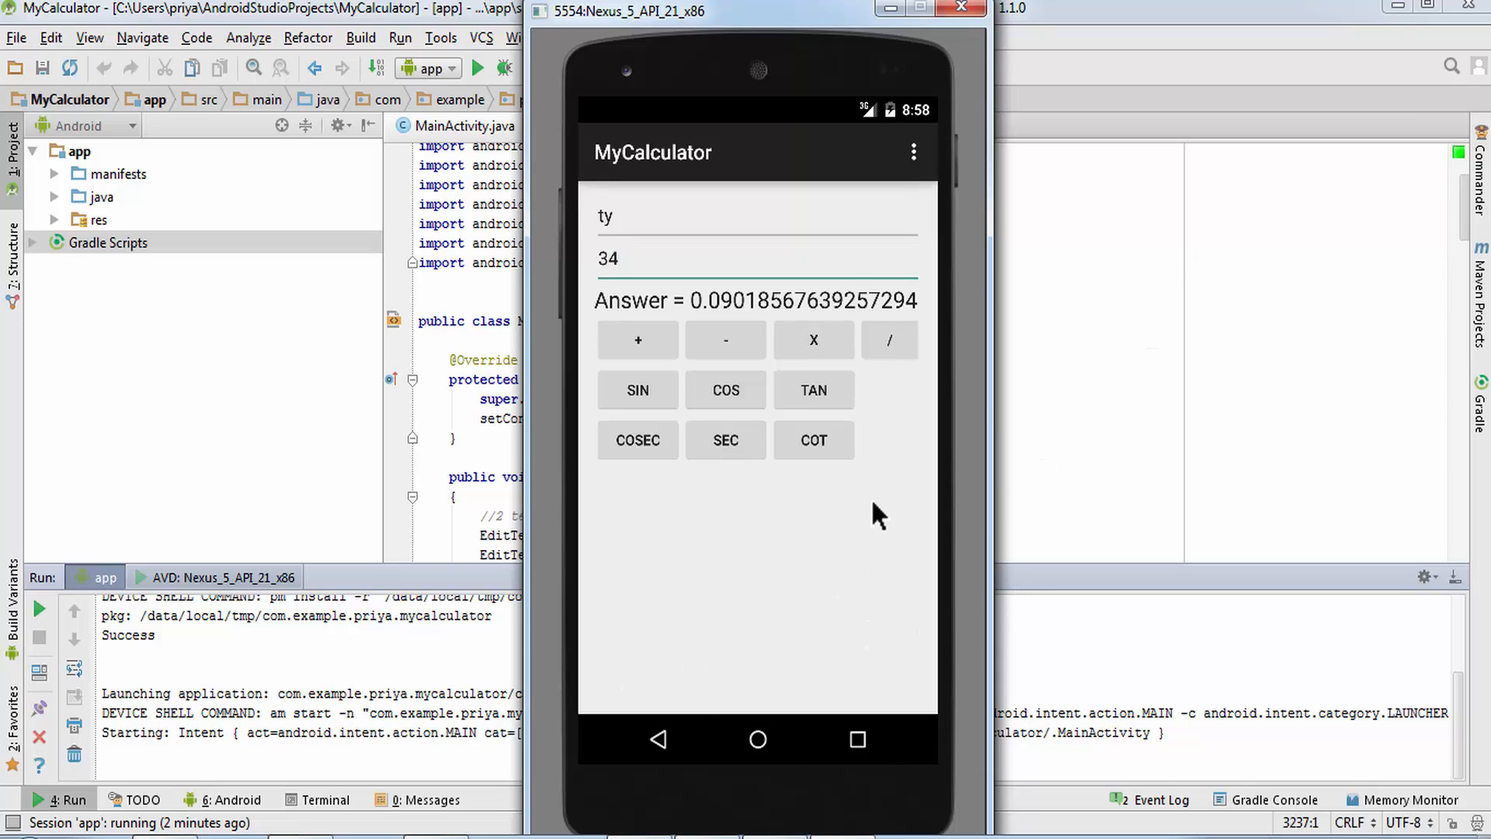